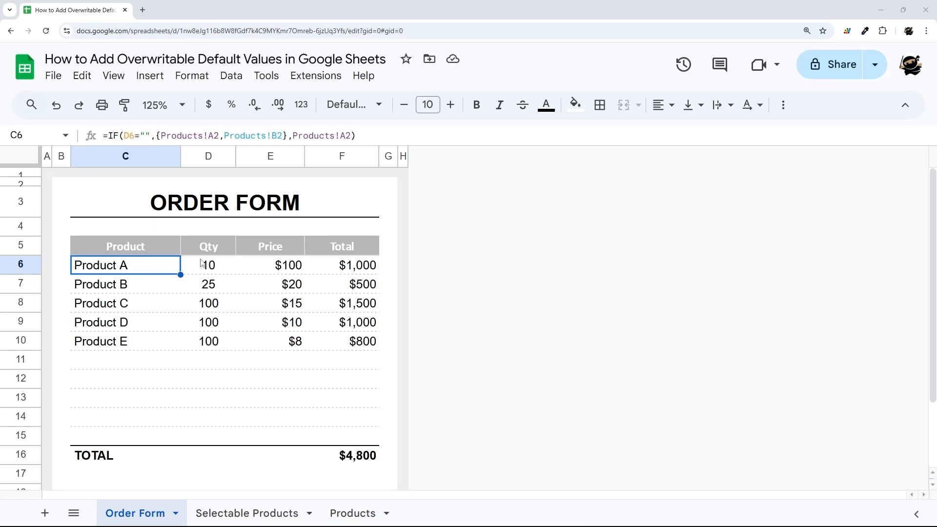
Step: Try a quantity of 15 for Product A in D6, then put the default 10 back
left_click(208, 265)
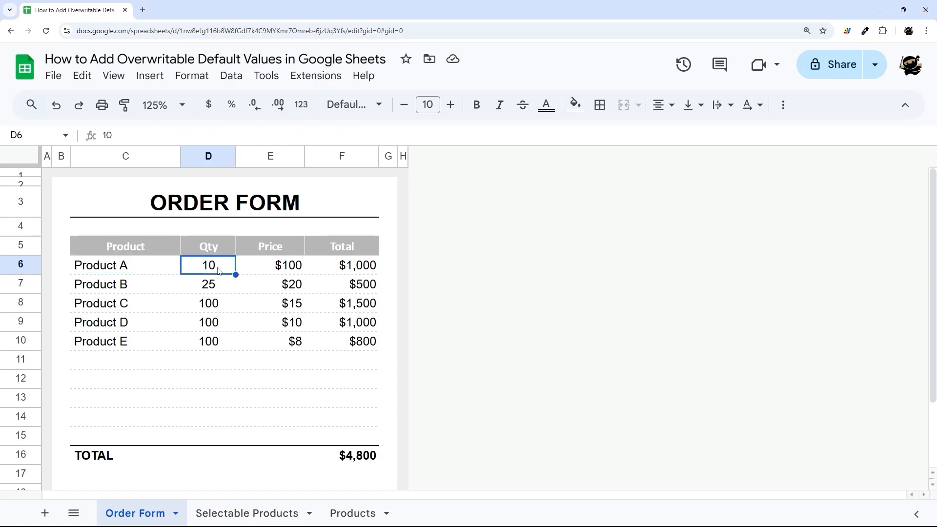
type("15")
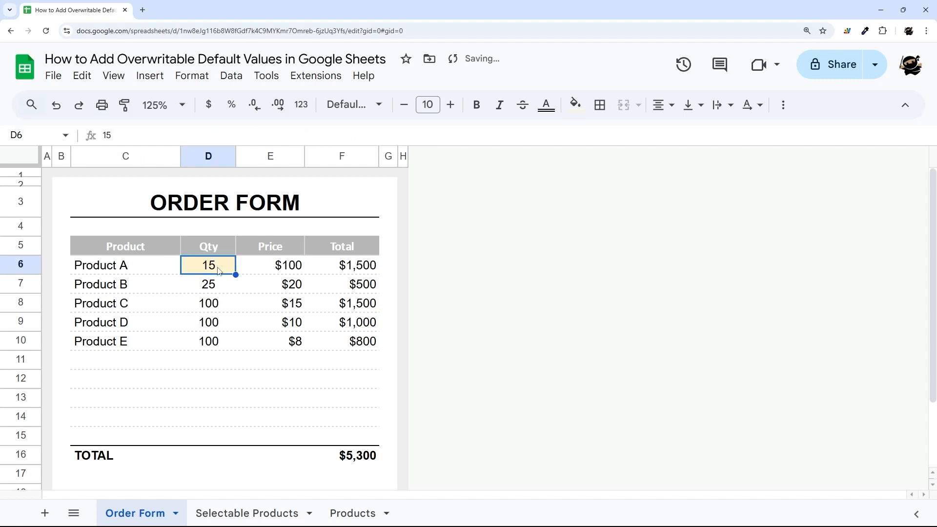
type("10")
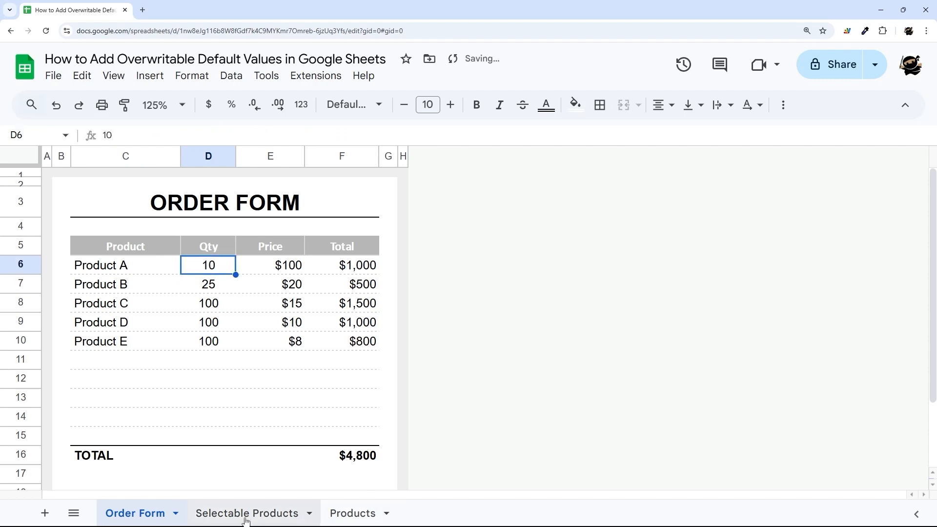
Step: View the product dropdown choices in C6 on the Selectable Products sheet and pick Product A
left_click(247, 514)
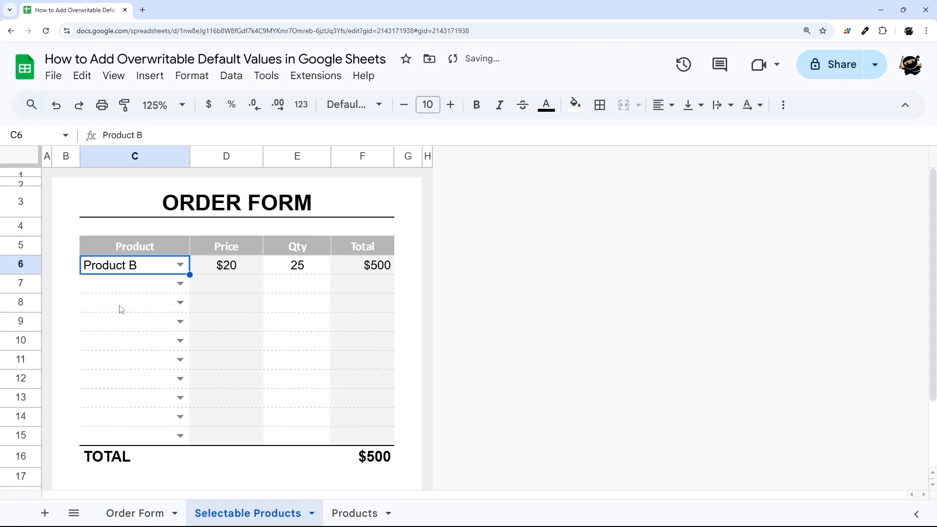
left_click(296, 265)
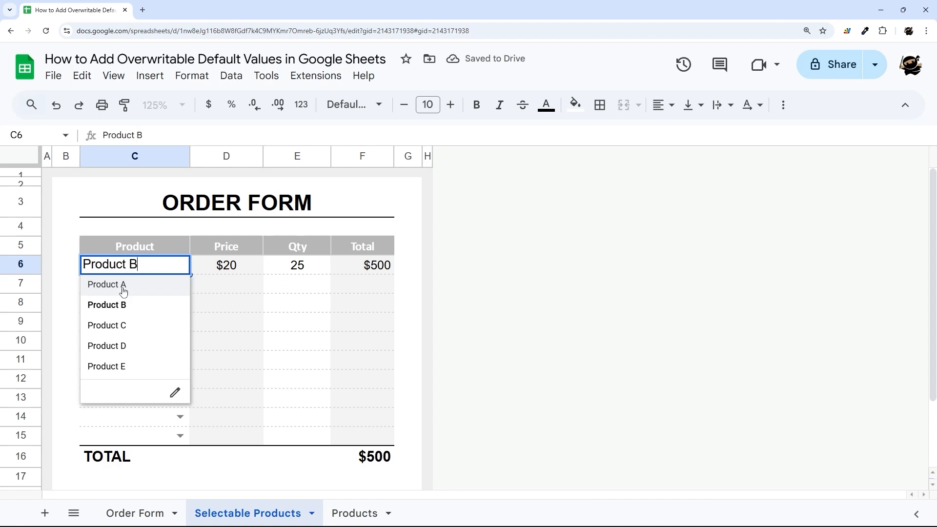
left_click(135, 513)
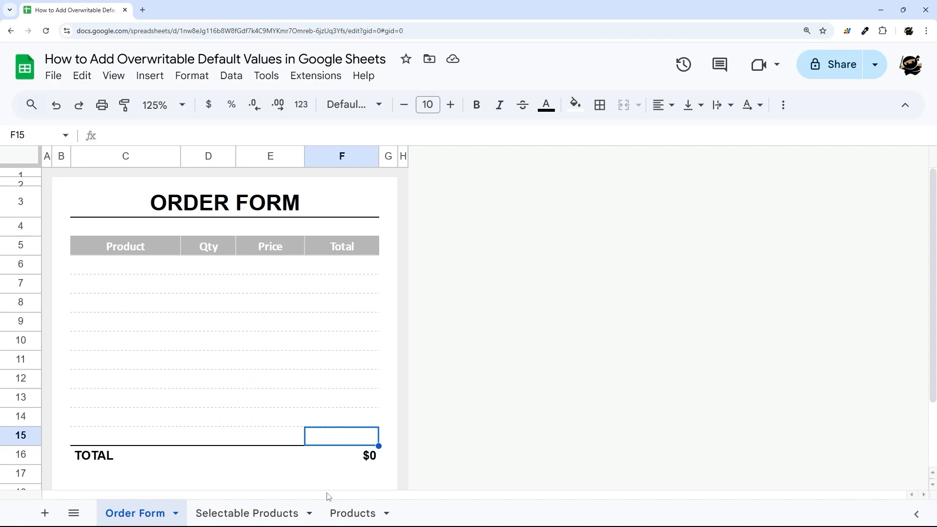
left_click(350, 513)
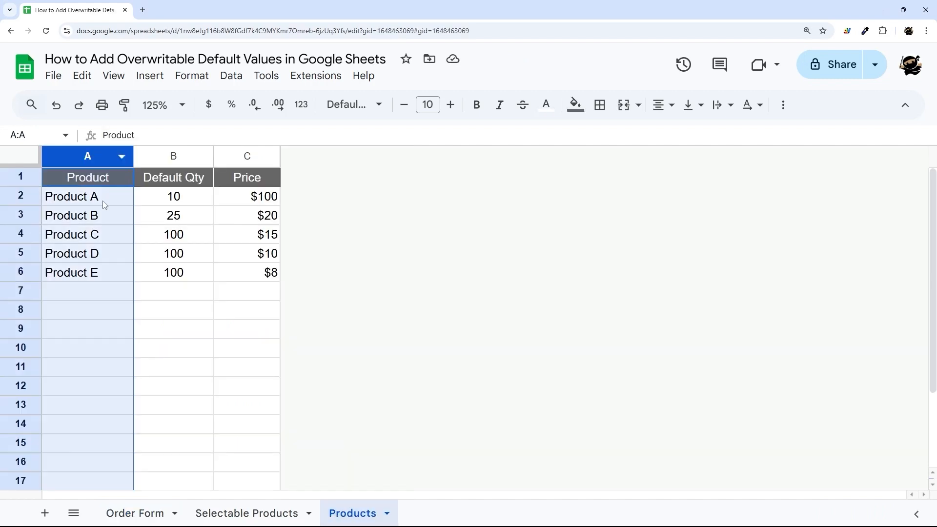
left_click(174, 156)
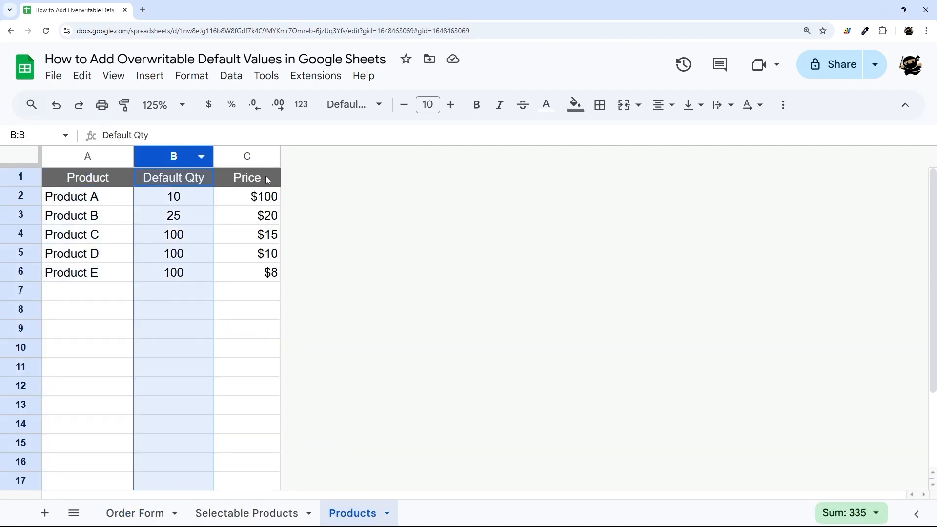
left_click(247, 157)
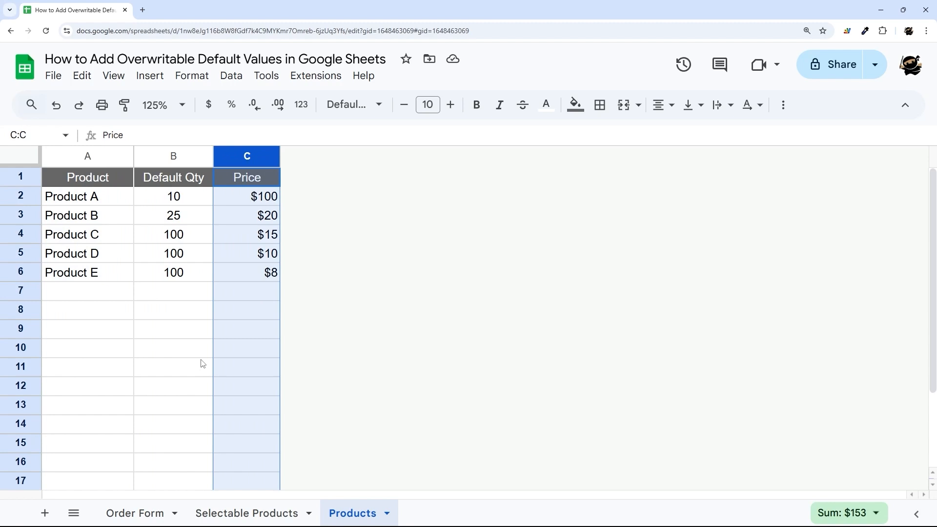
left_click(247, 513)
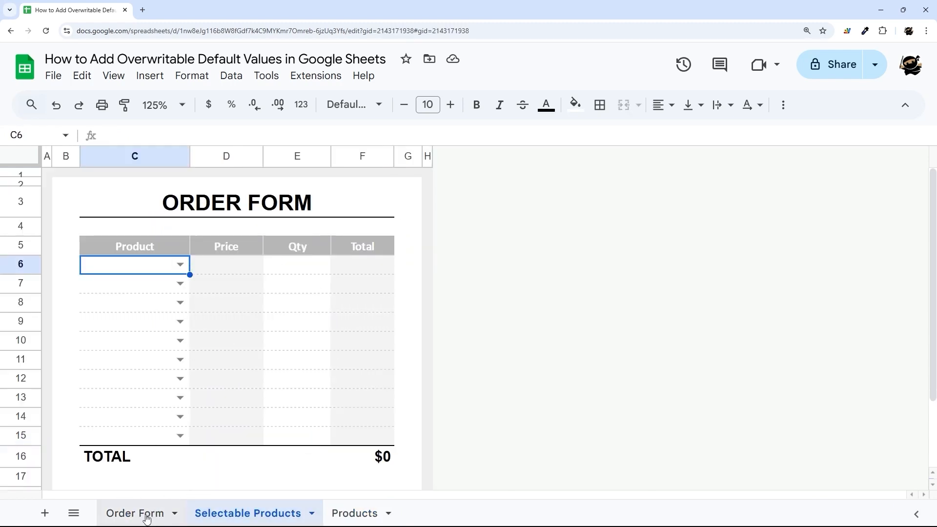
left_click(180, 264)
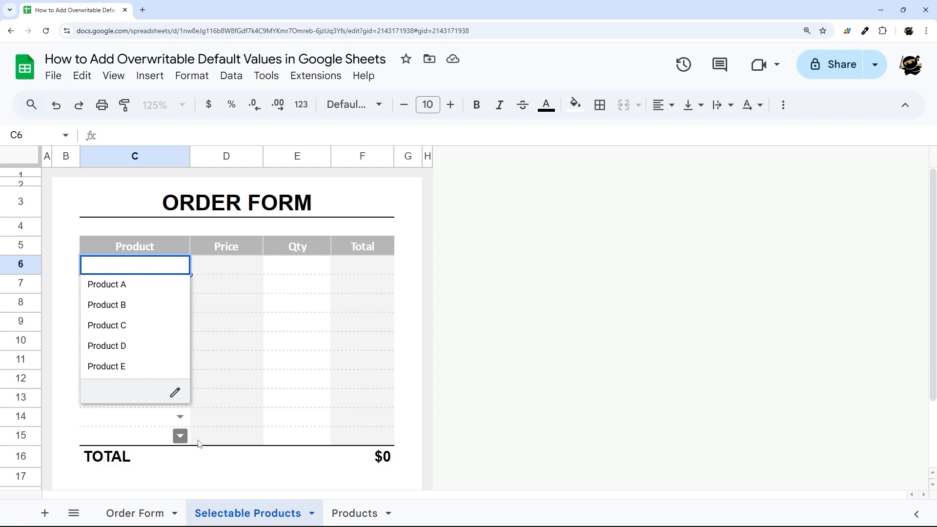
left_click(135, 513)
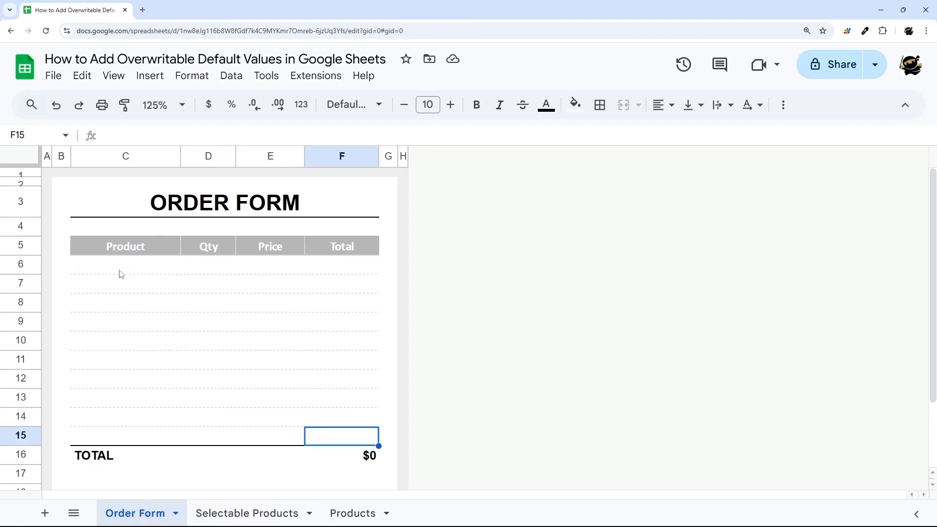
Step: Start an IF formula in C6 that tests D6 for blank and references Products!A2
left_click(125, 266)
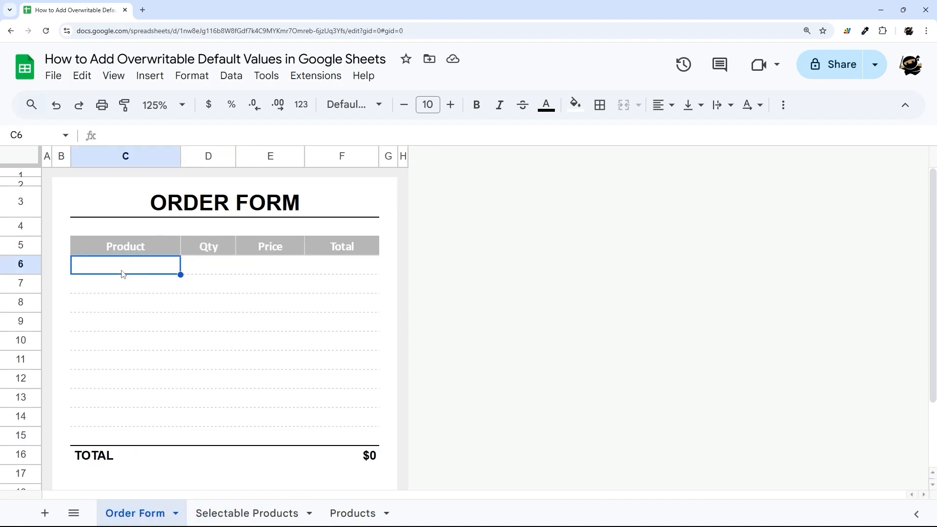
left_click(208, 265)
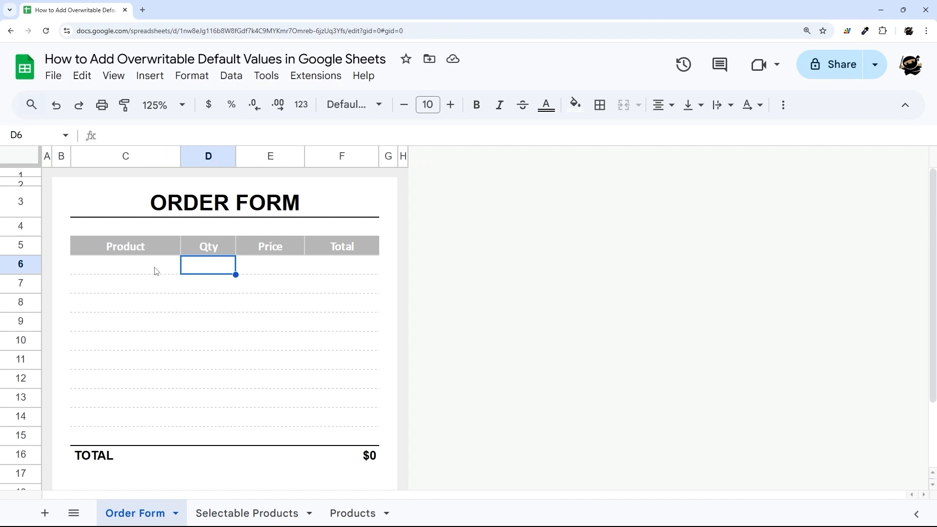
type("=IF(D6=")
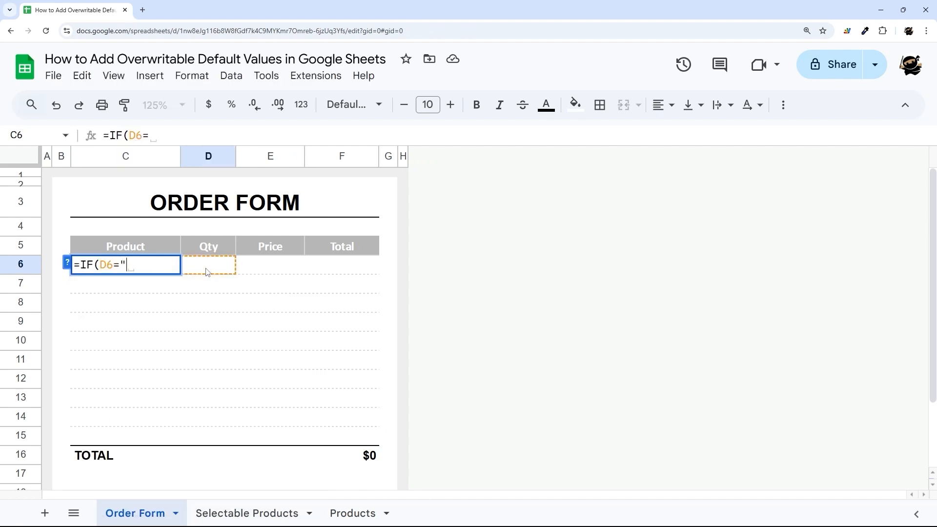
type("\",")
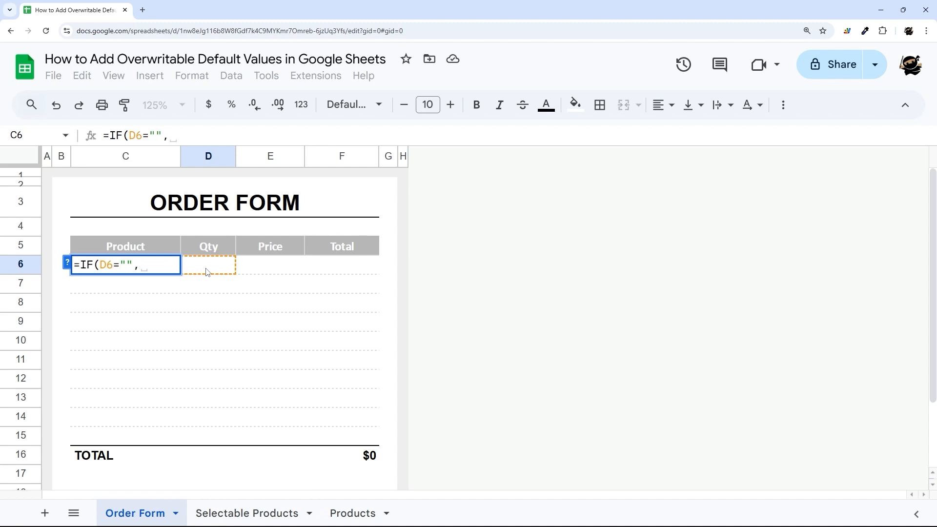
type(",")
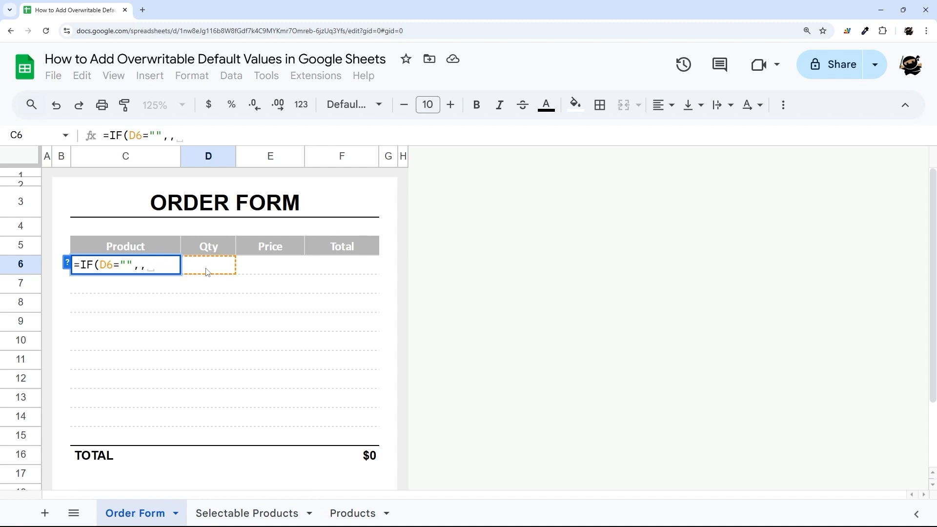
left_click(353, 513)
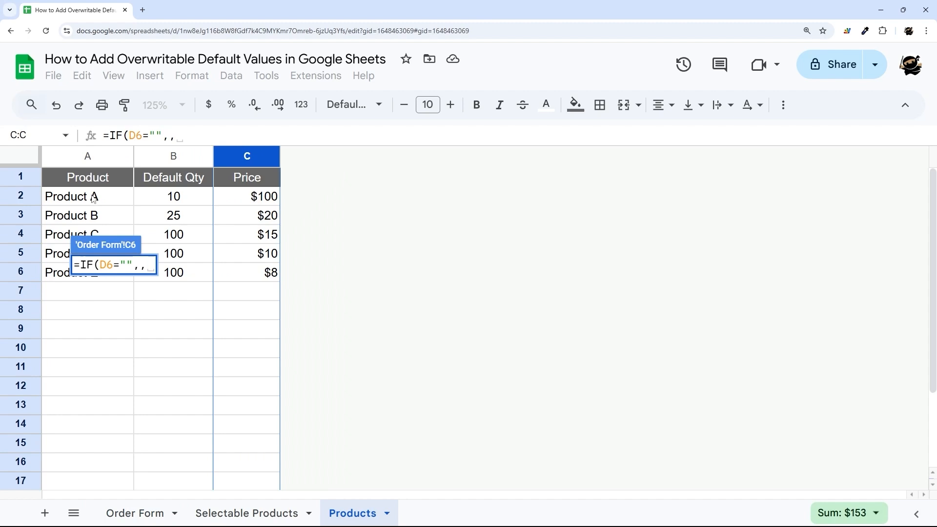
left_click(134, 514)
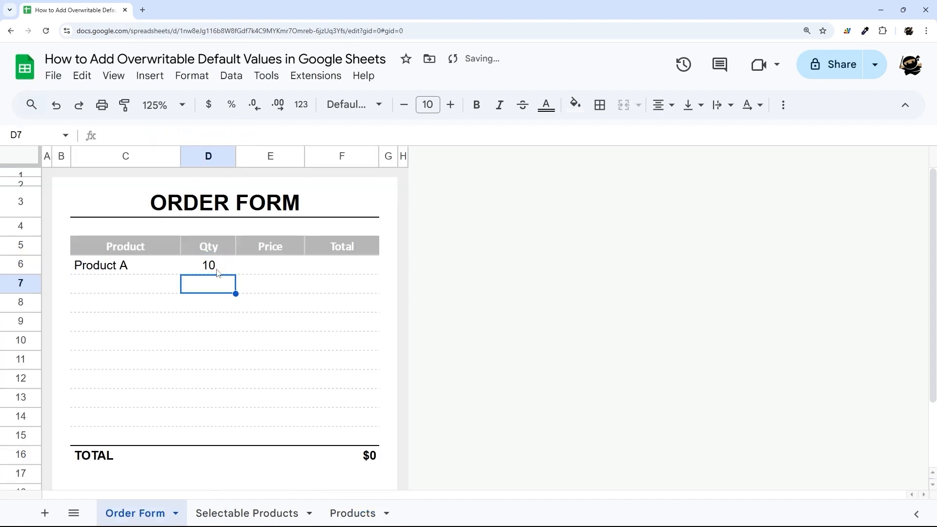
Step: Edit the formula to =IF(D6="",{Products!A2,Products!B2},Products!A2), which currently yields #REF!
left_click(208, 266)
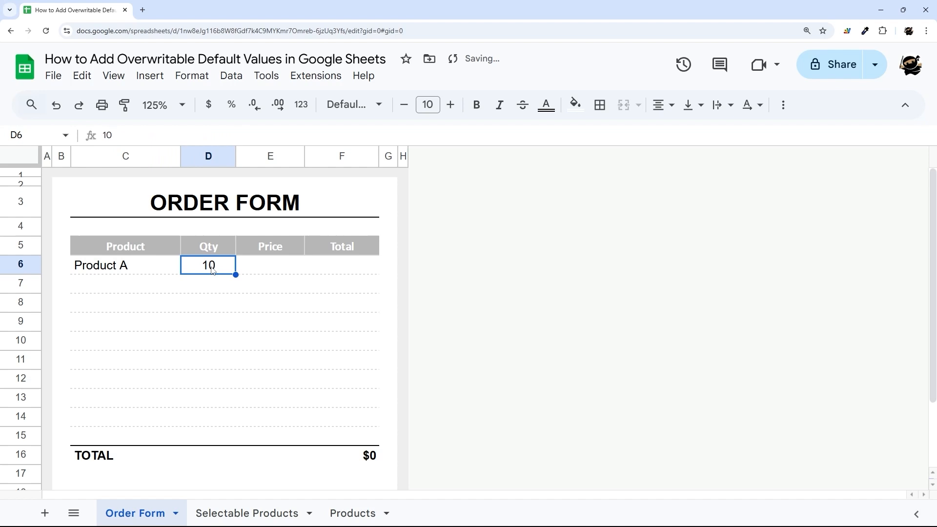
left_click(125, 265)
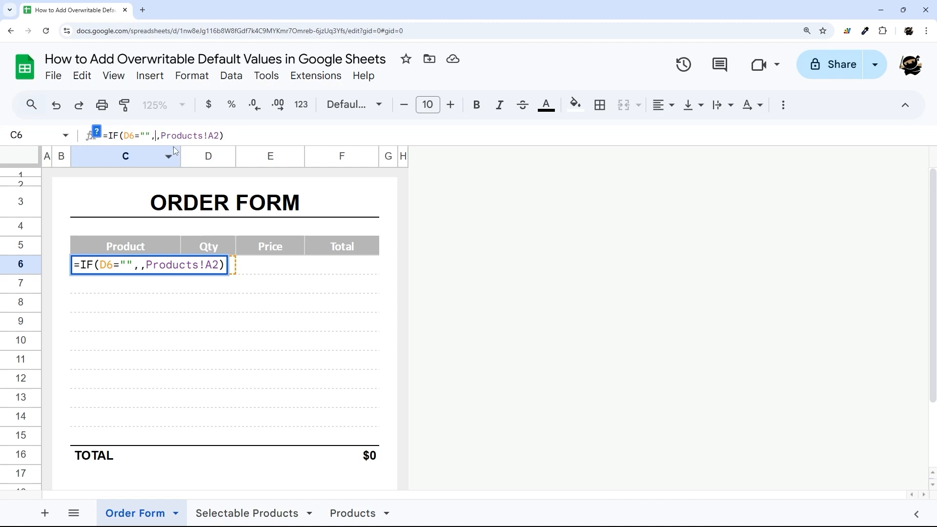
type("{}")
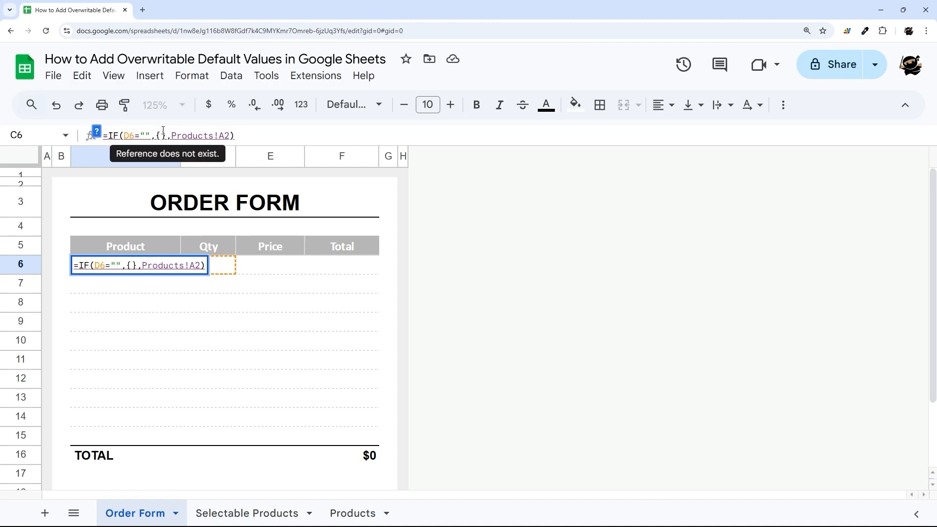
double_click(200, 136)
type("Products!A2,Products!A2")
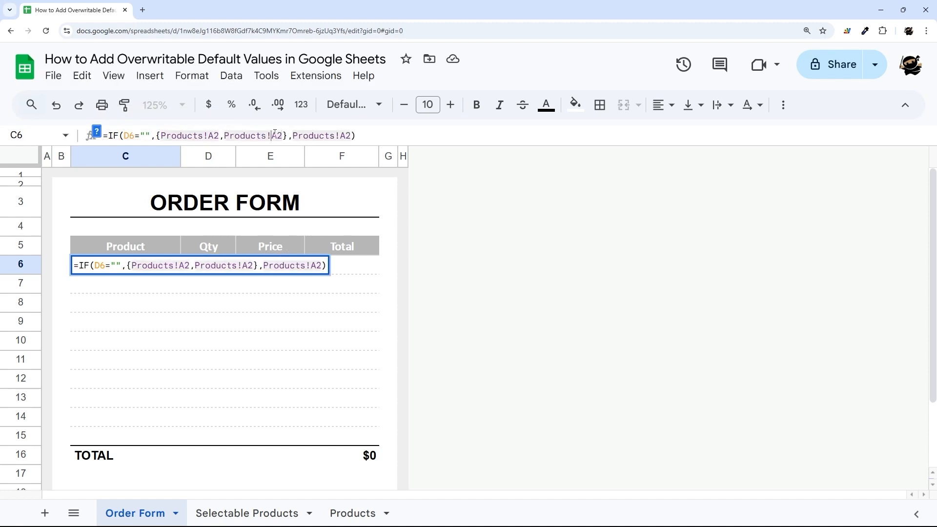
key("Enter")
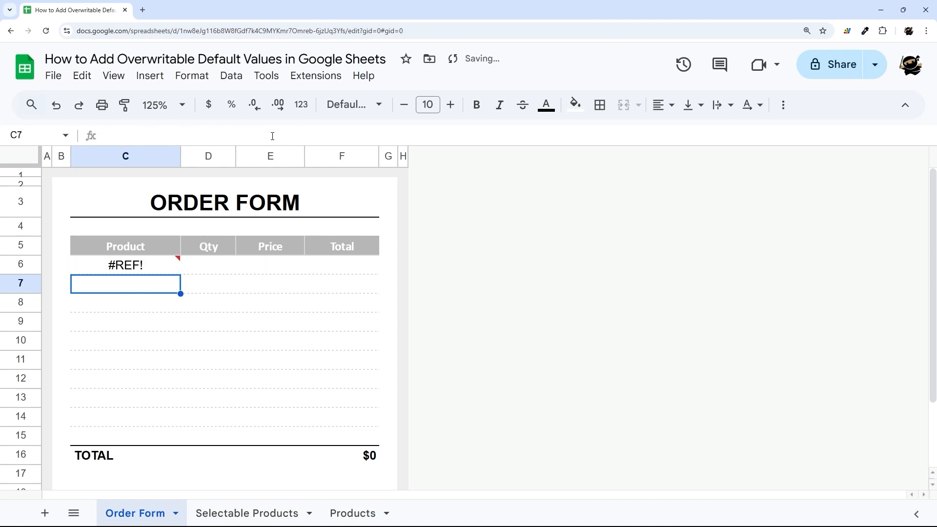
Step: Enable iterative calculation with max 1 iteration in File > Settings > Calculation so Product A shows 10
left_click(125, 266)
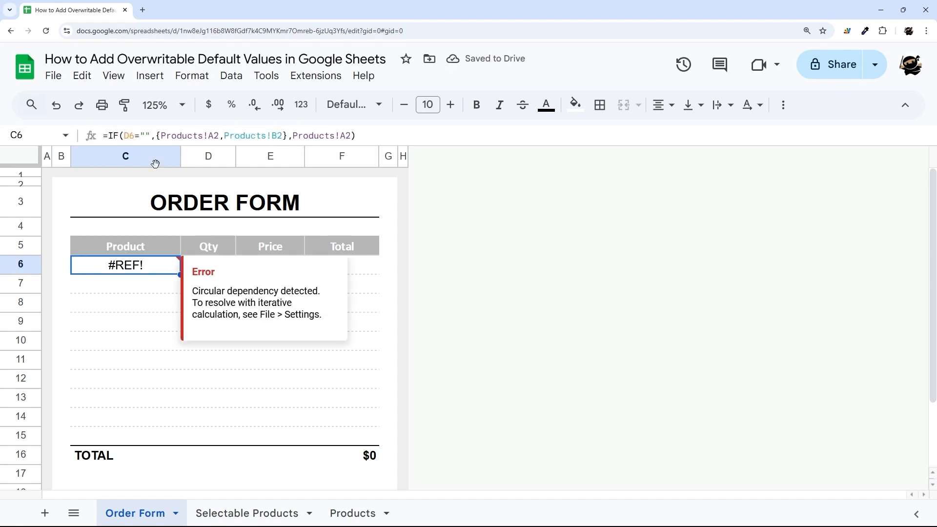
mouse_move(209, 290)
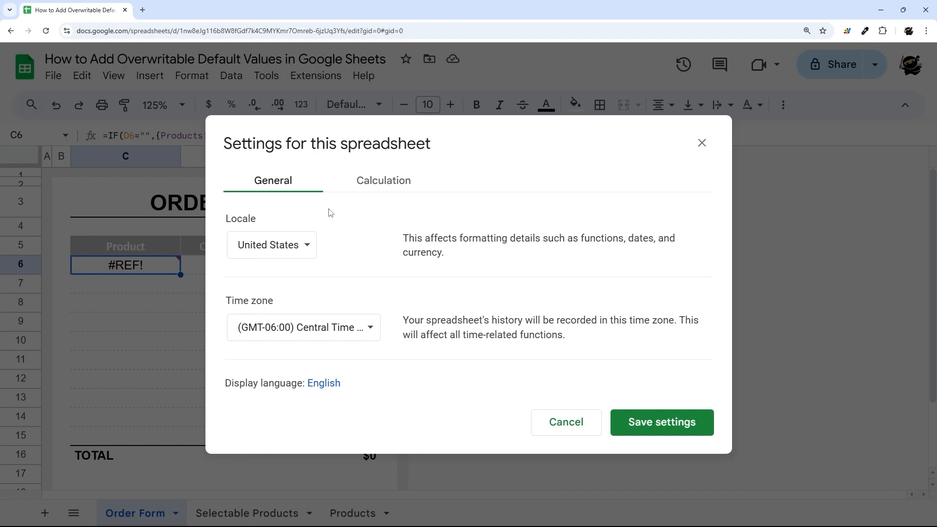
left_click(383, 181)
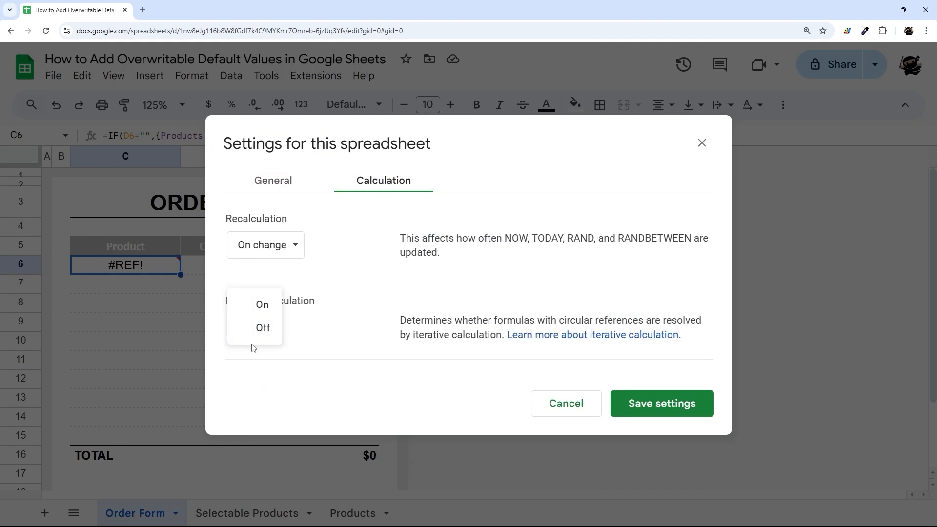
left_click(261, 305)
type("1")
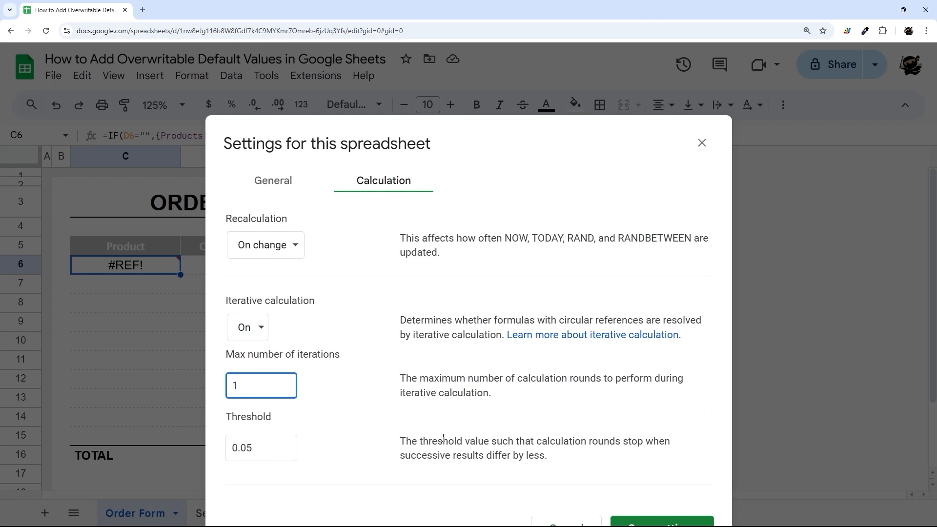
left_click(702, 143)
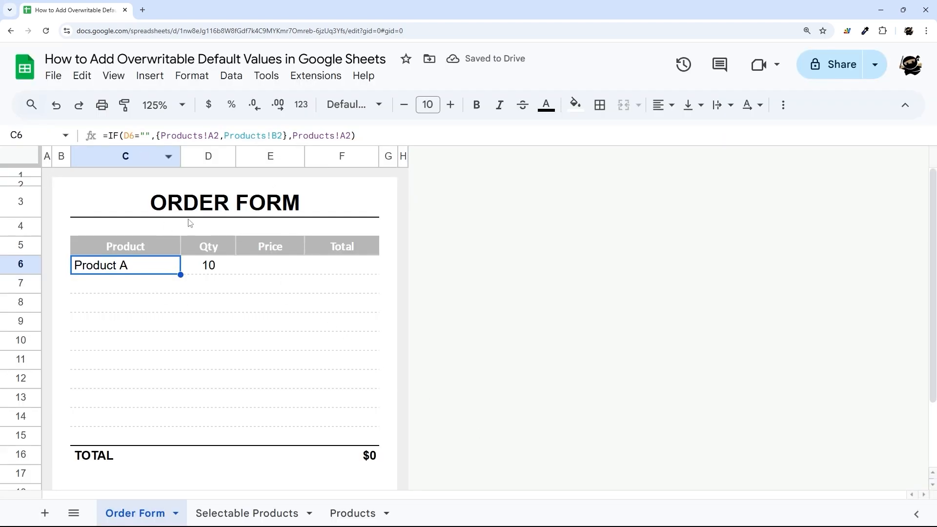
mouse_move(136, 266)
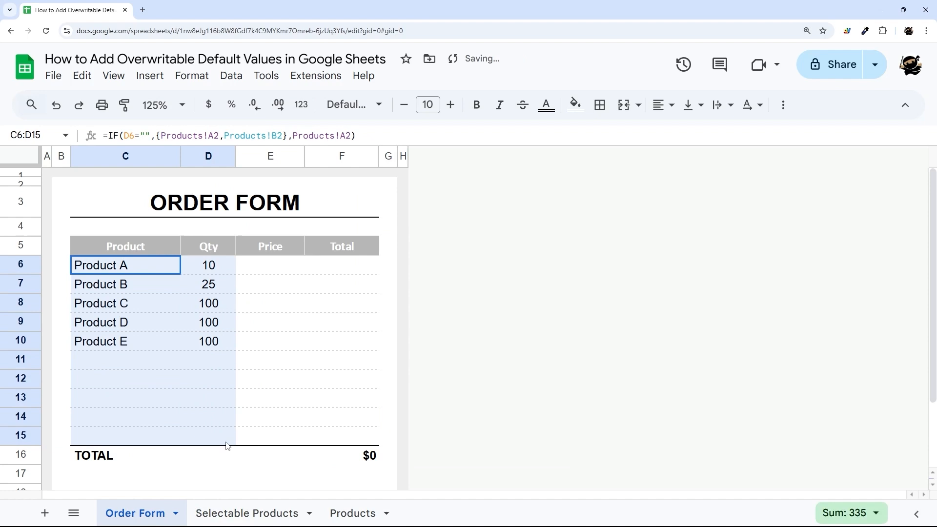
Step: Fill the formula down C6:D15 so Products A–E list with defaults 10, 25, 100, 100, 100
left_click(207, 266)
type("15")
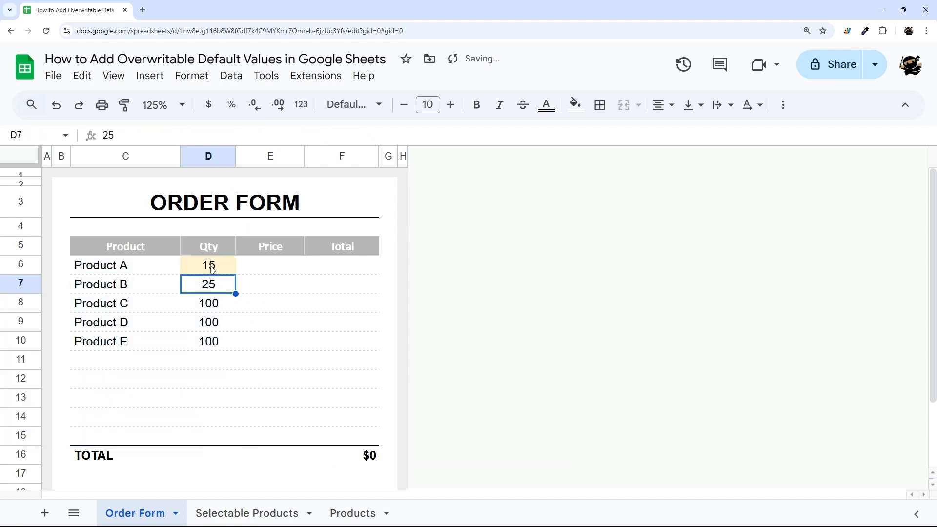
left_click(208, 266)
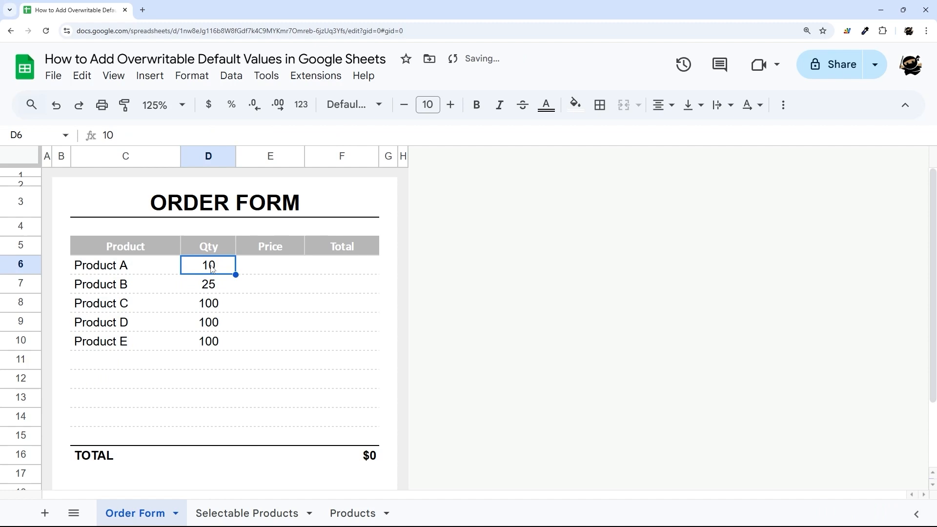
Step: Review the existing conditional formatting rule on D6:D15 and close the rules panel
left_click(191, 76)
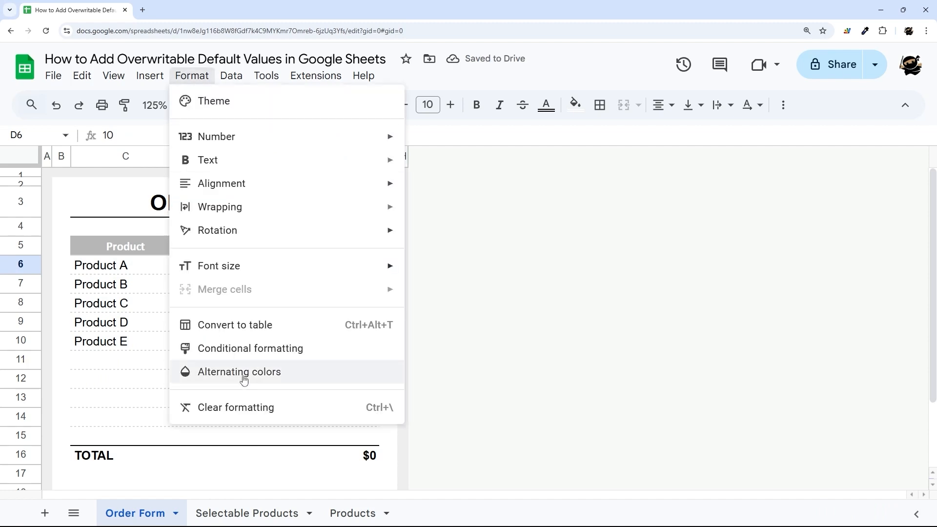
left_click(250, 348)
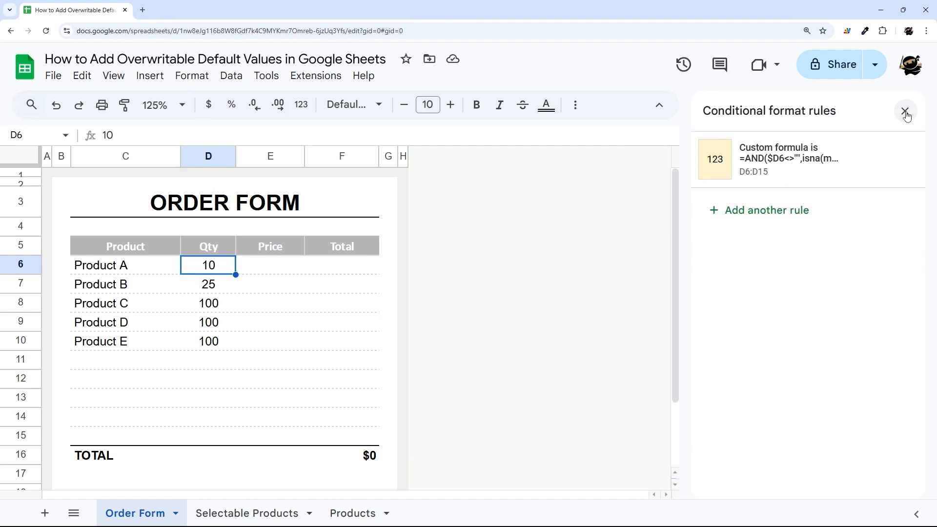
left_click(905, 111)
type("15")
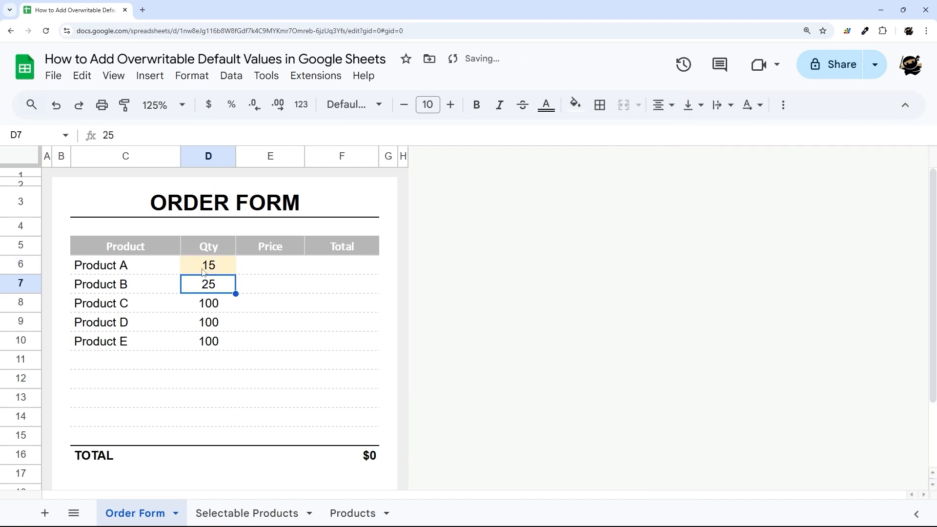
Step: Overwrite Product A's quantity in D6 with 15 so it appears highlighted
left_click(247, 514)
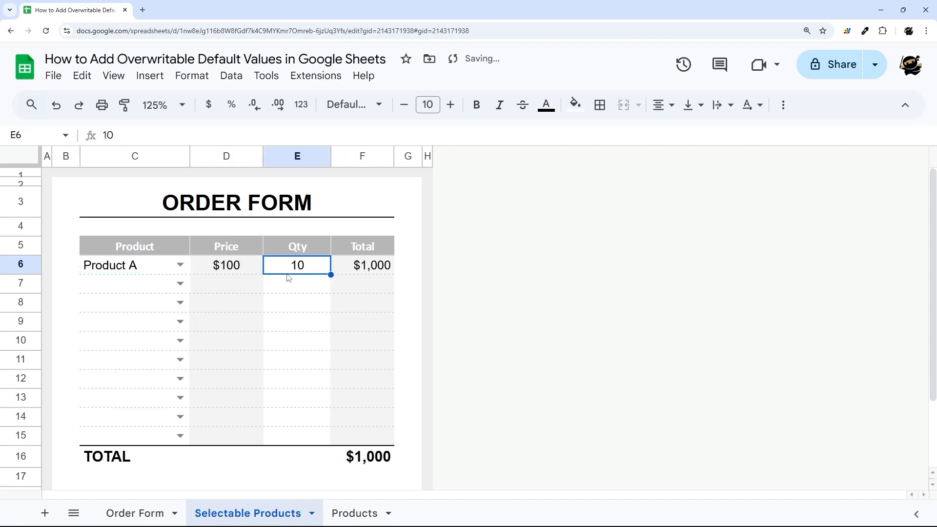
type("15")
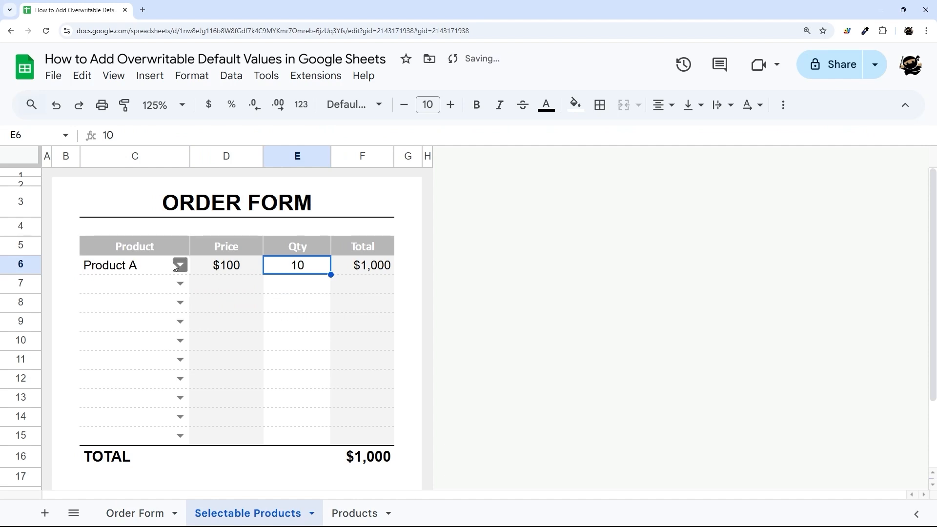
left_click(135, 514)
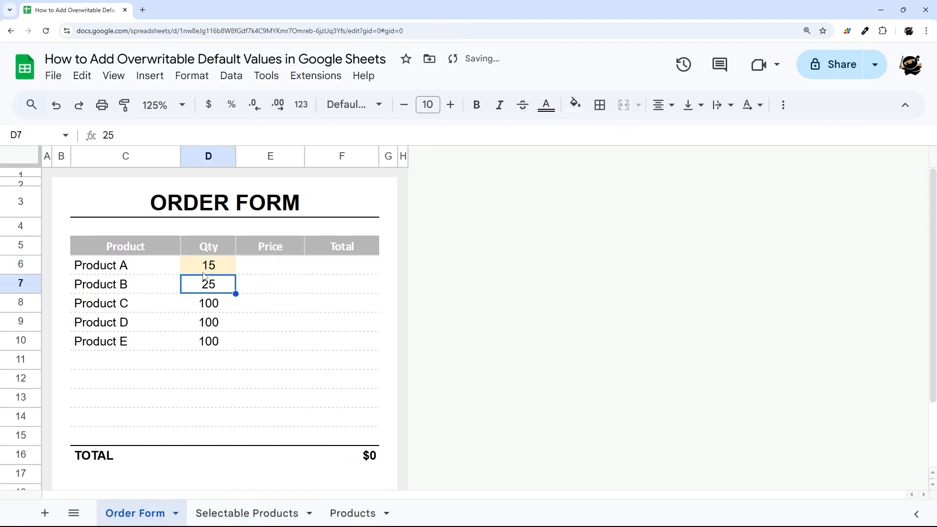
left_click(208, 265)
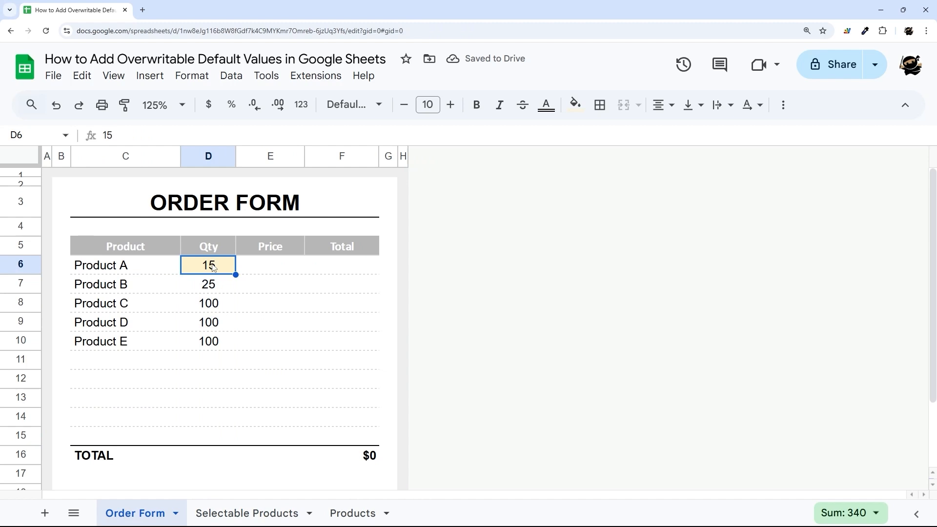
mouse_move(99, 275)
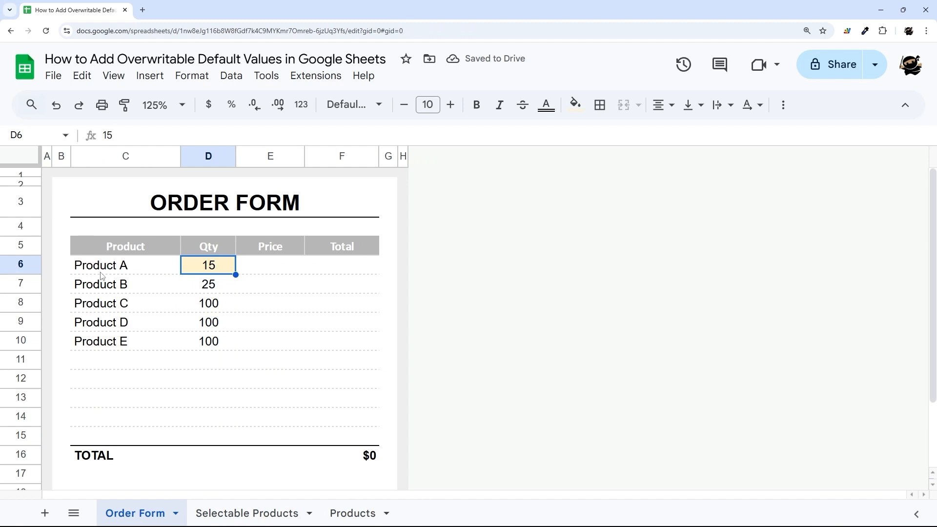
Step: Enter =XLOOKUP(C6,Products!A:A,Products!C:C,"") in E6 and paste the formula only into E7:E15, giving $100, $20, $15, $10, $8
left_click(269, 266)
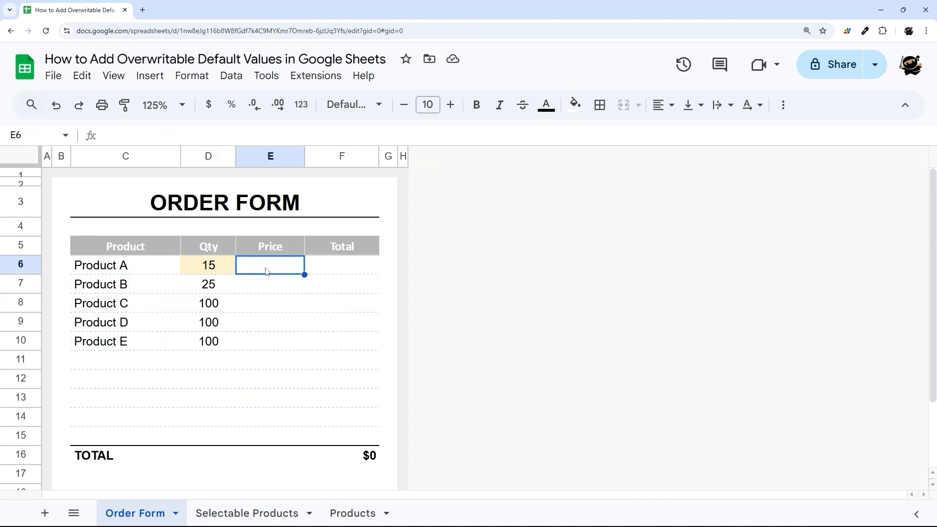
type("=xlo")
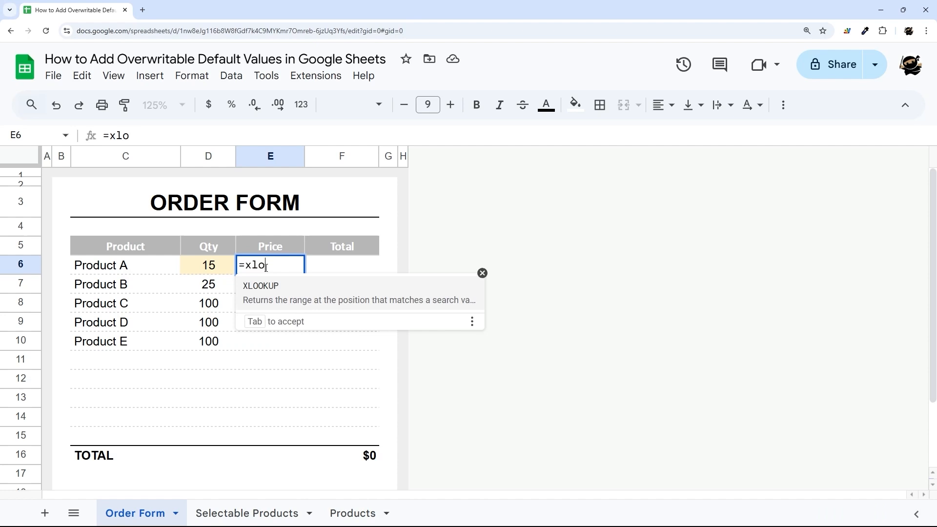
left_click(125, 265)
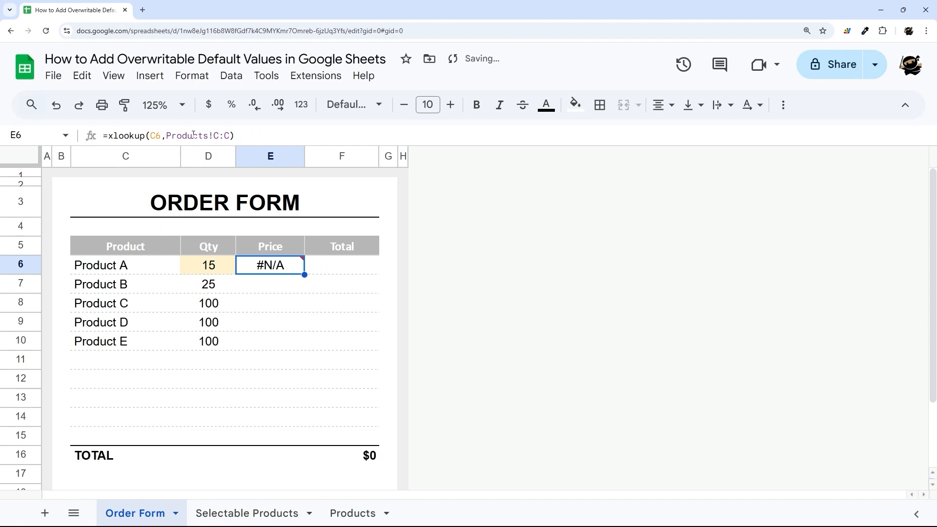
double_click(269, 266)
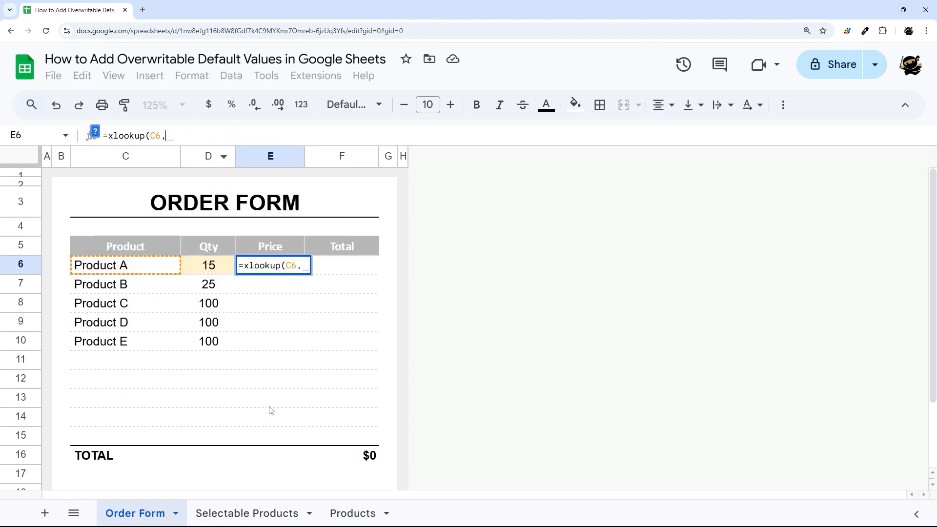
mouse_move(152, 283)
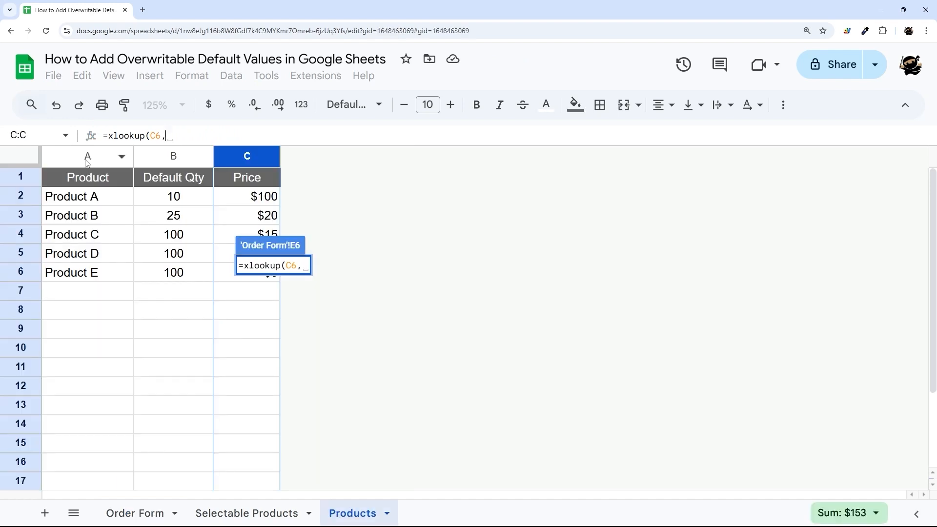
type("Products!A:A,Products!C:C)")
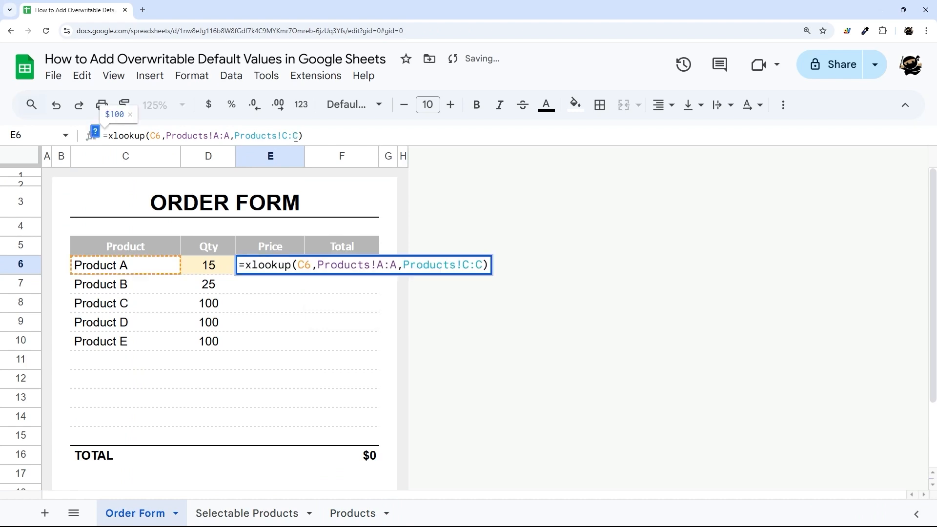
type(",")
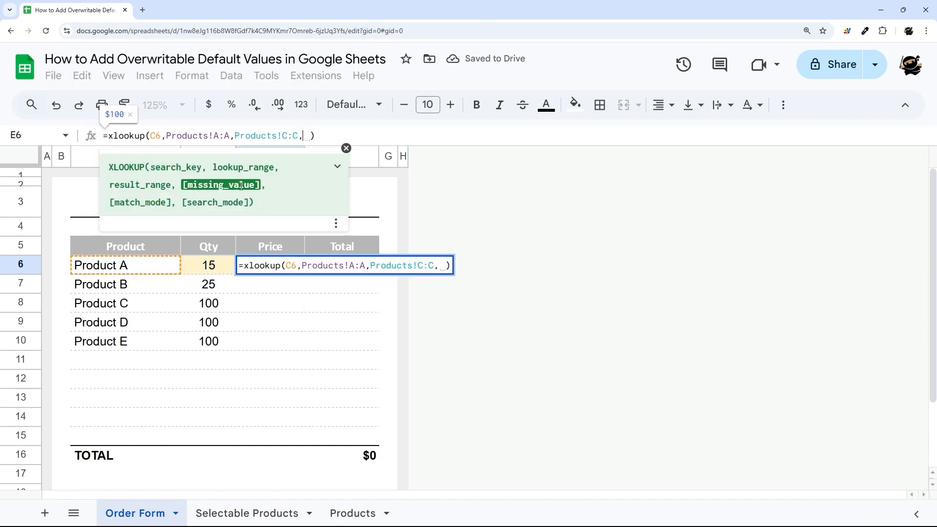
type("\"\"")
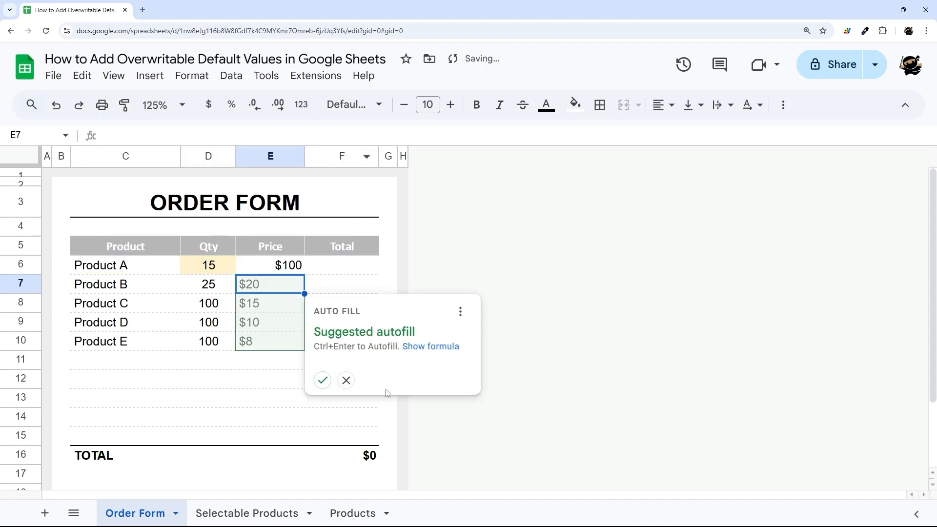
left_click(345, 379)
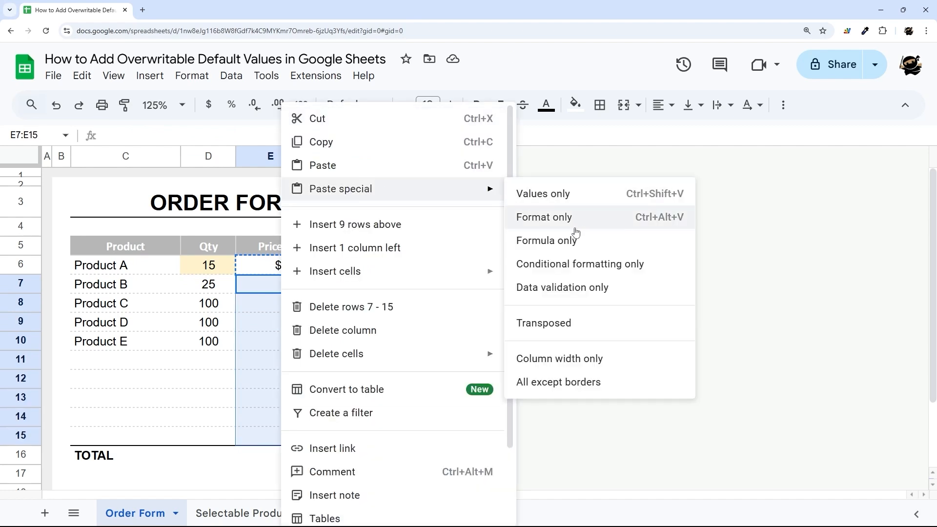
mouse_move(540, 246)
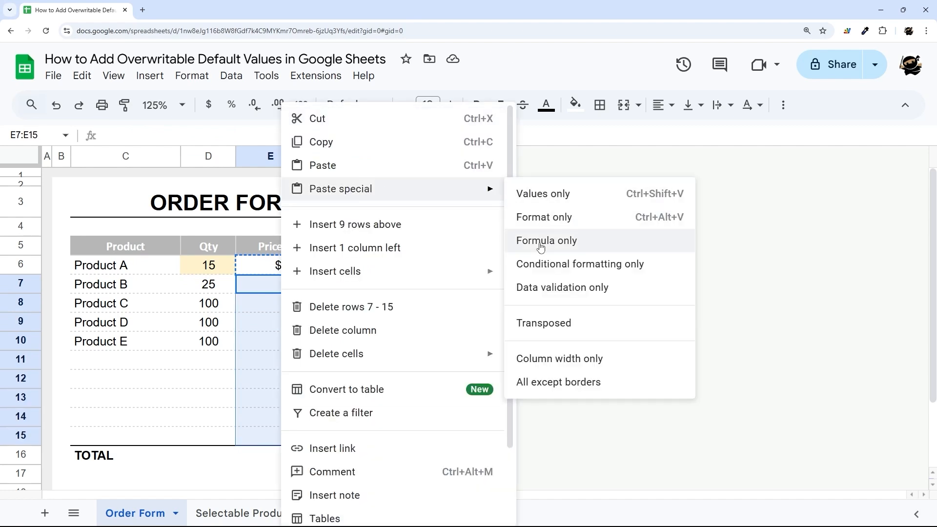
left_click(546, 240)
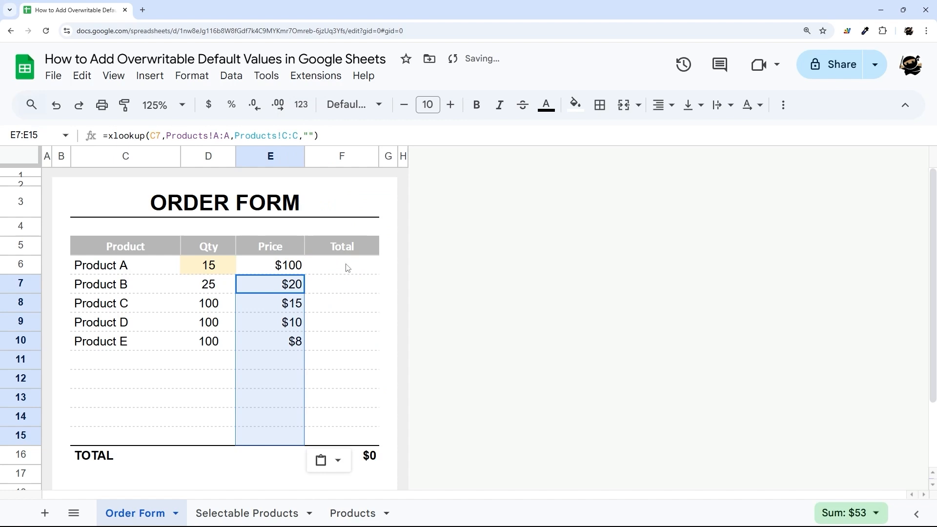
Step: Enter the line total =IF(C6="",,E6*D6) in F6
type("=IF(D6,E6")
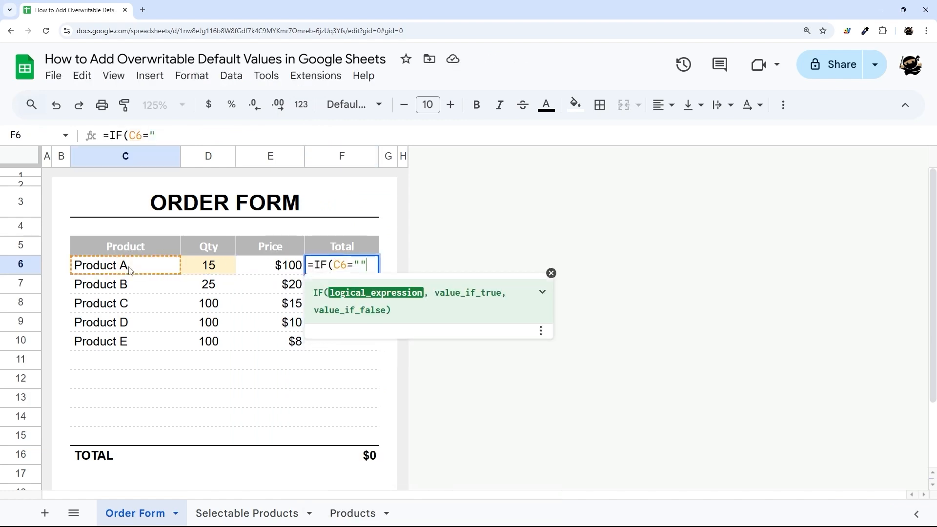
type(",,E6*")
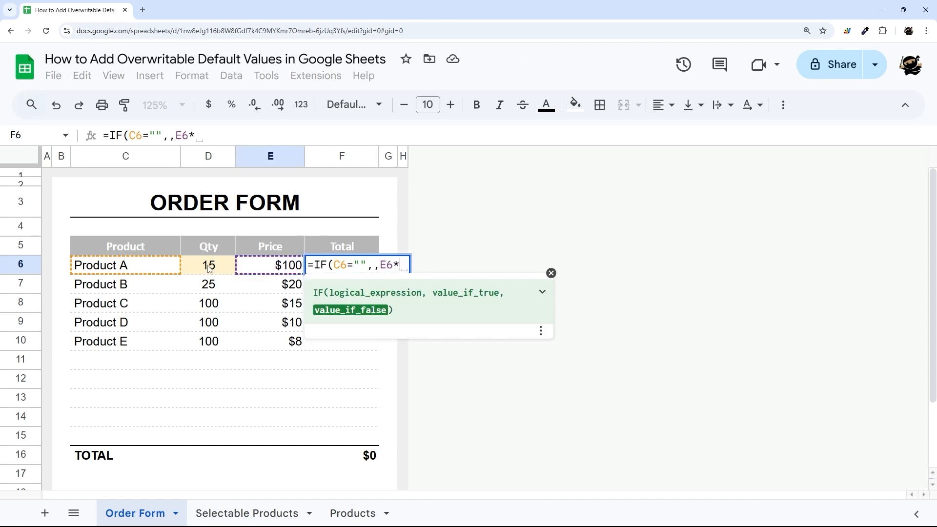
key("Enter")
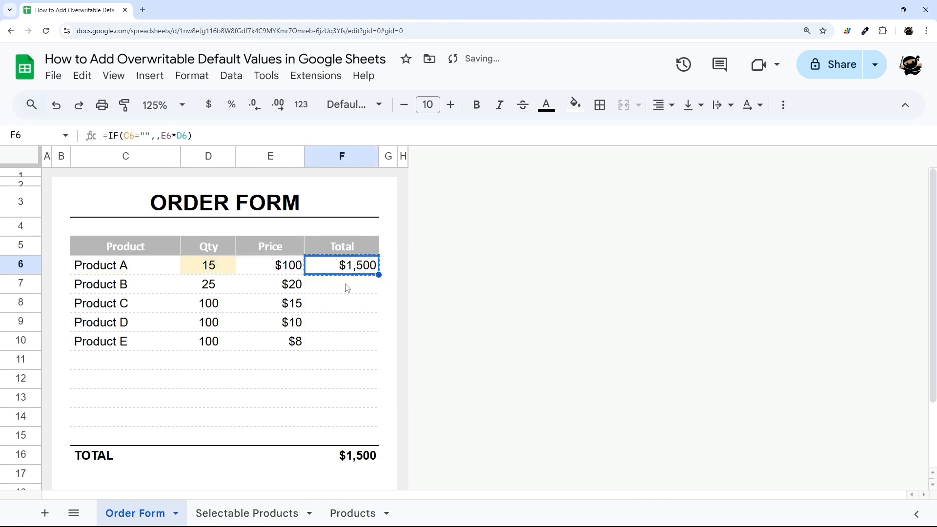
Step: Paste the total formula into F7:F15 and sum F6:F15 in F16 for a $4,800 grand total
right_click(339, 284)
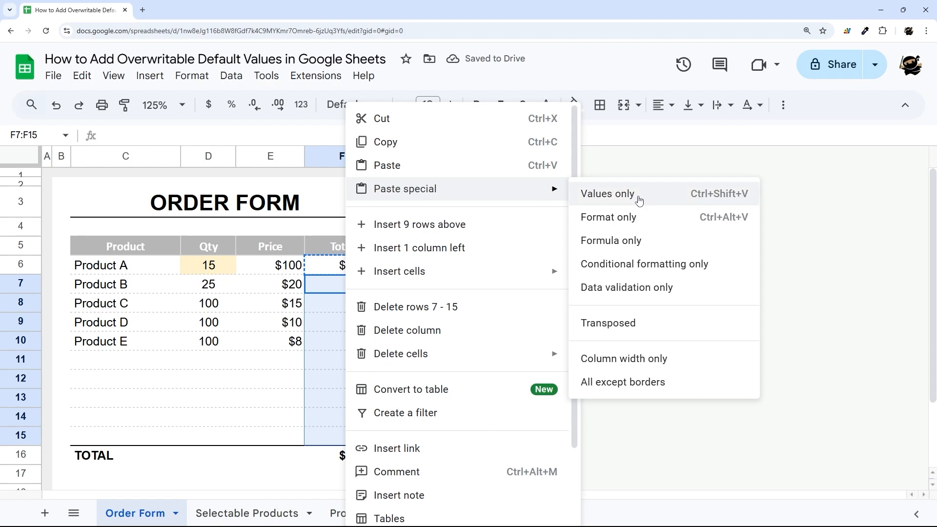
left_click(607, 194)
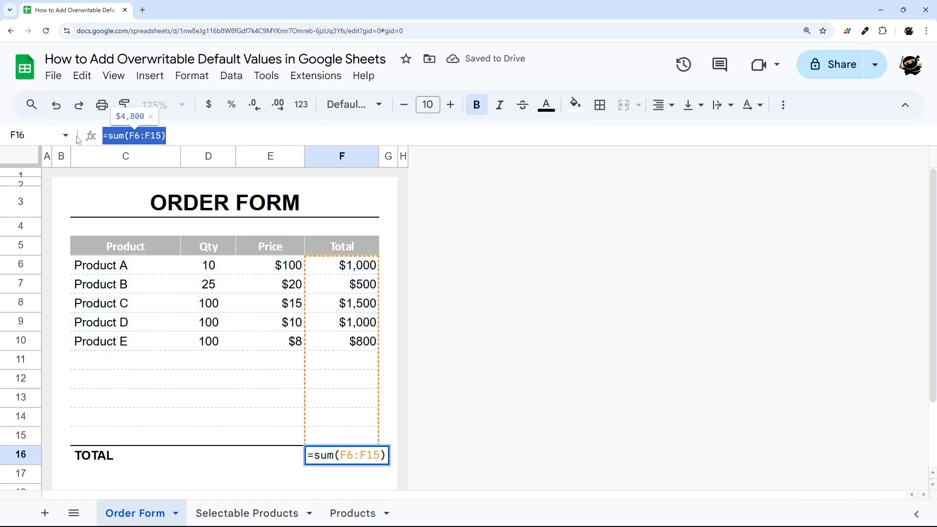
key("Enter")
type("P")
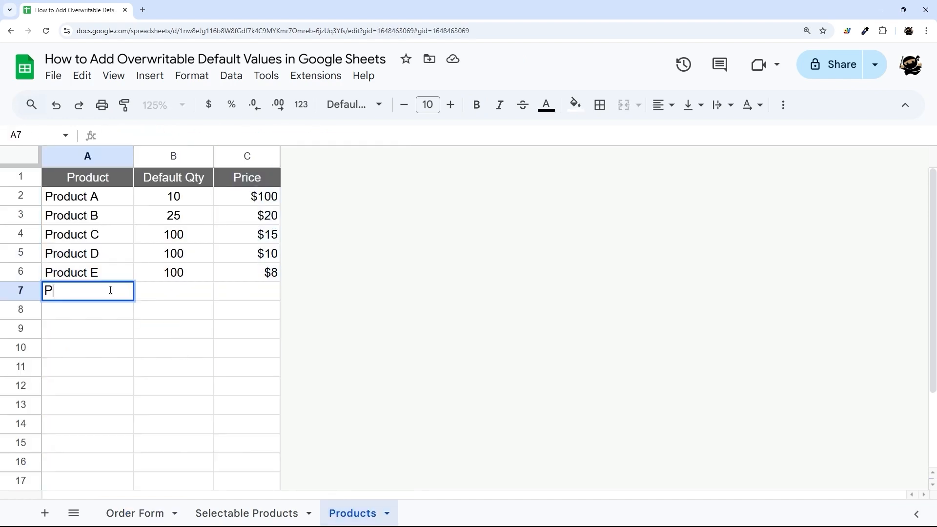
Step: Add Product F at $25 on the Products sheet and override Product A's quantity to 5, totaling $4,325
type("roduct F")
left_click(172, 291)
type("1")
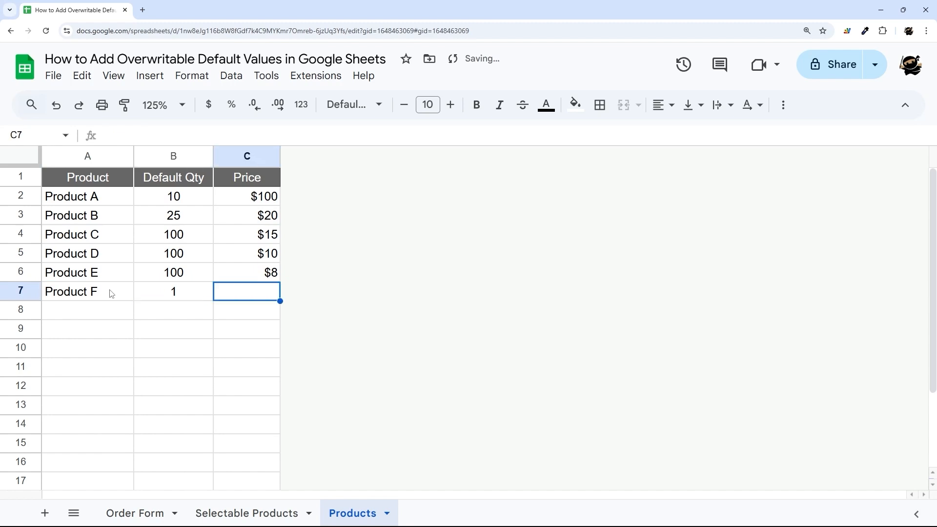
left_click(135, 514)
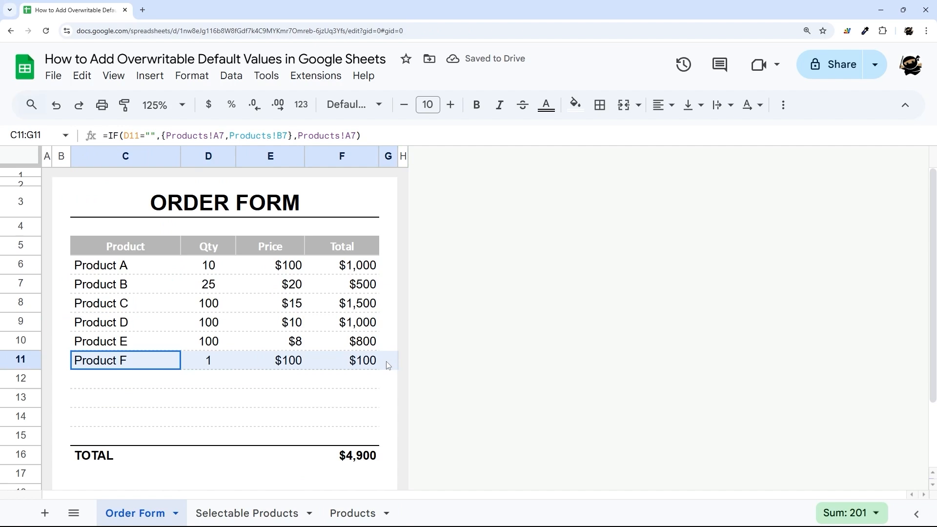
left_click(353, 513)
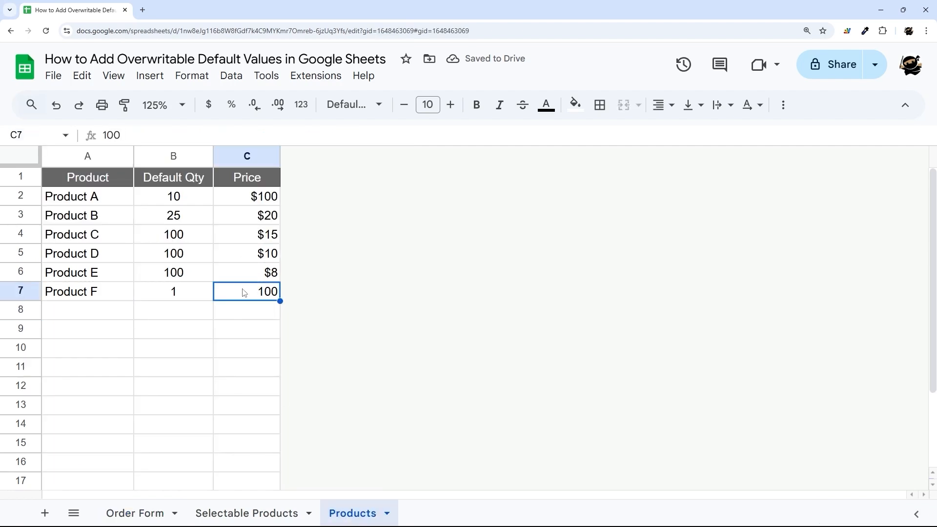
left_click(136, 526)
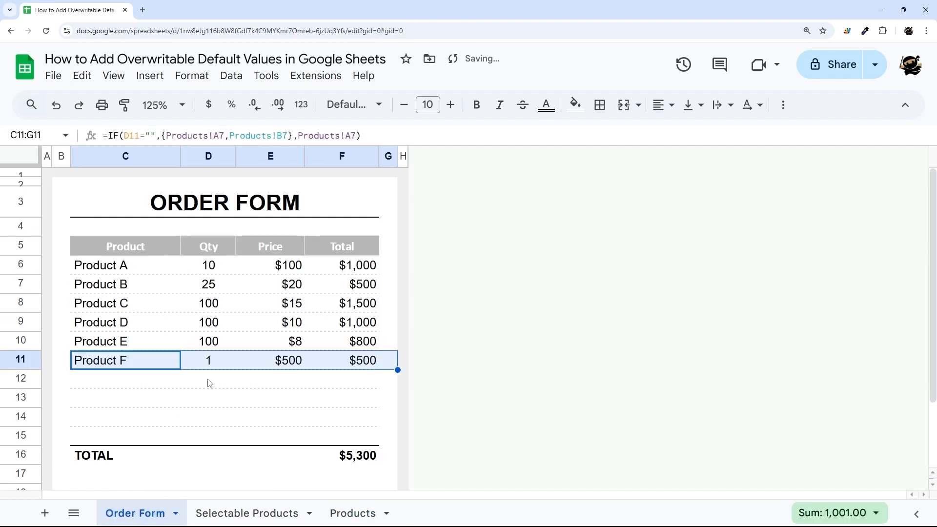
left_click(353, 514)
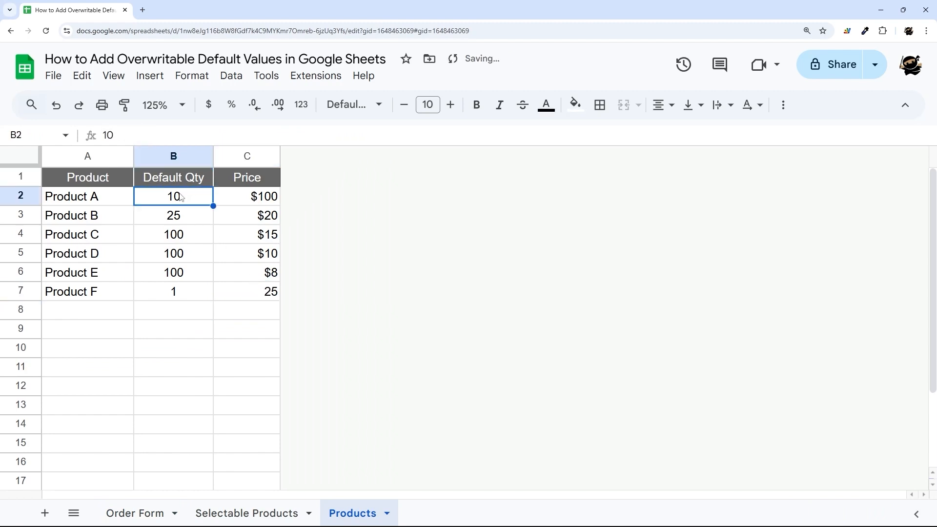
left_click(141, 512)
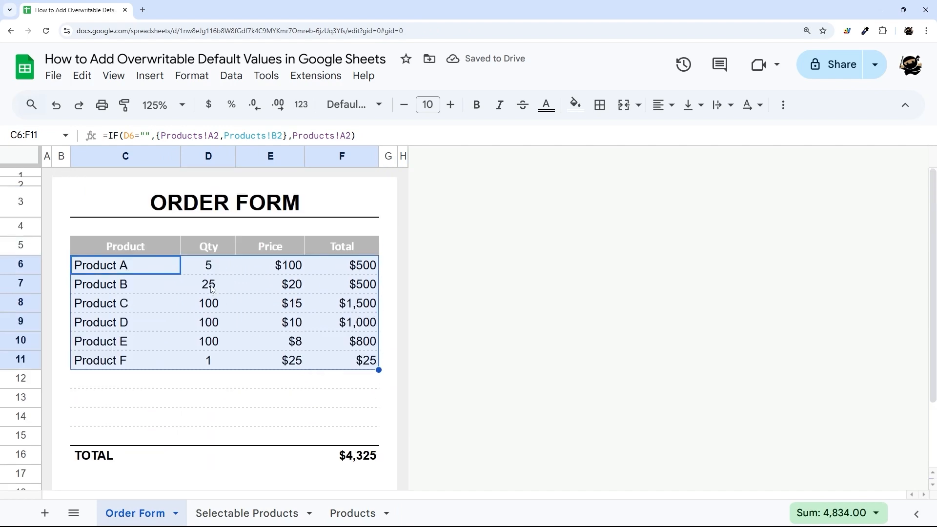
Step: Delete the old quantity highlight rule and begin a new conditional rule for D6:D15
left_click(191, 76)
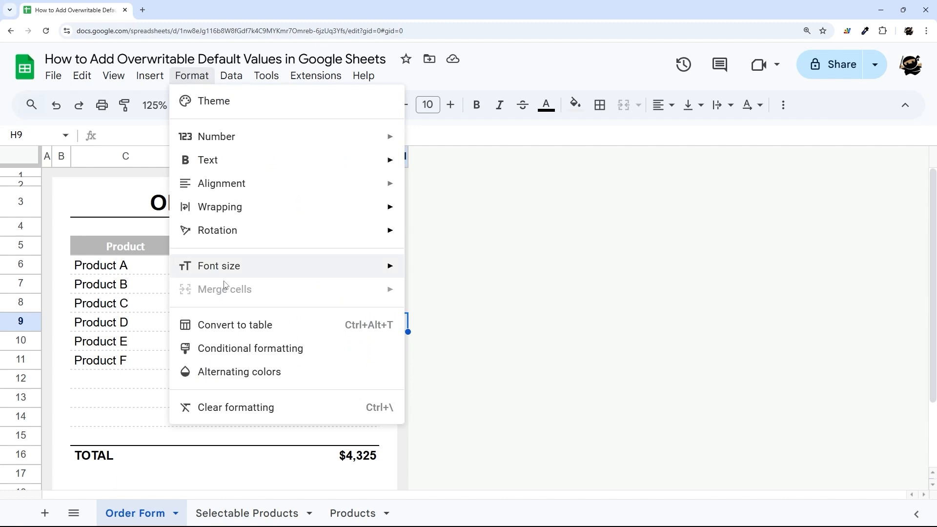
left_click(250, 348)
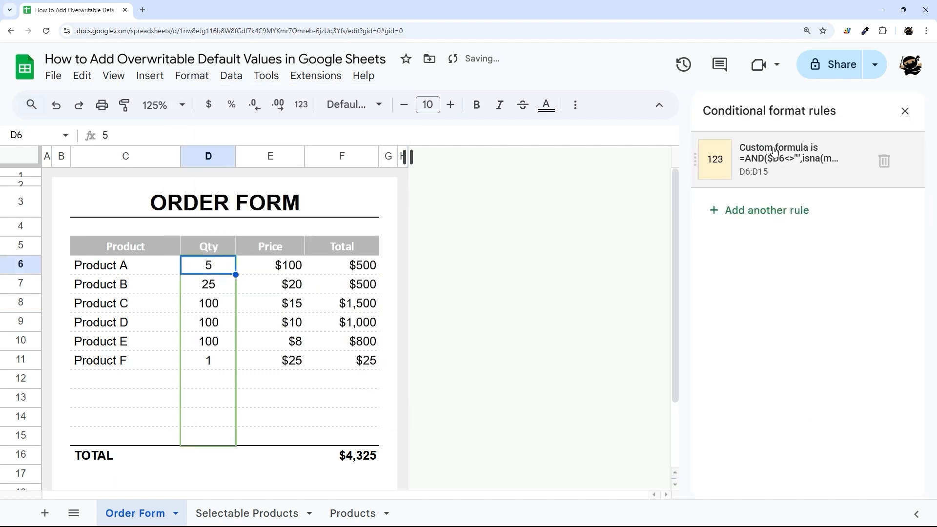
mouse_move(885, 162)
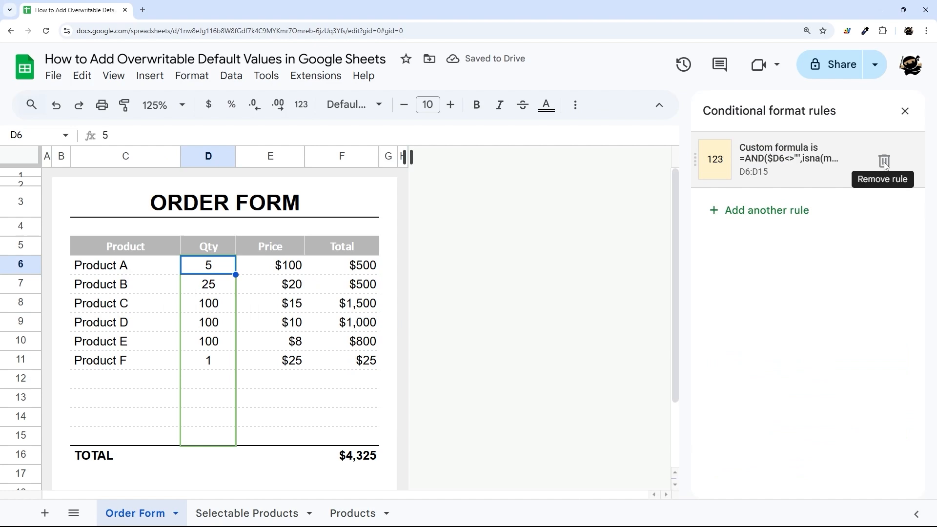
left_click(885, 160)
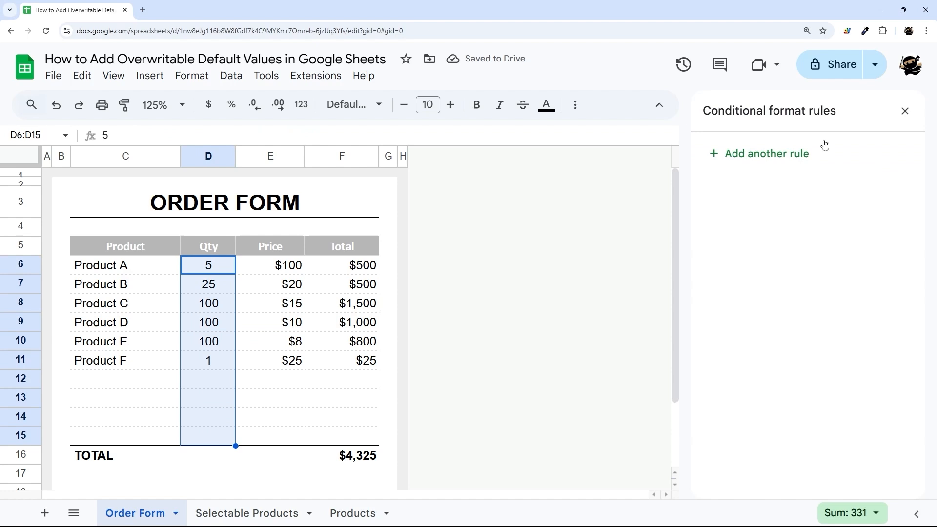
left_click(905, 110)
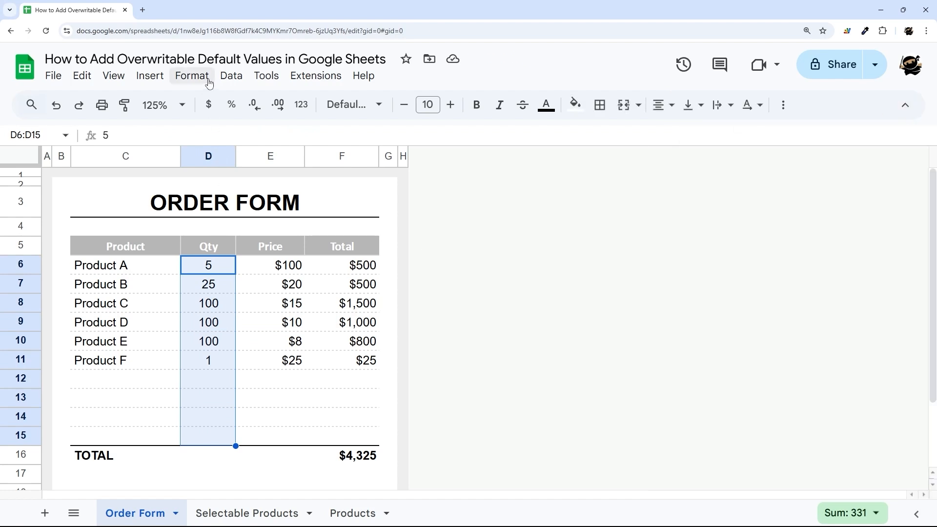
left_click(191, 76)
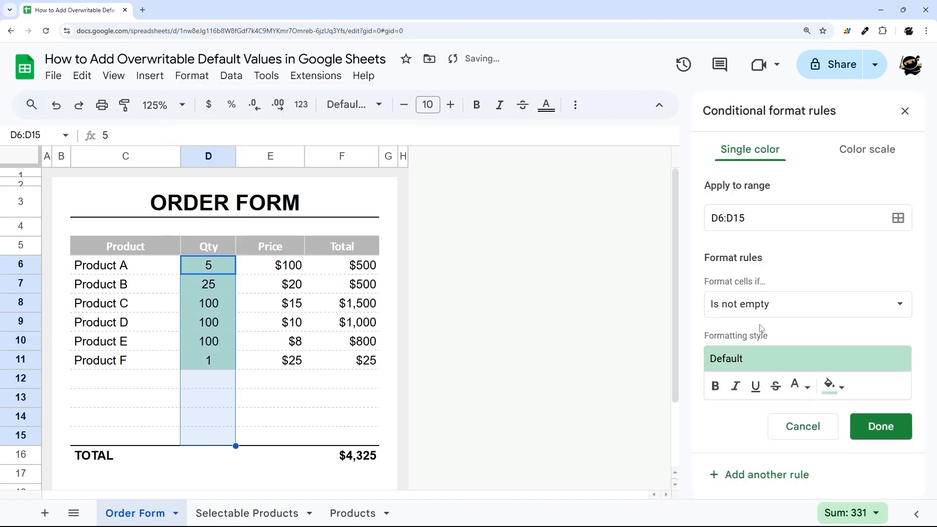
Step: Set the rule to Custom formula =AND($D6<>"",match($D6,xlookup($C6,indirect("Products!A:A"),...),0))
left_click(829, 385)
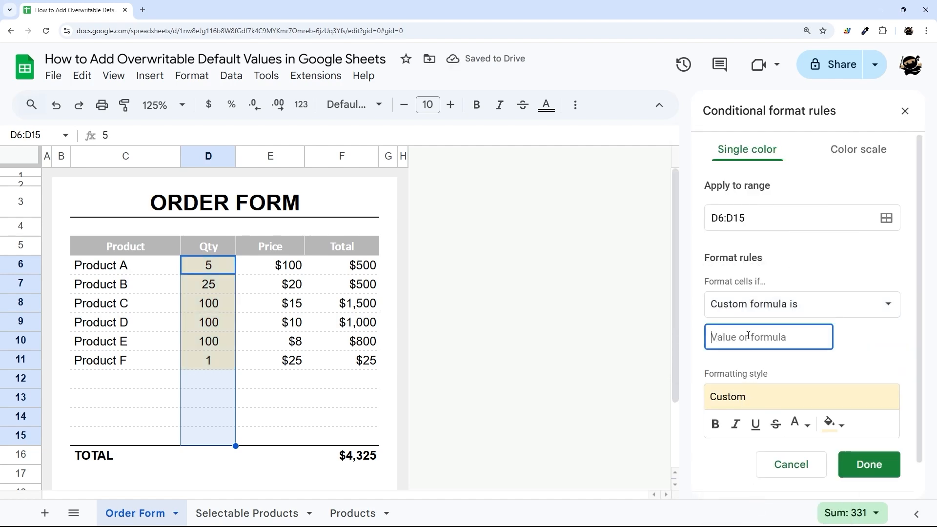
type("=")
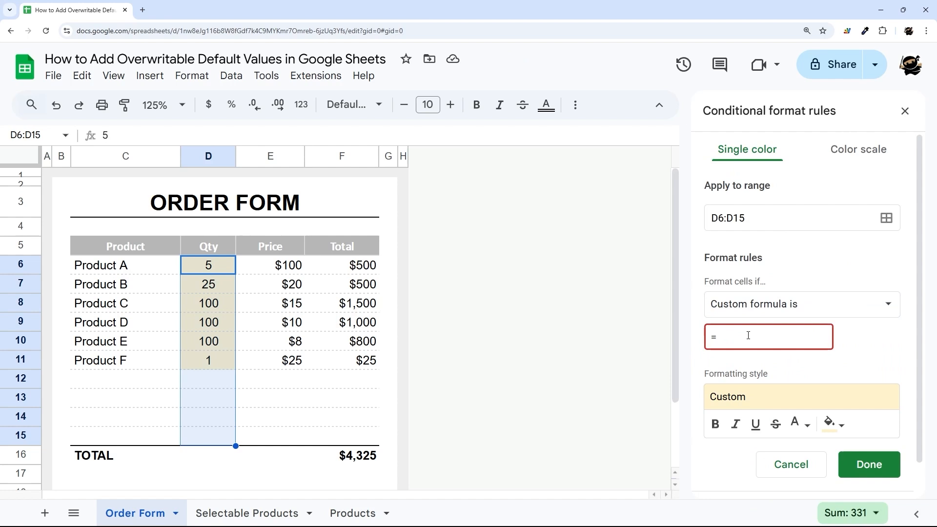
type("AND(")
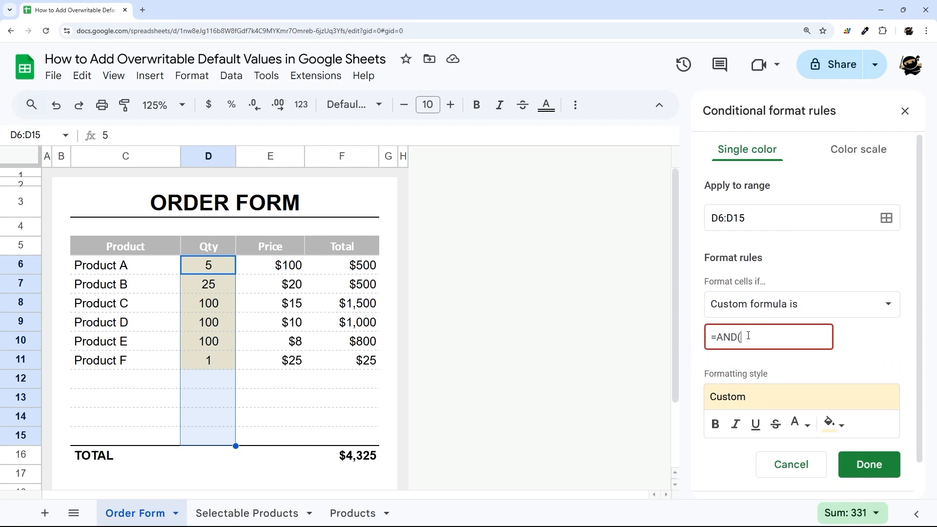
type("$")
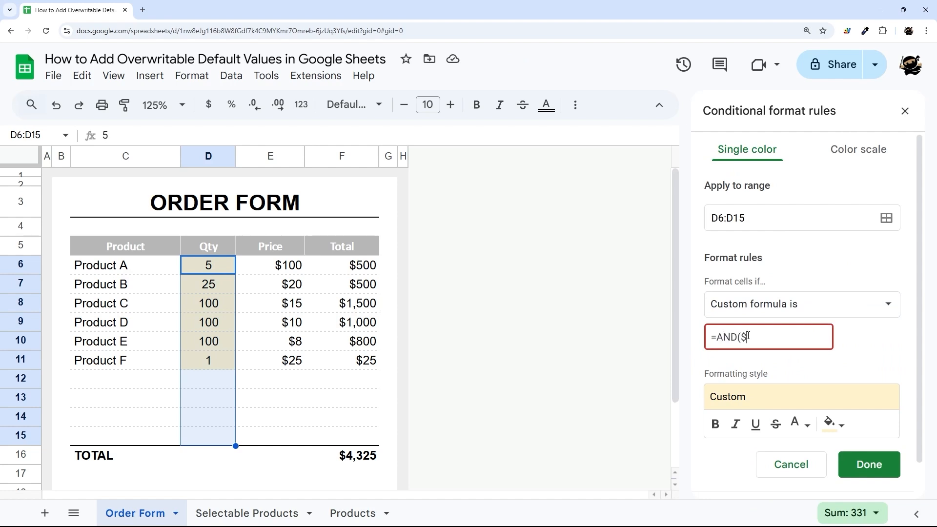
type("D6<")
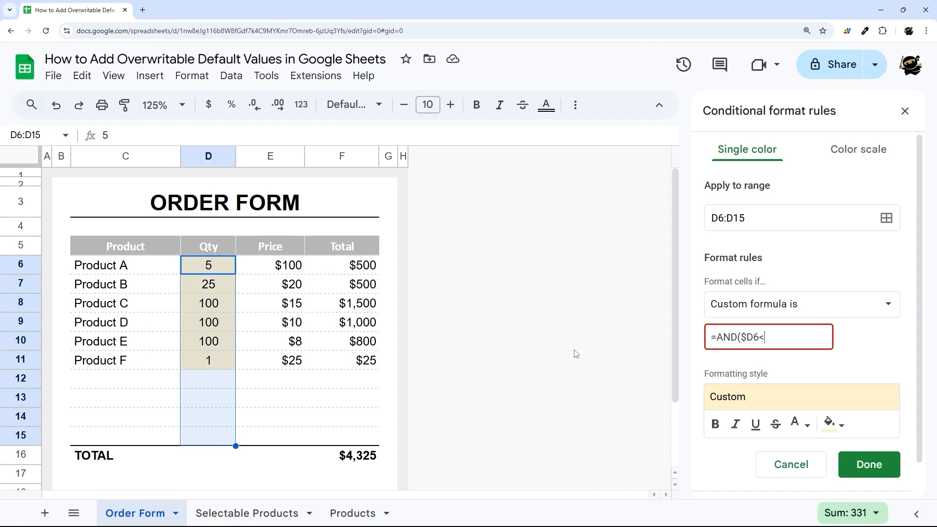
type(">\"\"")
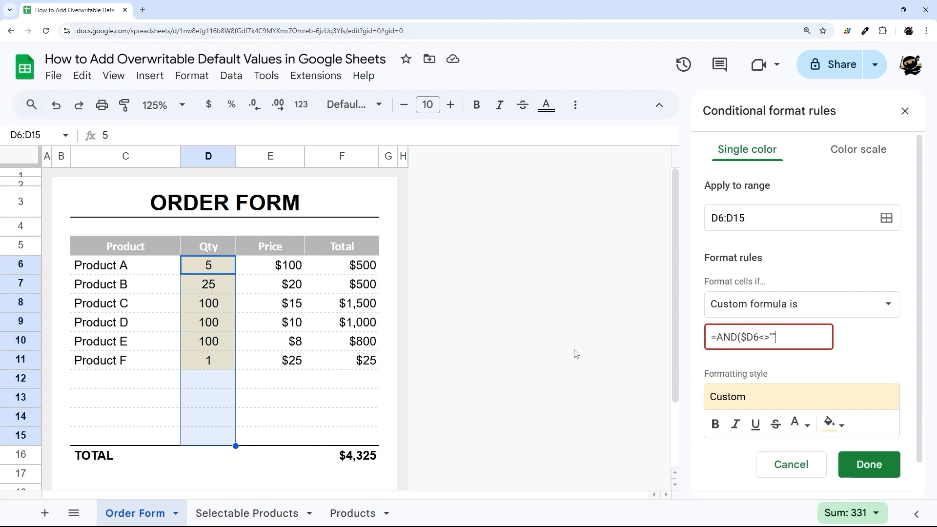
type(",")
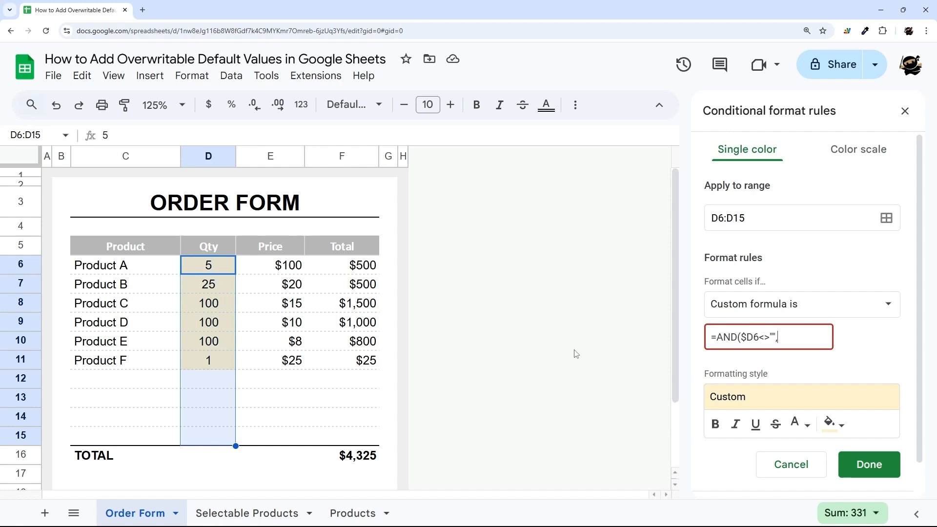
type("match(")
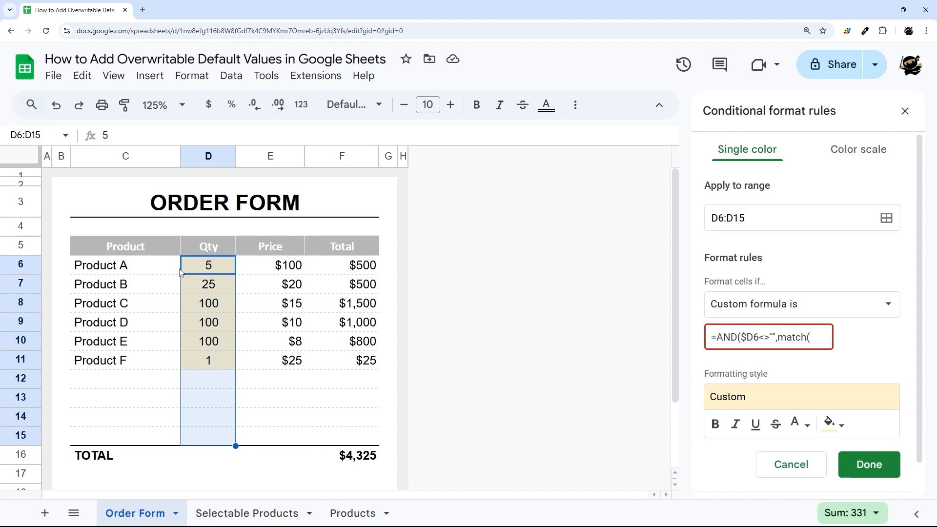
type("$D6,")
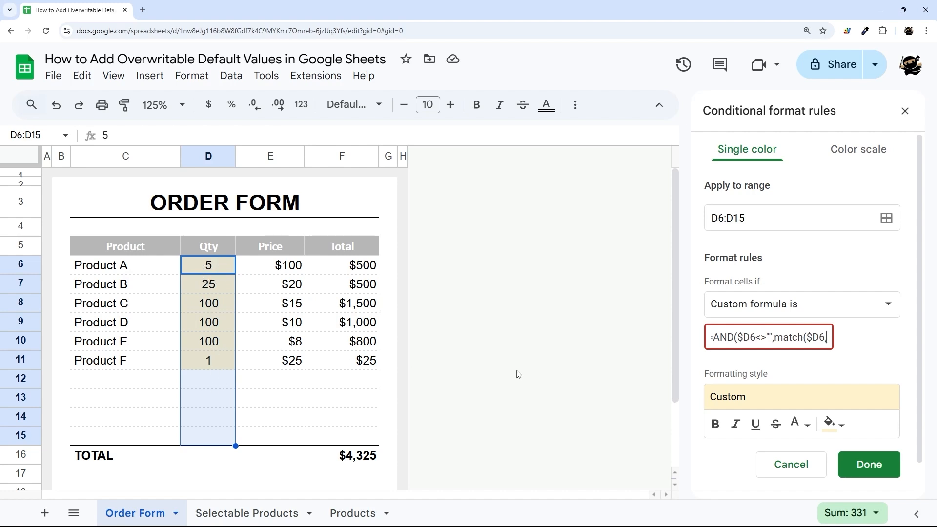
mouse_move(141, 280)
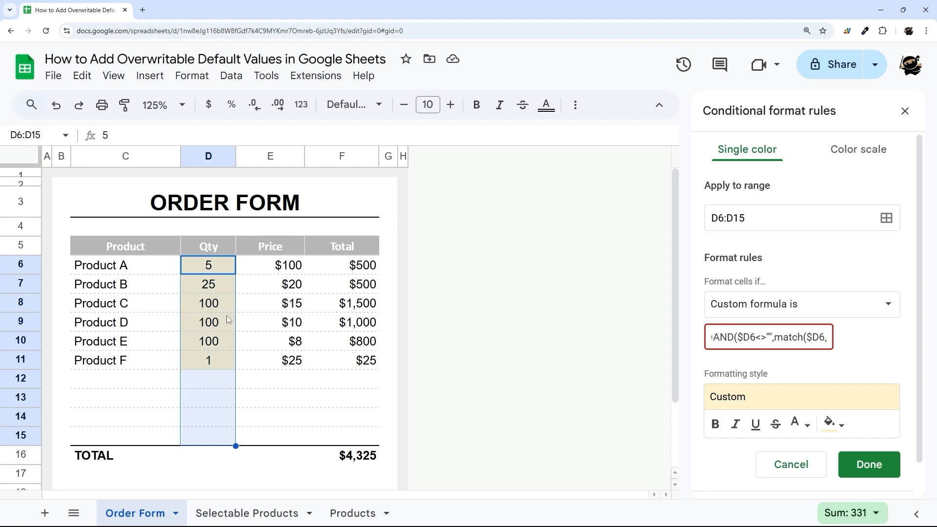
mouse_move(202, 294)
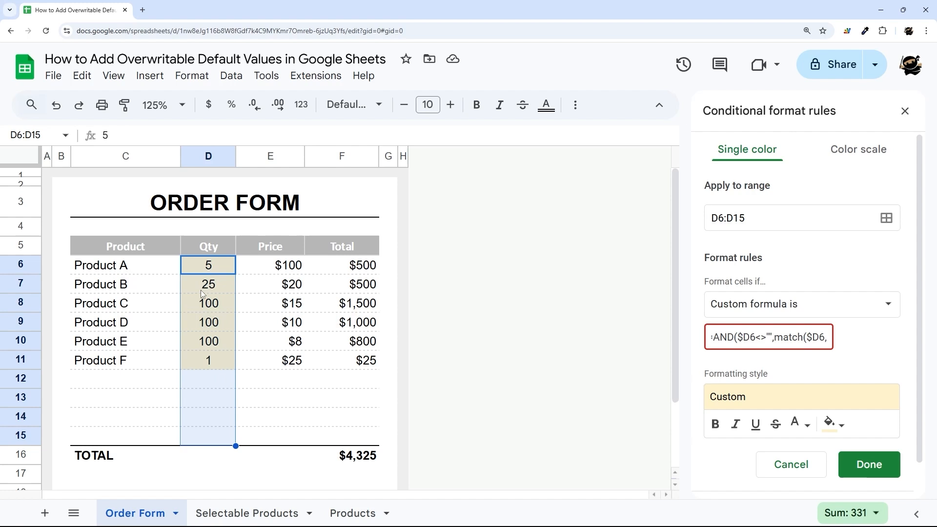
type("xlookup(")
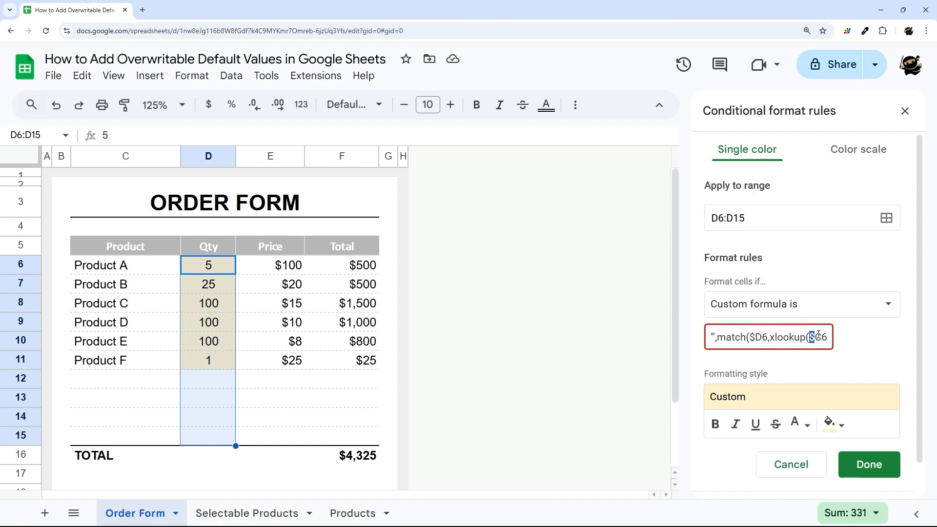
type("$C6")
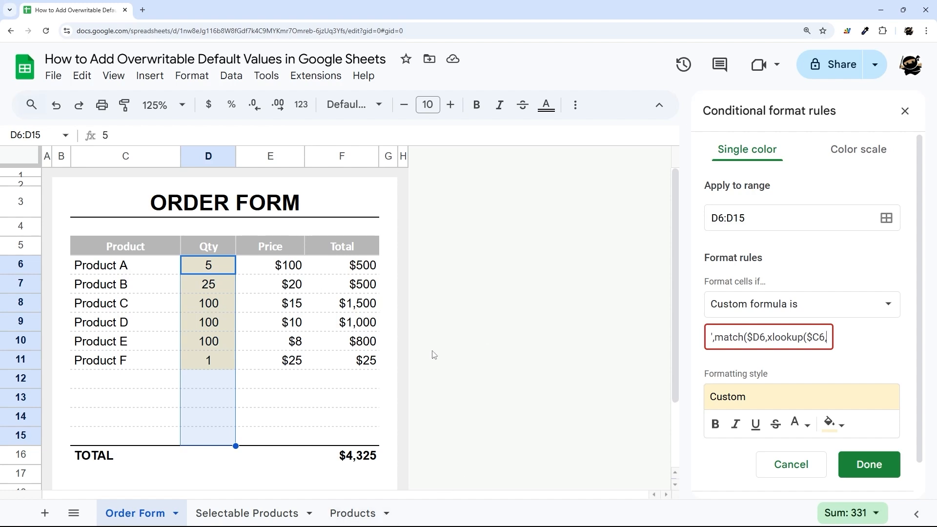
type("inid")
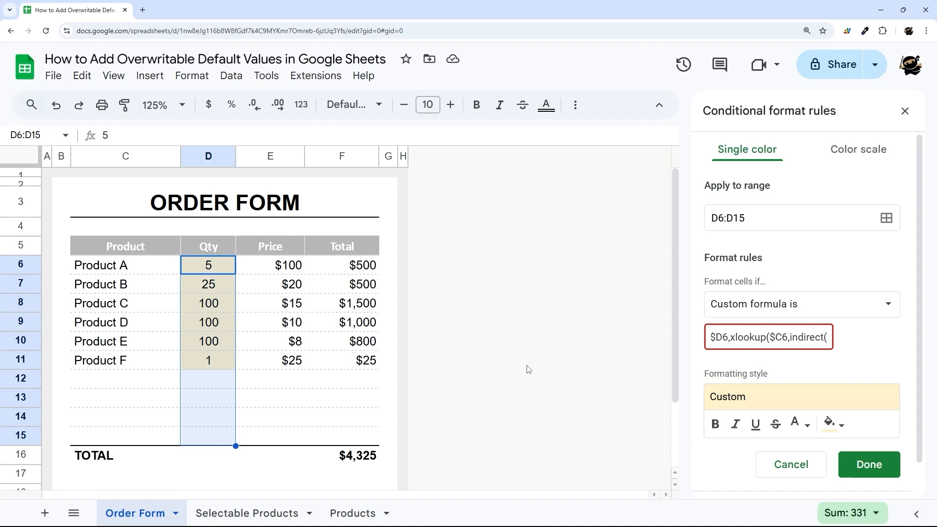
type("\"Produ")
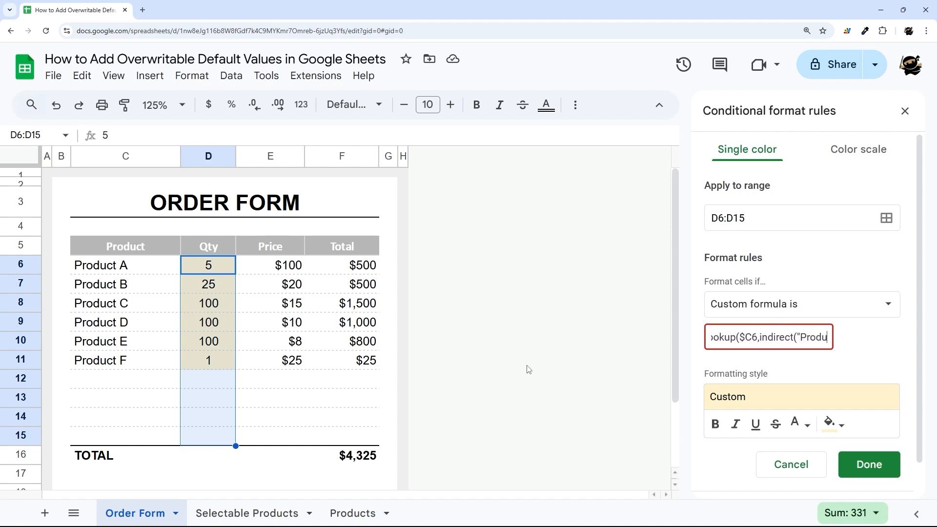
type("Products!A:A")
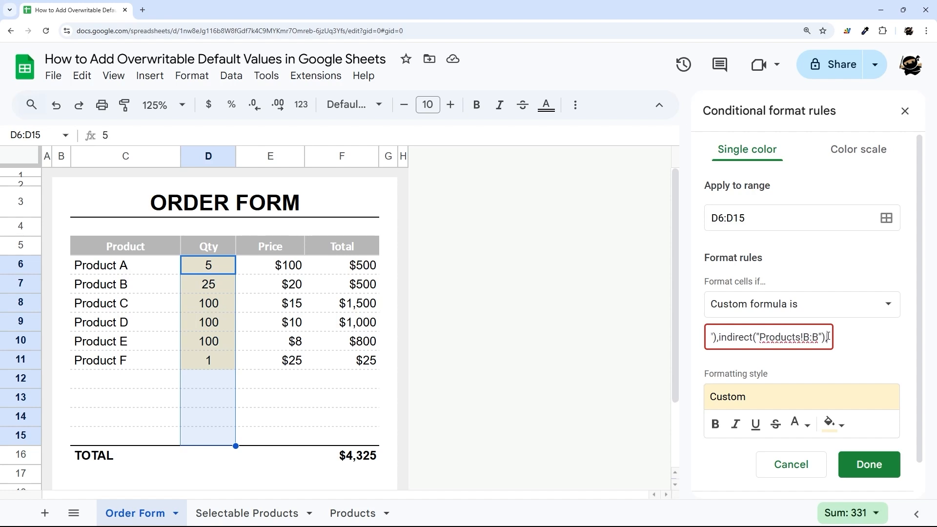
type(",0))")
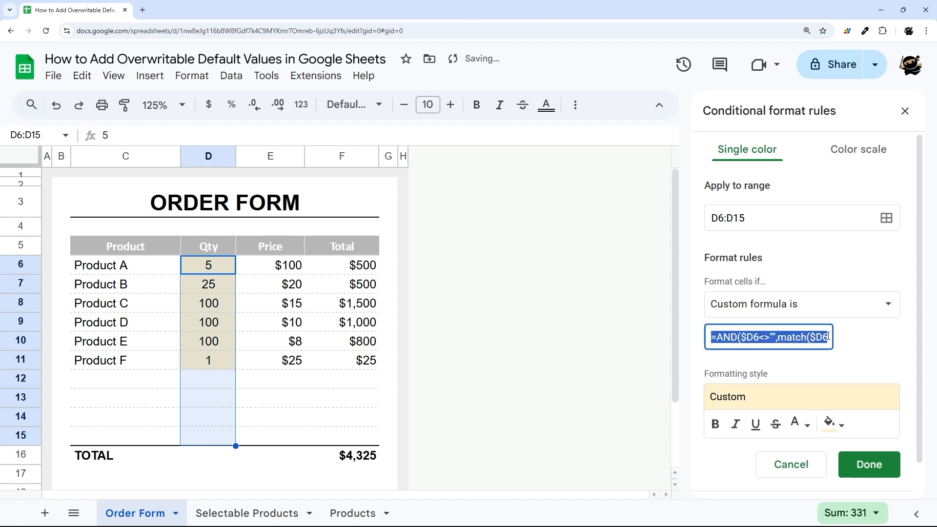
Step: Draft the AND/match/xlookup/indirect rule formula in an empty cell, then discard it
left_click(136, 480)
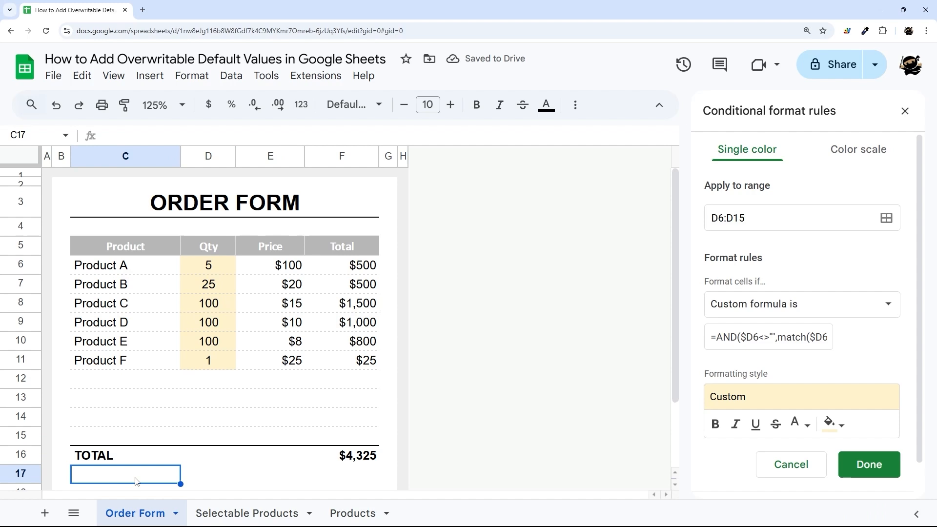
scroll("down", 3)
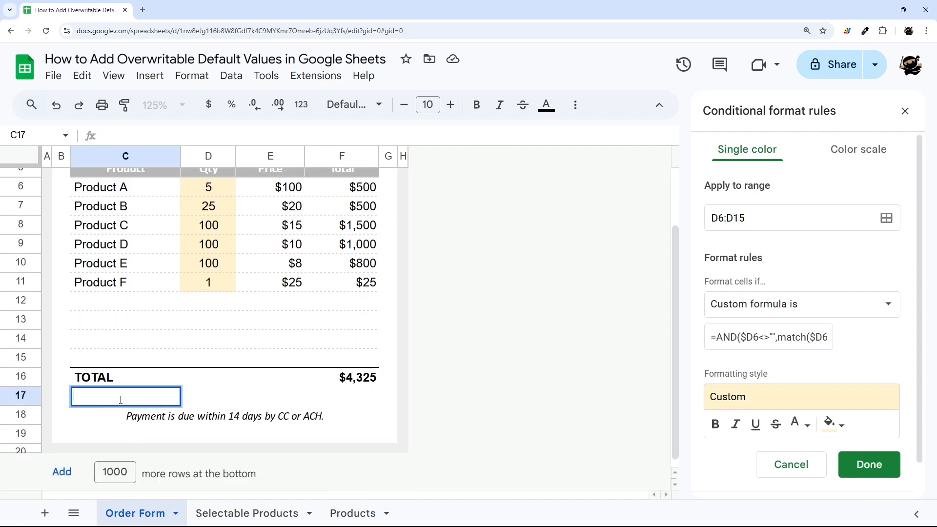
type("=AND($D6<>\"\",match($D6,xlookup($C6,indirect(\"Products!A:A\"),indirect(\"Products!B:B\"),0)))")
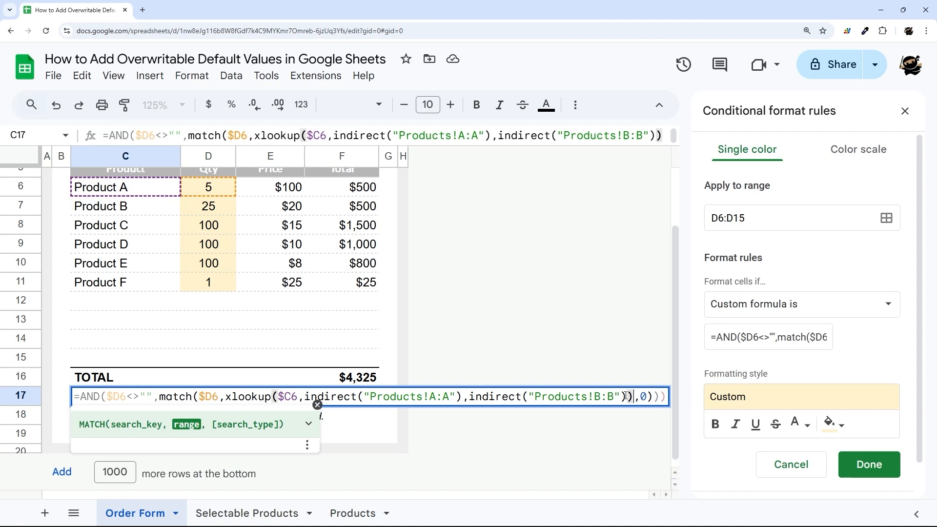
key("Enter")
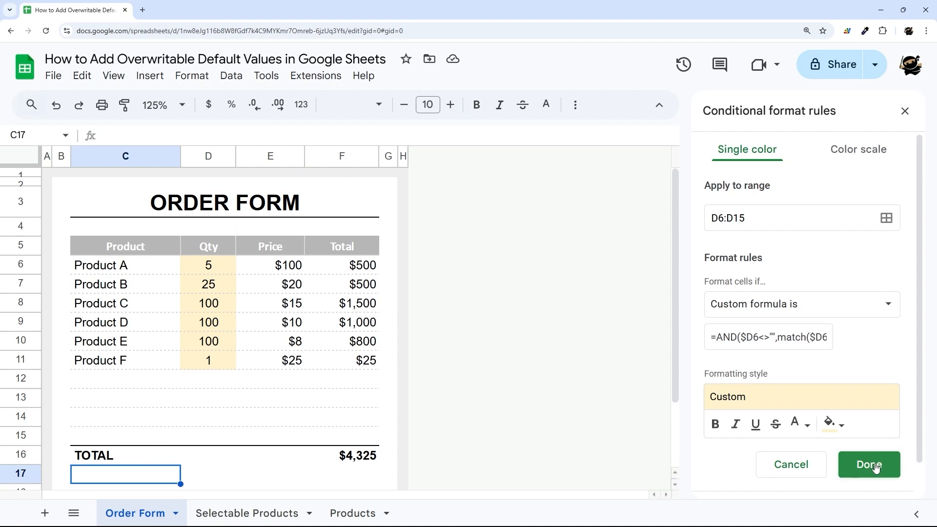
Step: Save the rule, test D6 with 10 then 5, and re-edit the rule's custom formula; no quantity shades yet
left_click(869, 465)
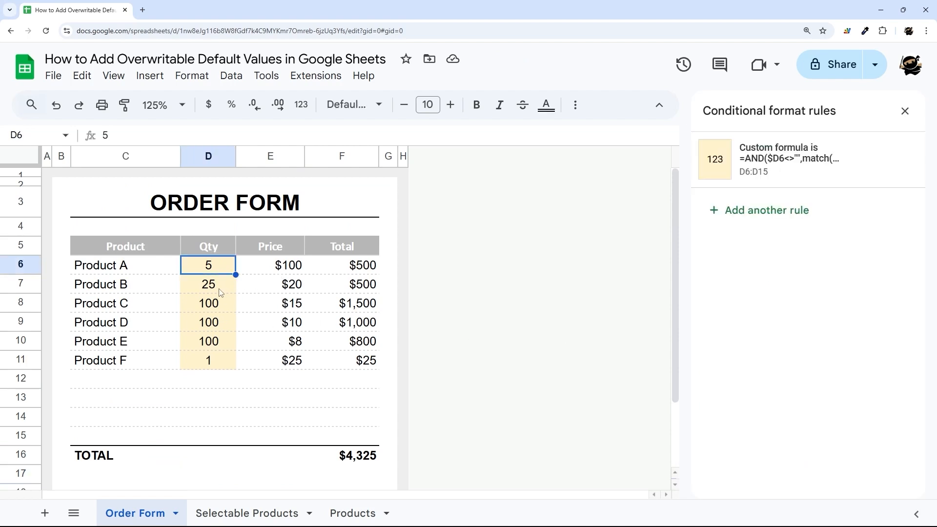
type("10")
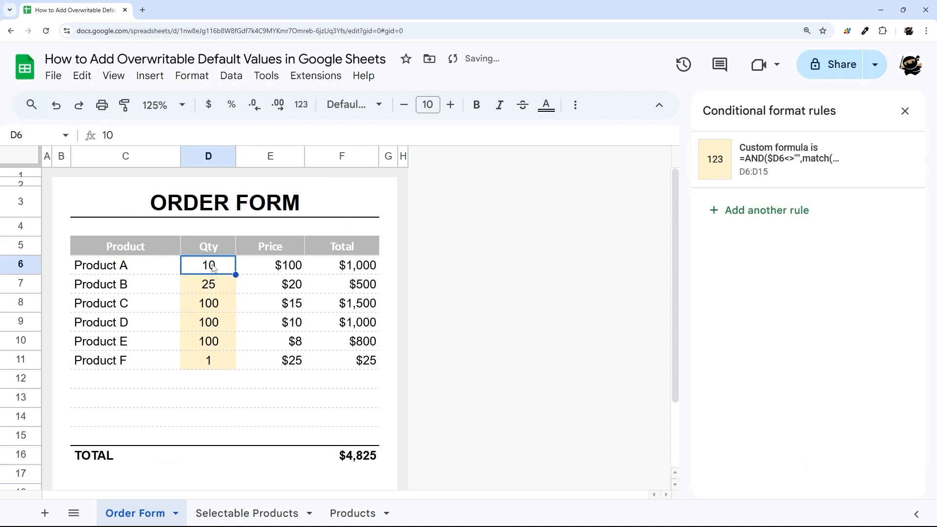
type("5")
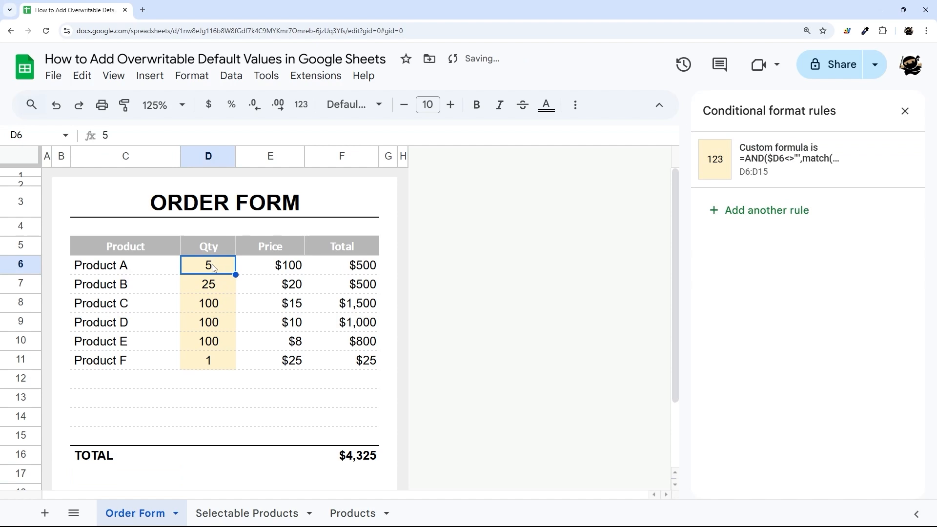
left_click(791, 158)
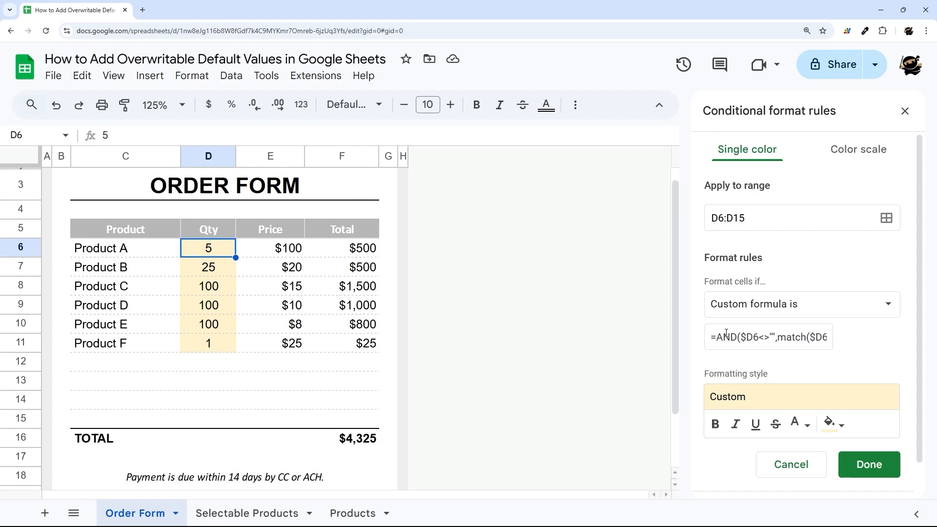
left_click(779, 336)
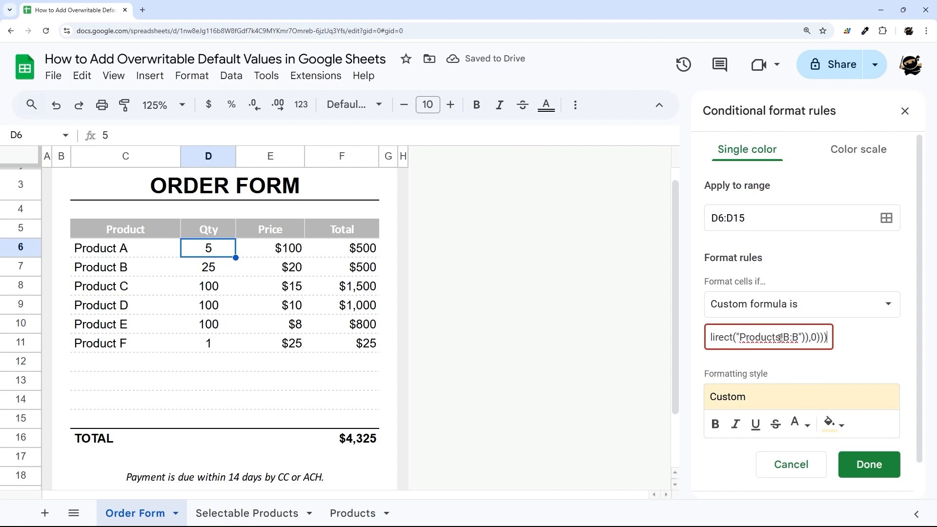
left_click(869, 465)
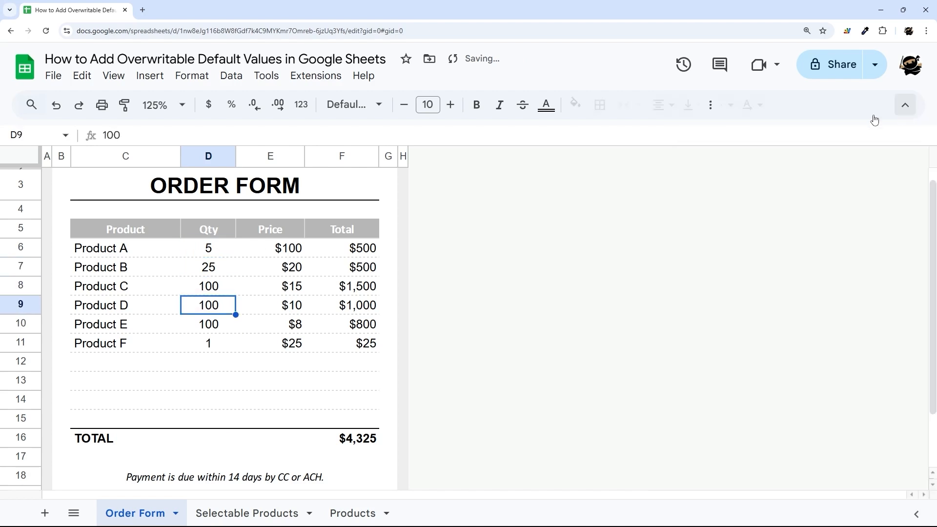
Step: Make the Product cells C6:C15 arrow-style dropdowns sourced from Products!A2:A20
left_click(248, 513)
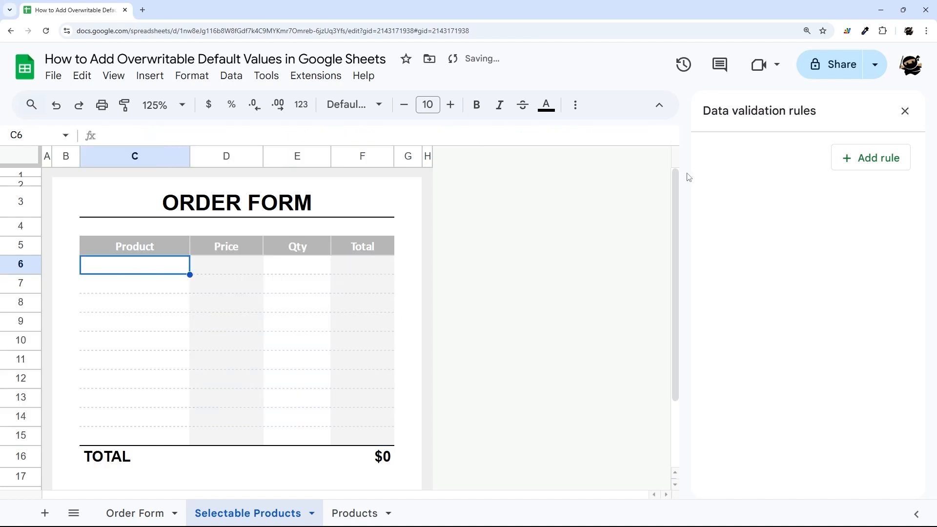
left_click_drag(134, 265, 134, 419)
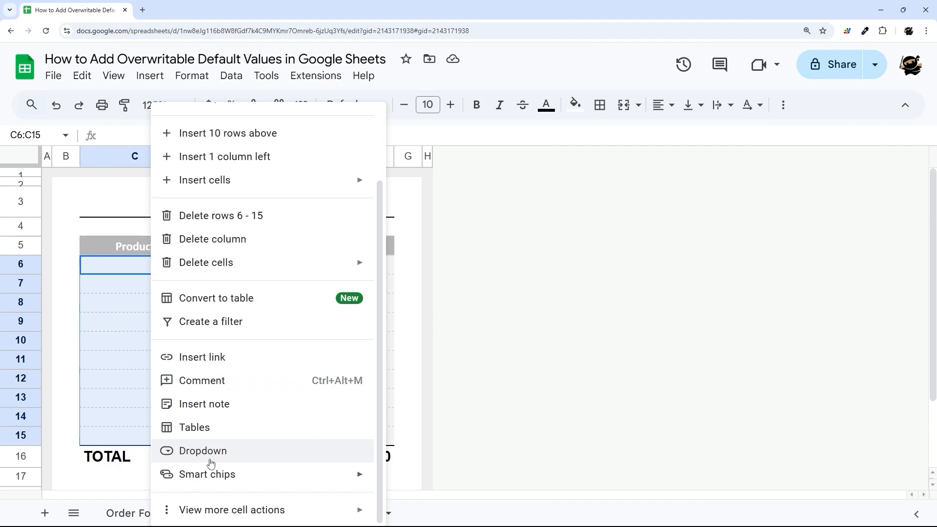
left_click(202, 451)
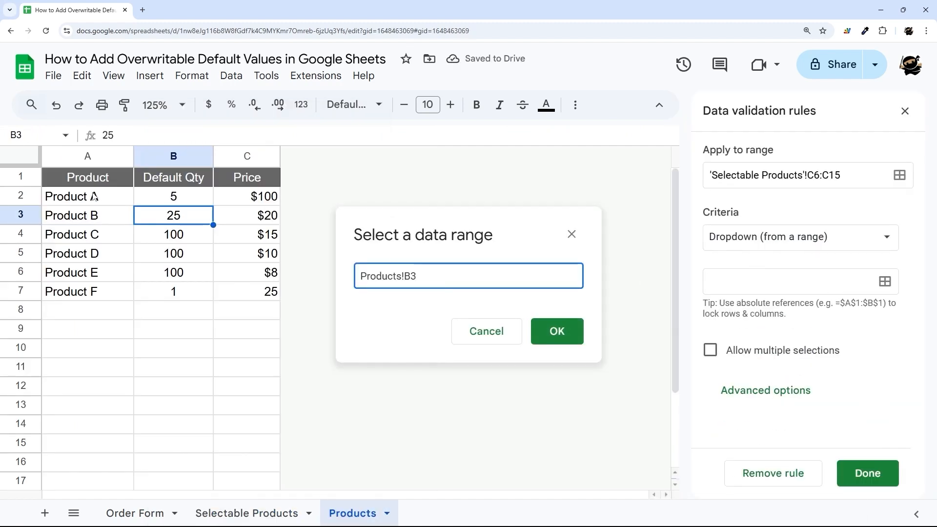
left_click(557, 332)
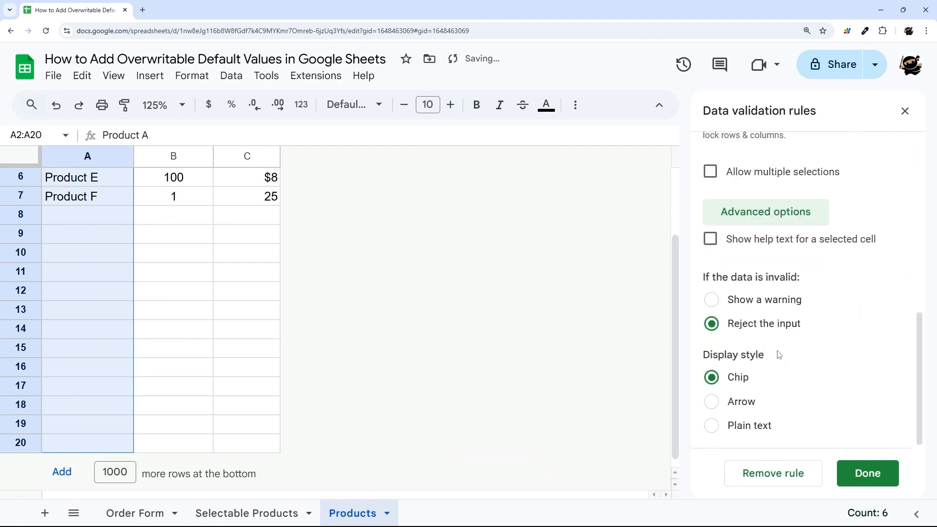
left_click(774, 473)
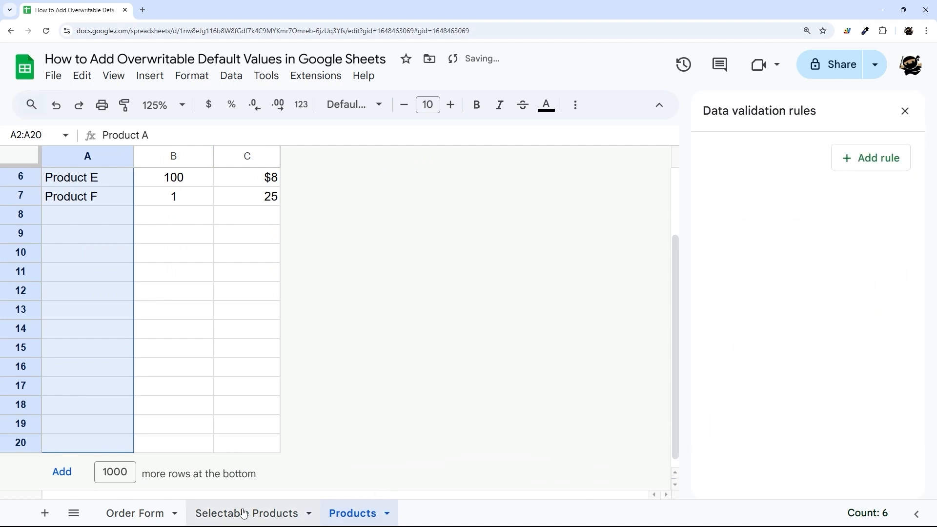
Step: Return to the Selectable Products sheet, then go to the Order Form sheet
left_click(247, 513)
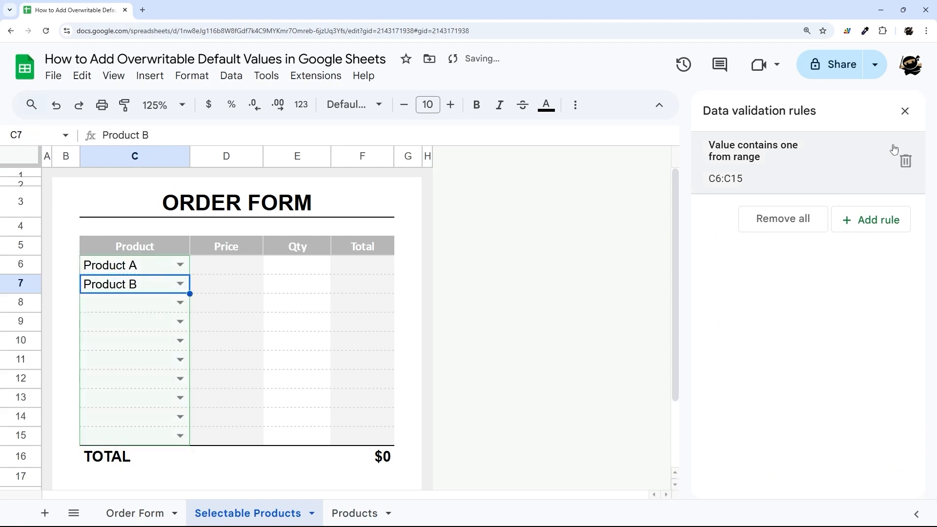
left_click(135, 512)
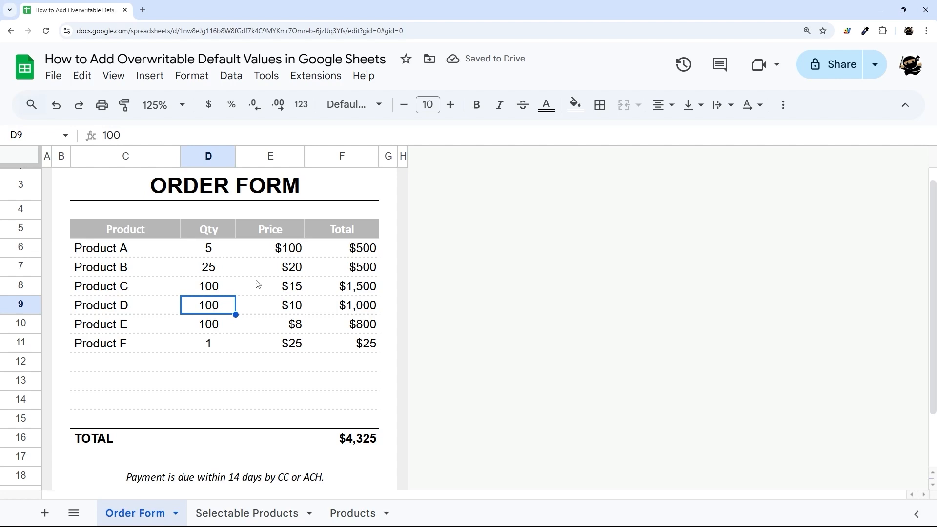
Step: Compare Product A's formula on the Order Form with its dropdown cell on Selectable Products
left_click(99, 248)
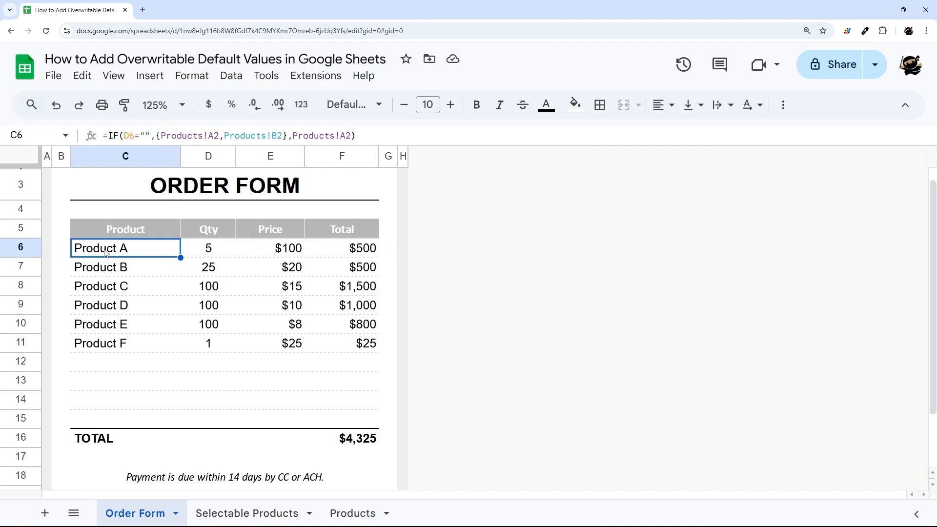
mouse_move(136, 251)
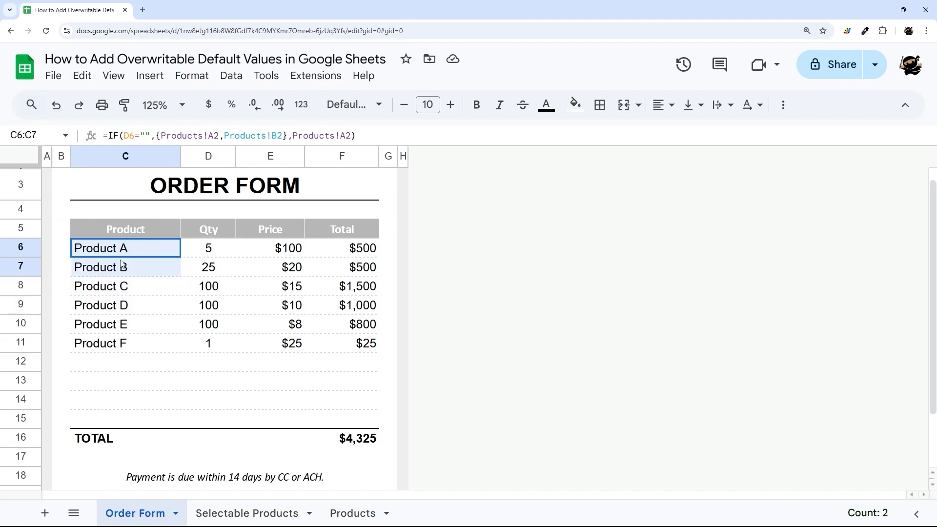
left_click(247, 513)
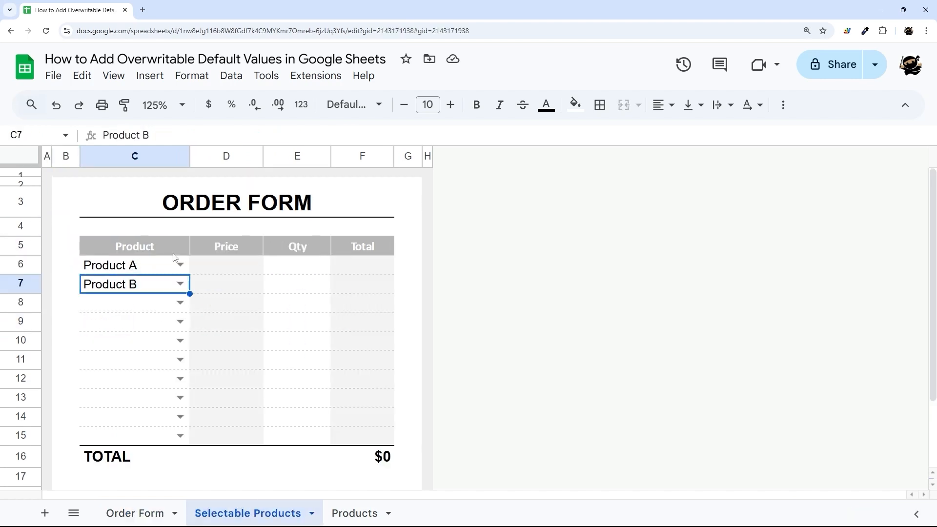
left_click(123, 266)
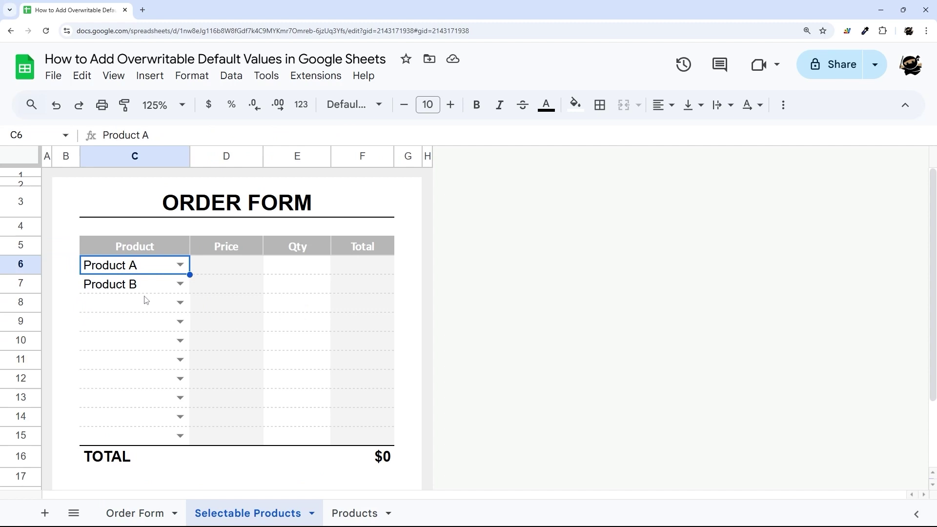
mouse_move(149, 267)
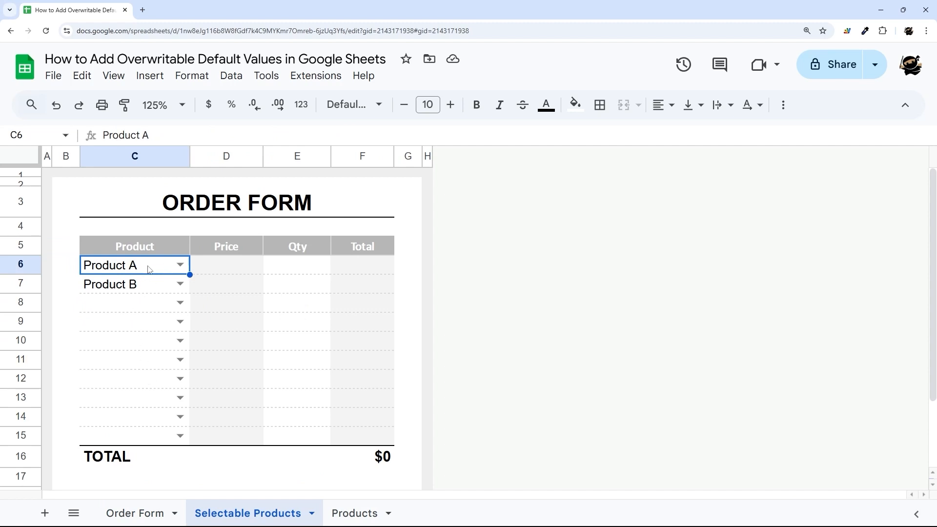
left_click(135, 514)
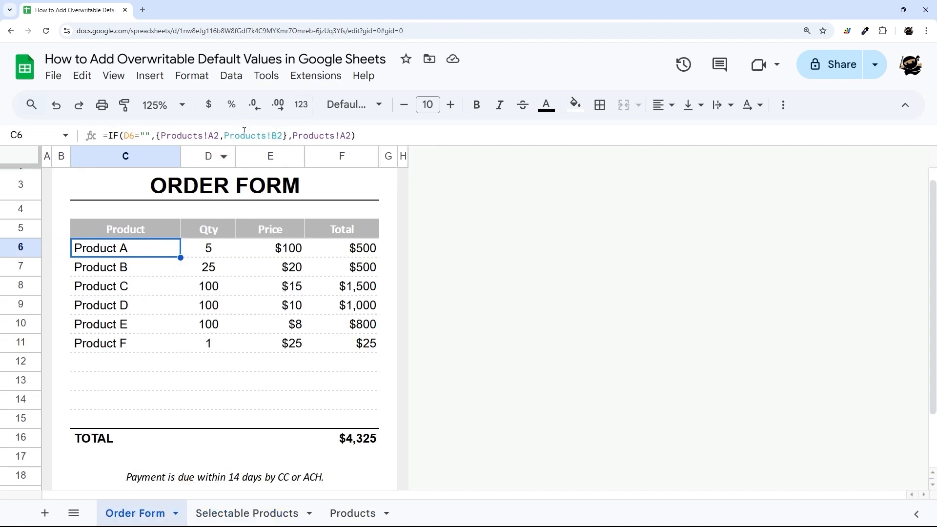
left_click(248, 514)
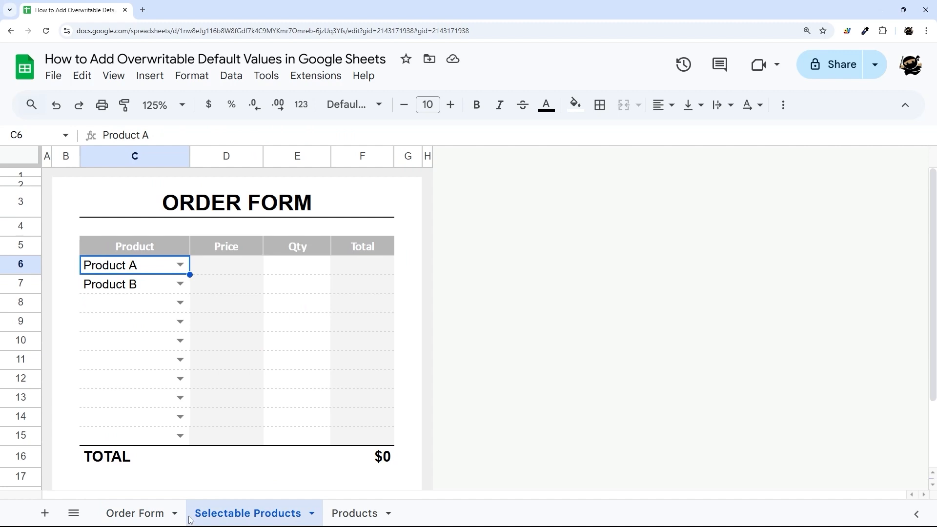
Step: Review the Price and Qty columns of the Selectable Products form, Price placed before Qty
left_click(296, 156)
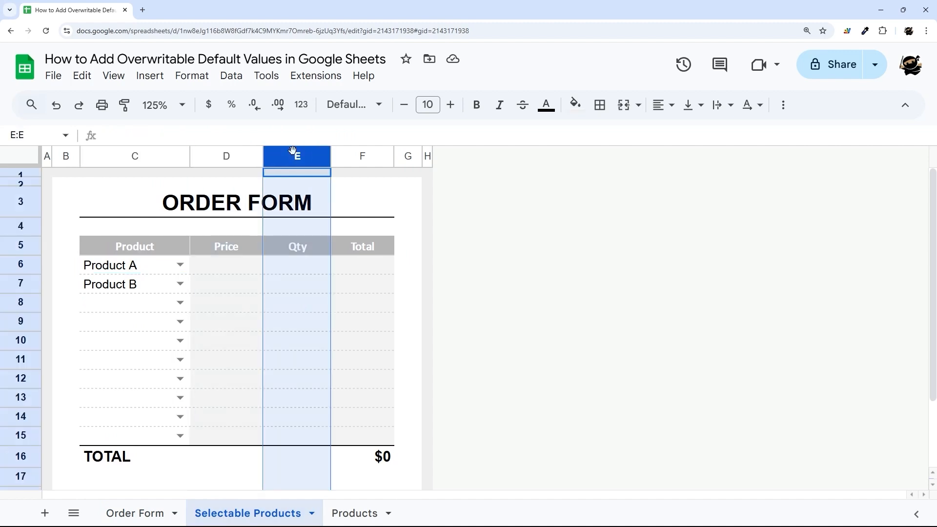
left_click(226, 156)
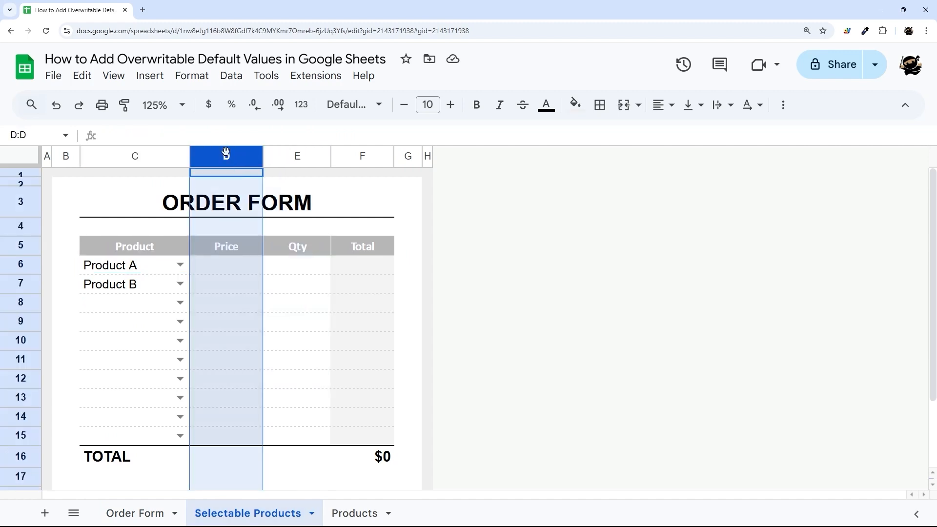
left_click(226, 265)
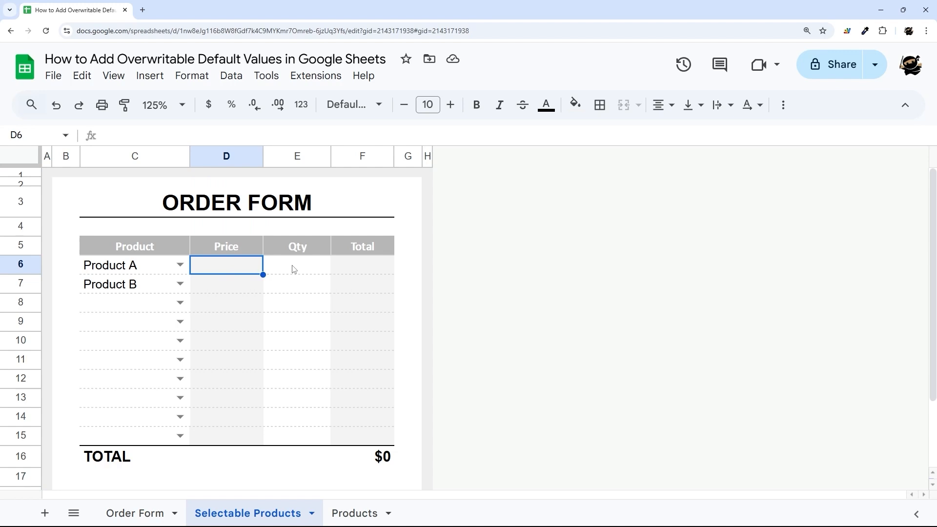
left_click(296, 156)
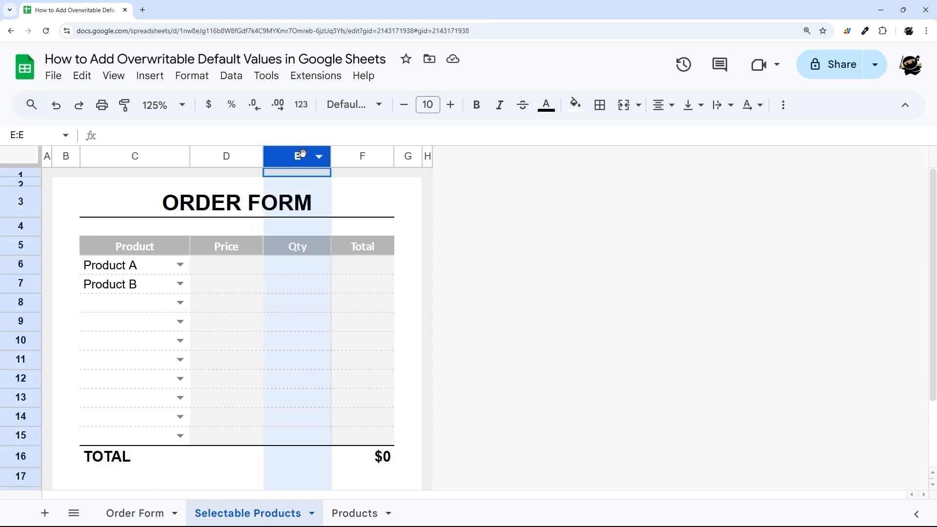
Step: Inspect the Order Form's price lookup and quantity for Product A, then select the empty Price cell D6
left_click(137, 514)
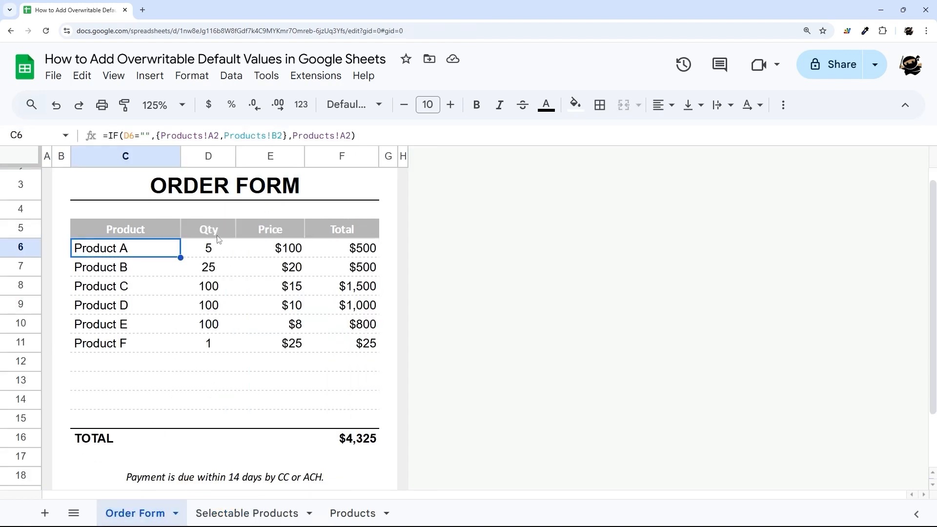
left_click(269, 248)
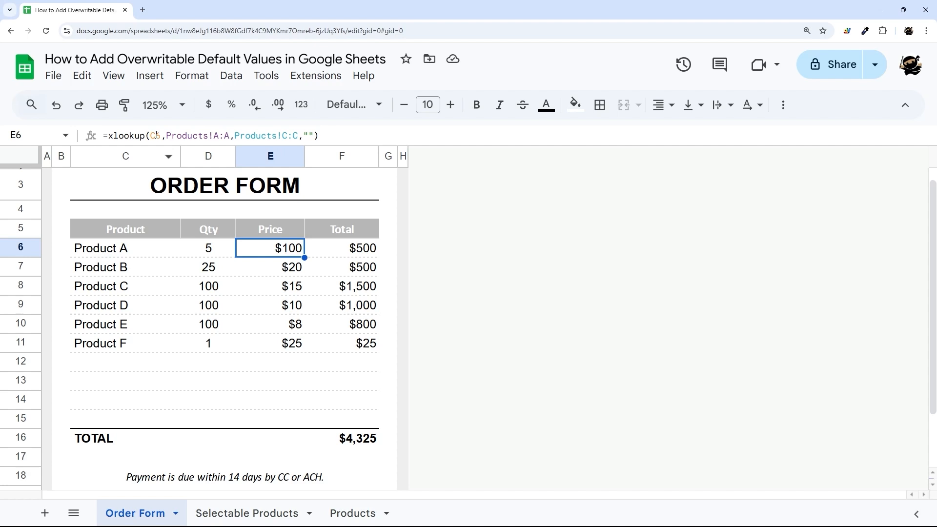
left_click(208, 249)
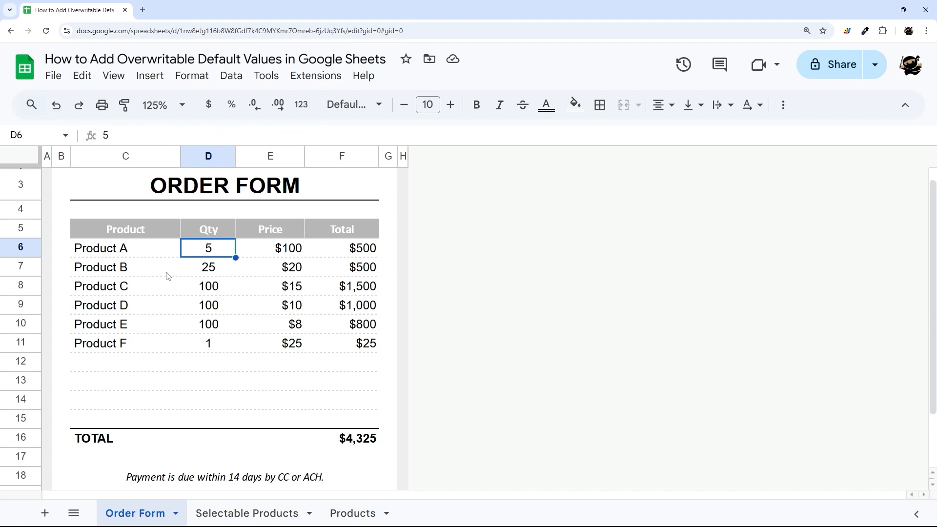
left_click(249, 513)
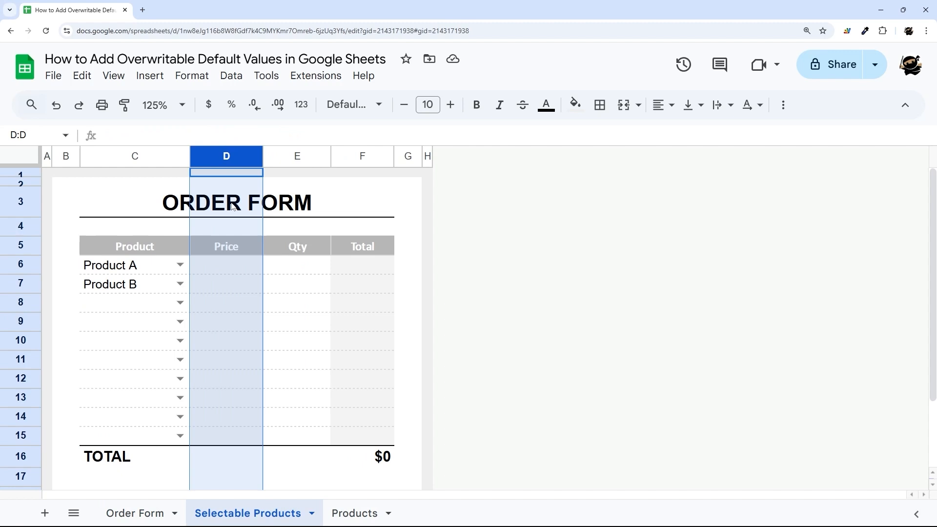
left_click(226, 265)
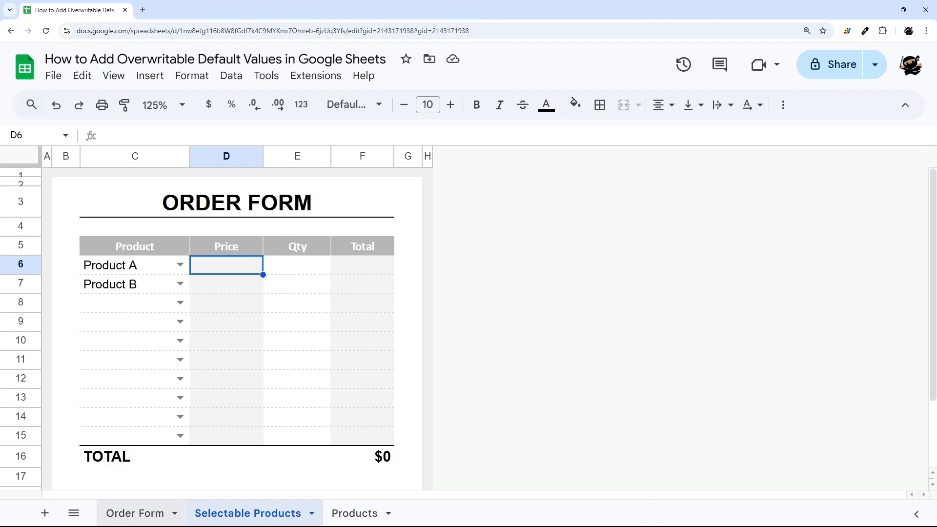
Step: Check the Order Form's price lookup formula once more and return to Selectable Products
left_click(135, 513)
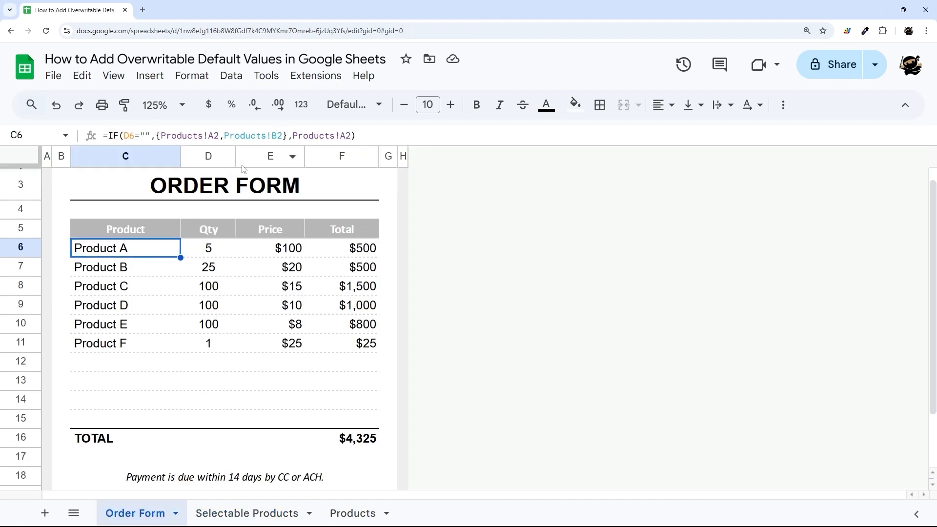
left_click(269, 248)
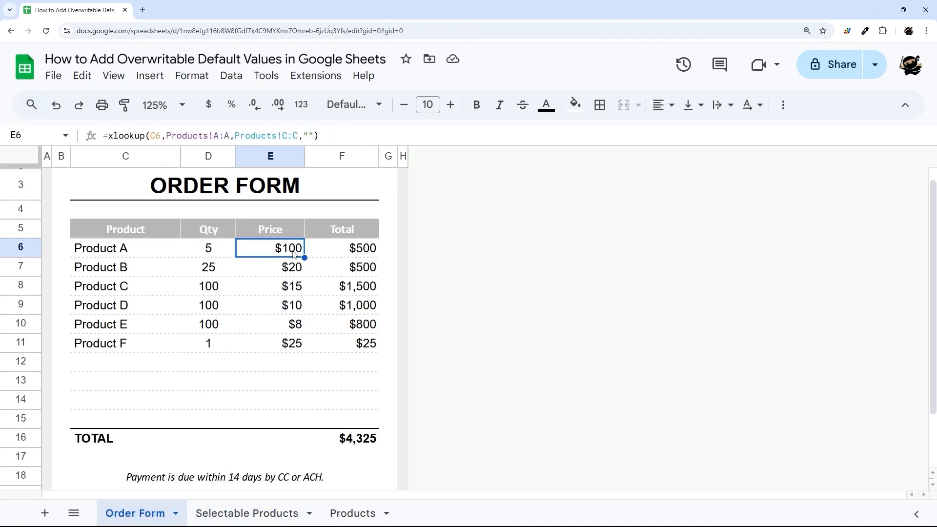
left_click(249, 514)
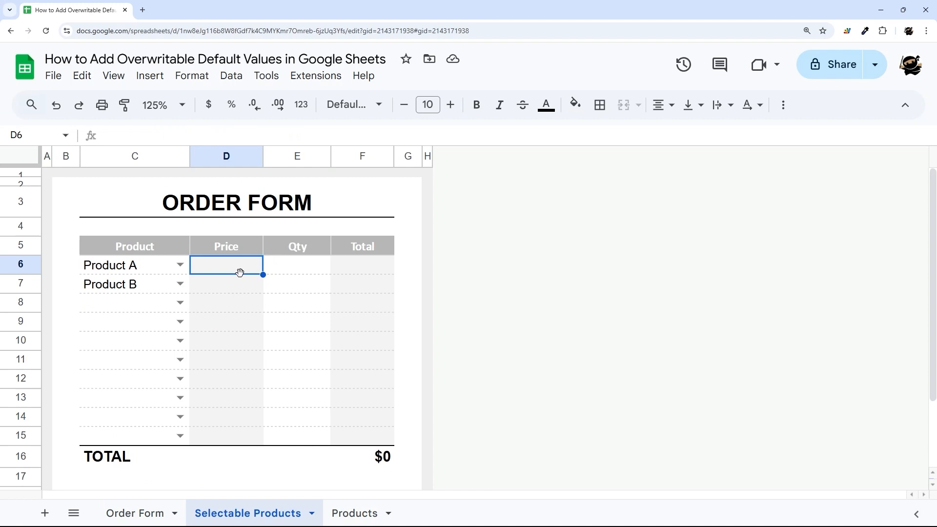
Step: Enter an XLOOKUP of C6 against Products!A:A returning the Products price column, blank if missing
type("=xlookup(C6")
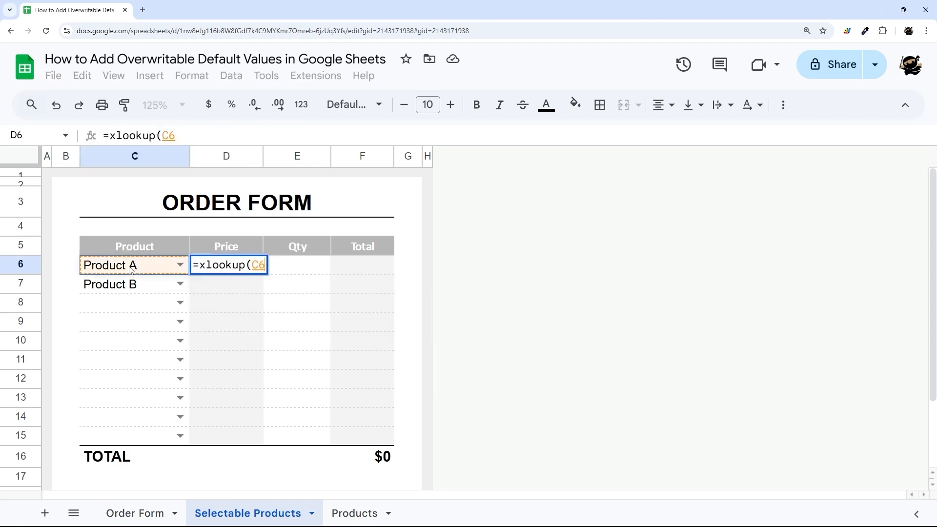
left_click(355, 513)
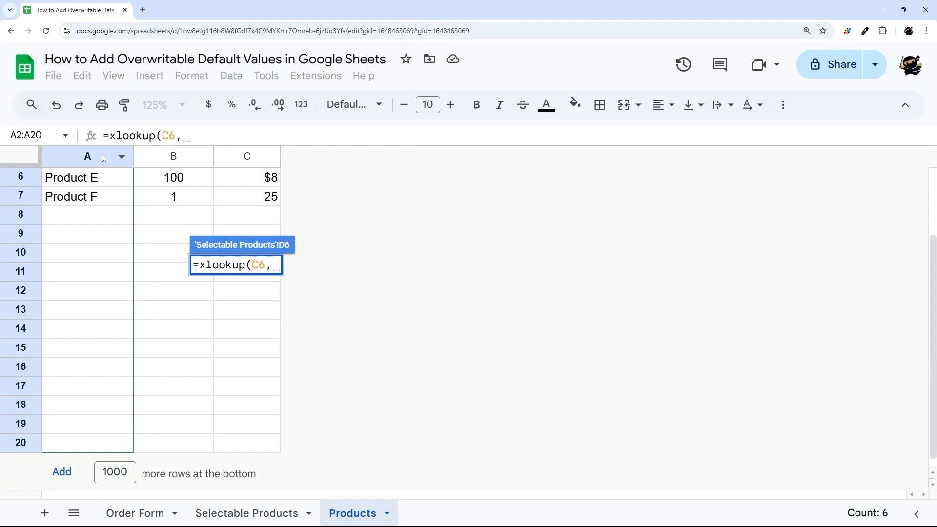
type("Products!A:A,")
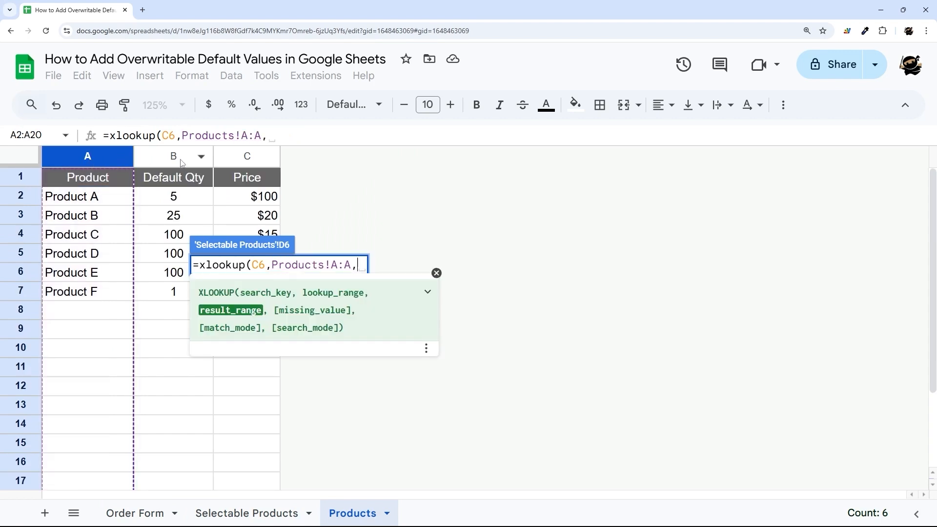
left_click(244, 513)
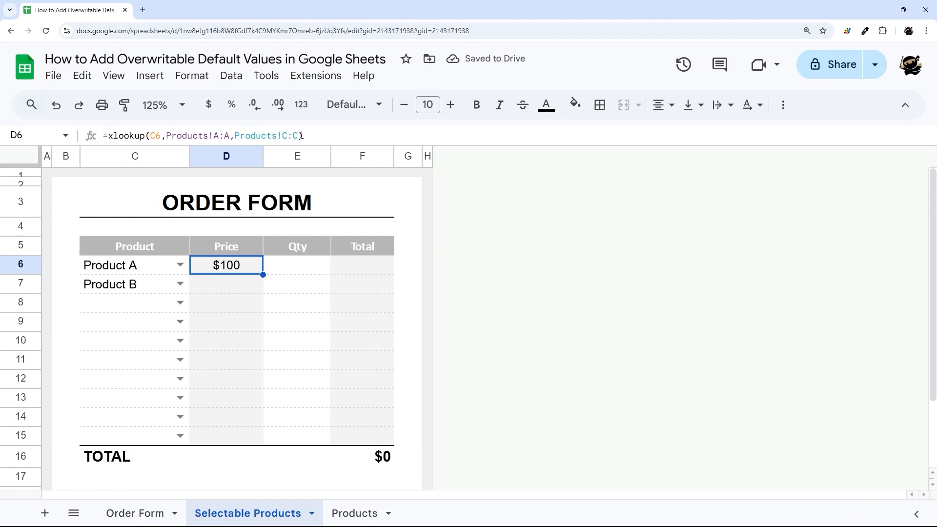
type(",\"\"")
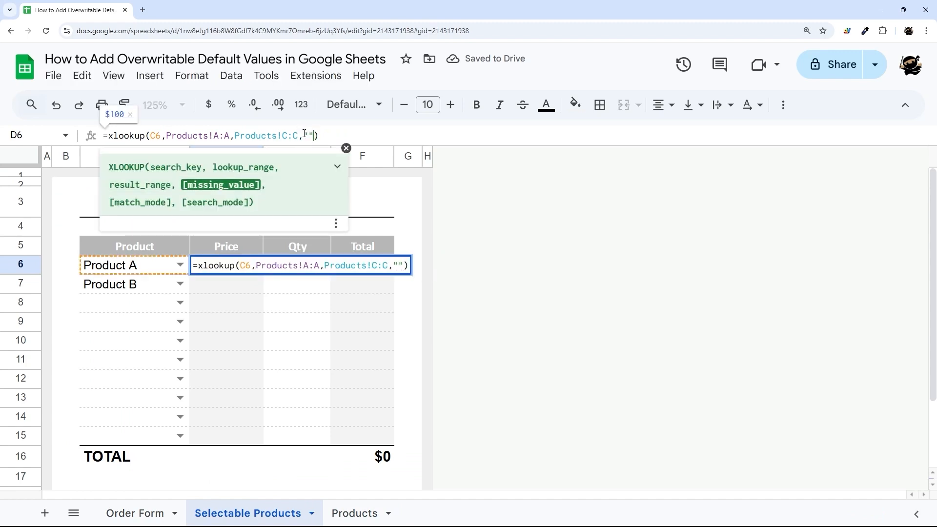
key("Enter")
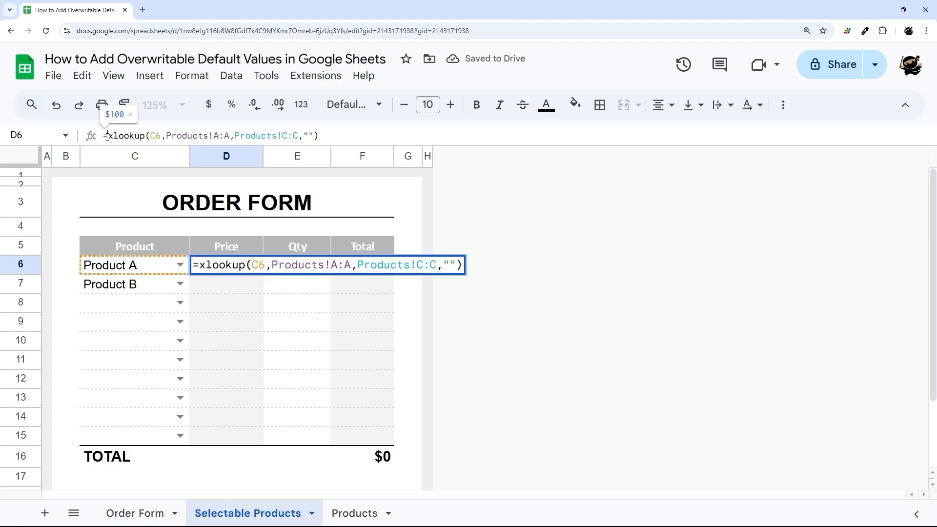
Step: Wrap the lookup in IF(E6="",{price lookup, quantity lookup}) so a blank Qty spills the default quantity
type("IF(E6")
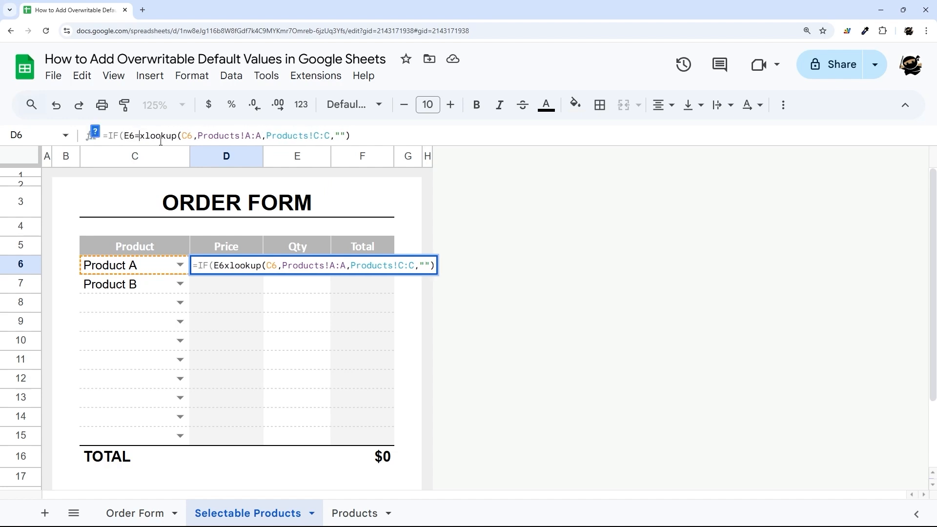
type("=\"\"")
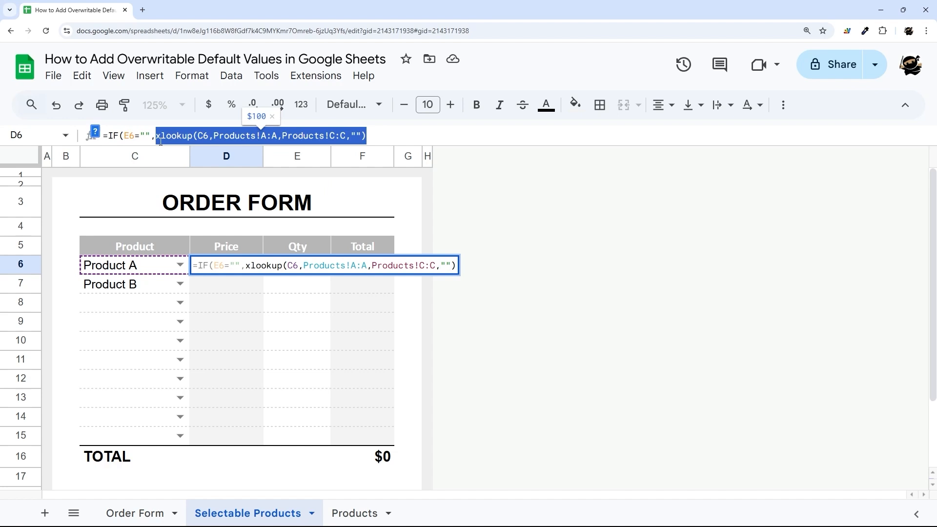
type(",{")
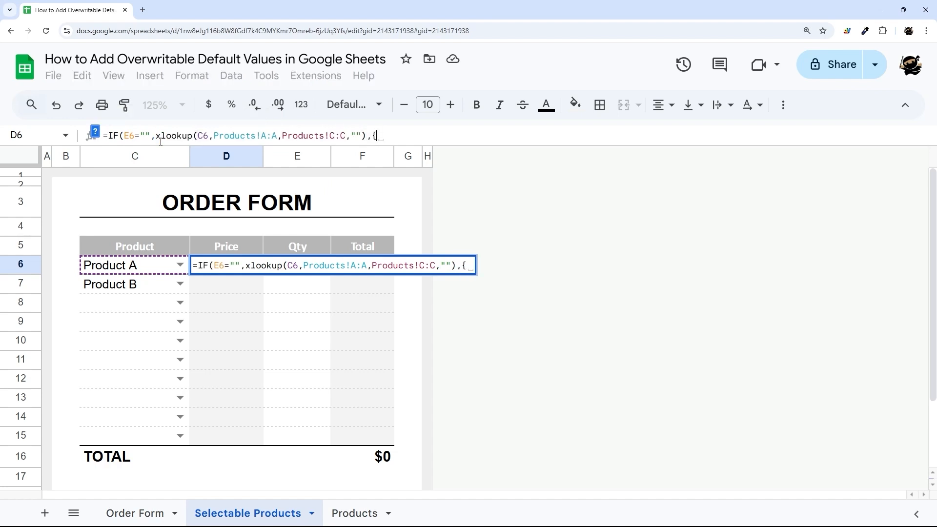
type("xlookup(C6,Products!A:A,Products!C:C,\"\")})")
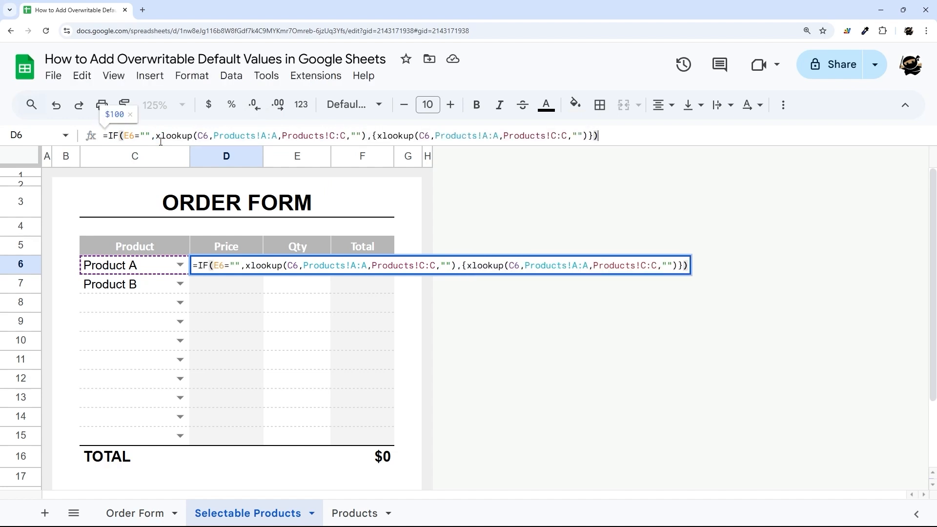
key("Enter")
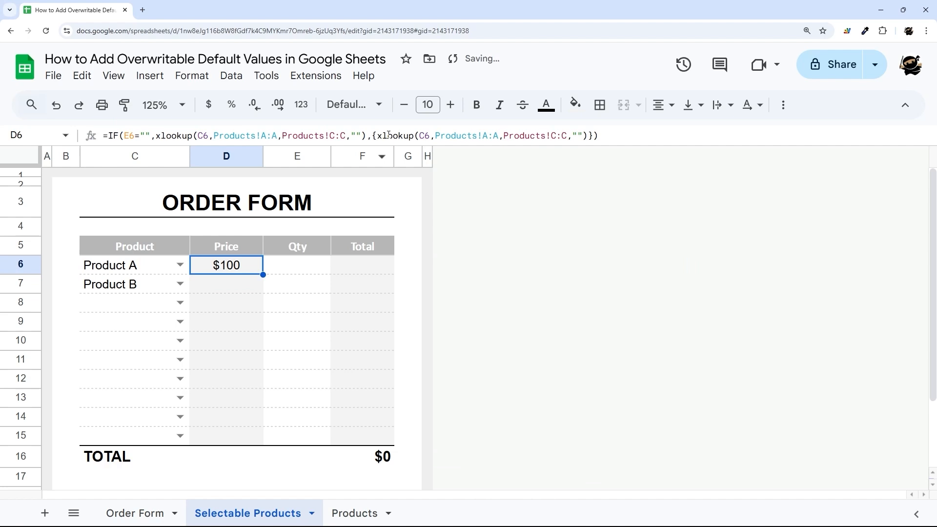
Step: Move the price-only lookup into the IF's else branch so D6 shows $100 when Qty is filled
double_click(227, 266)
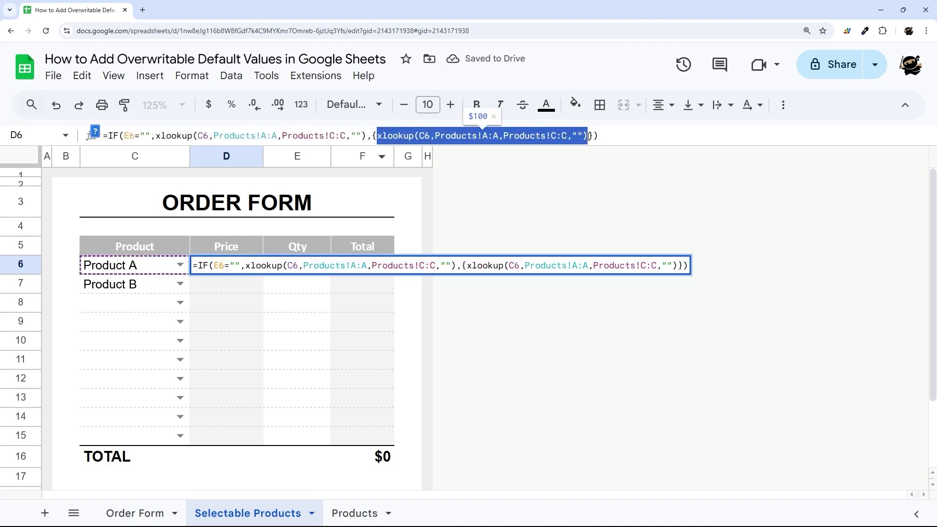
key("Enter")
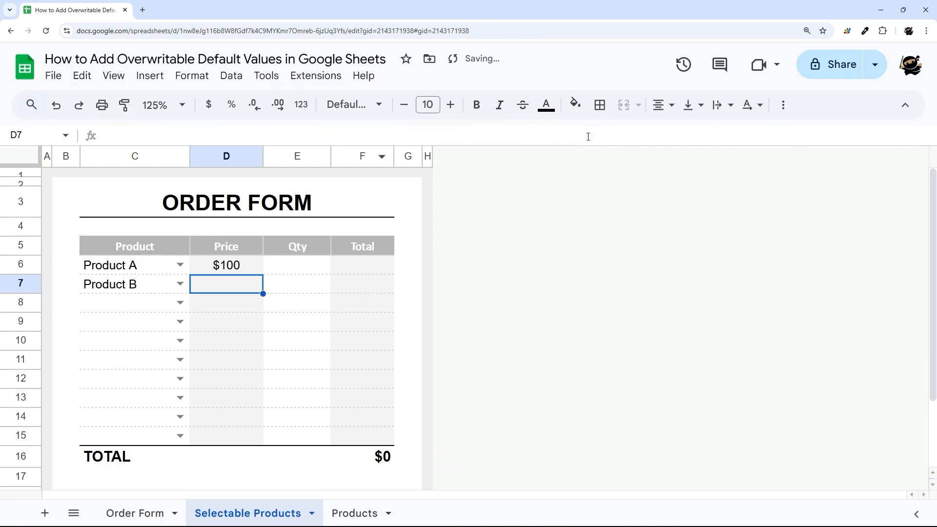
left_click(227, 266)
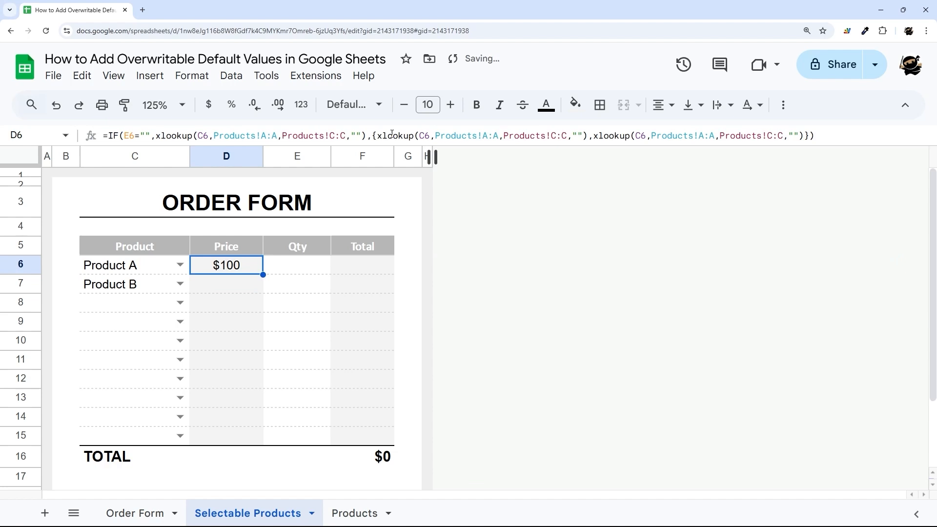
double_click(225, 264)
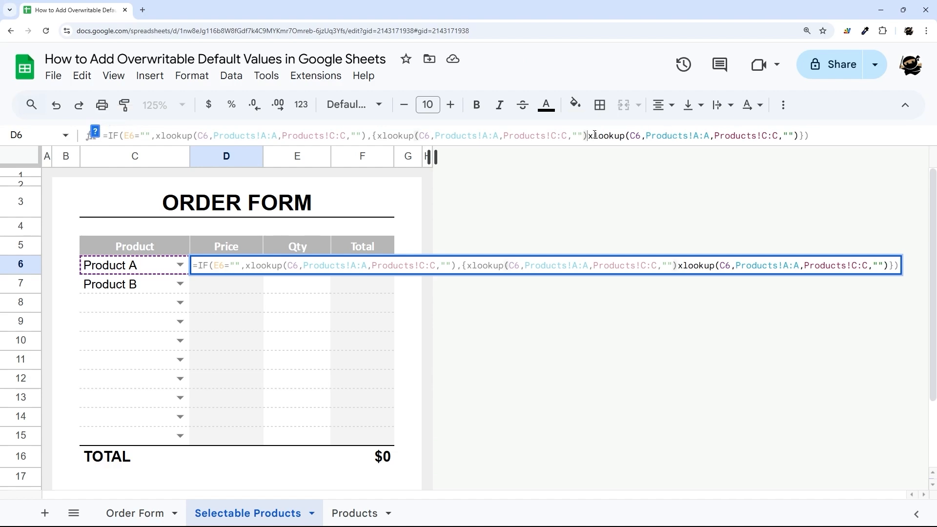
type(",")
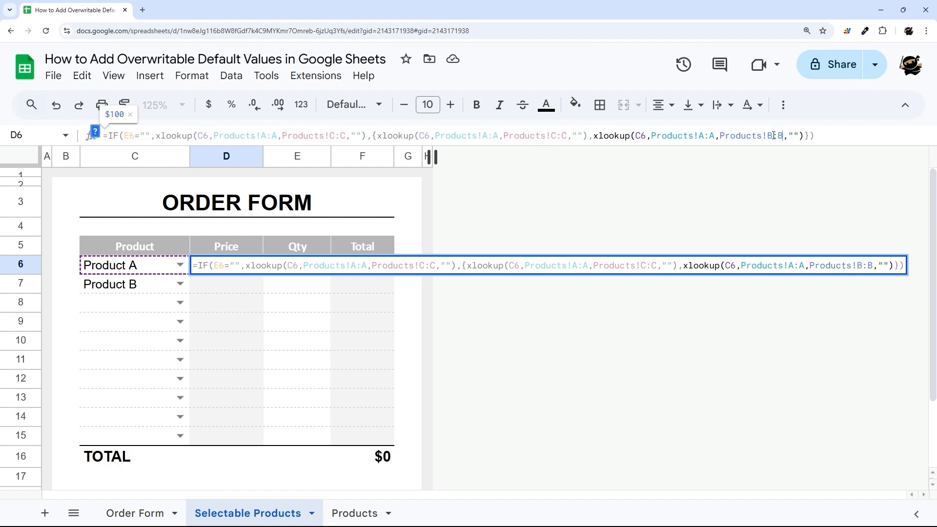
key("Enter")
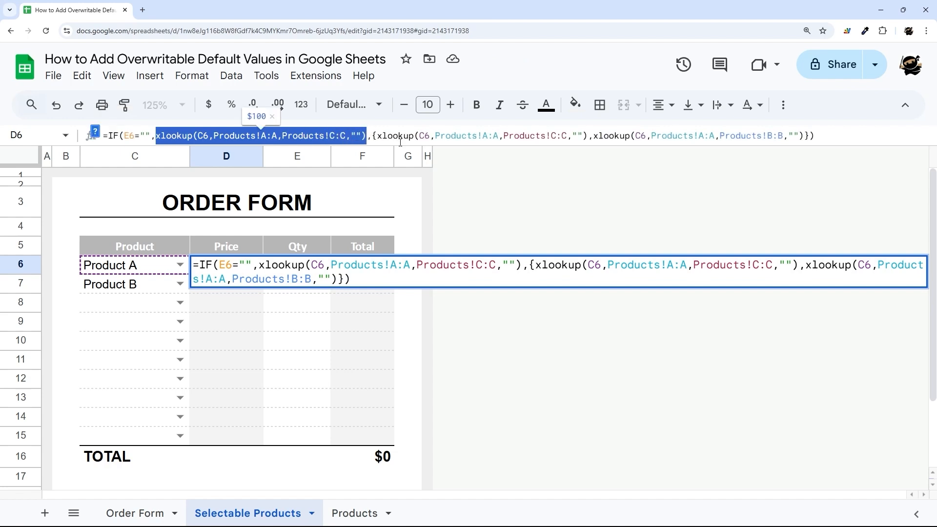
key("Delete")
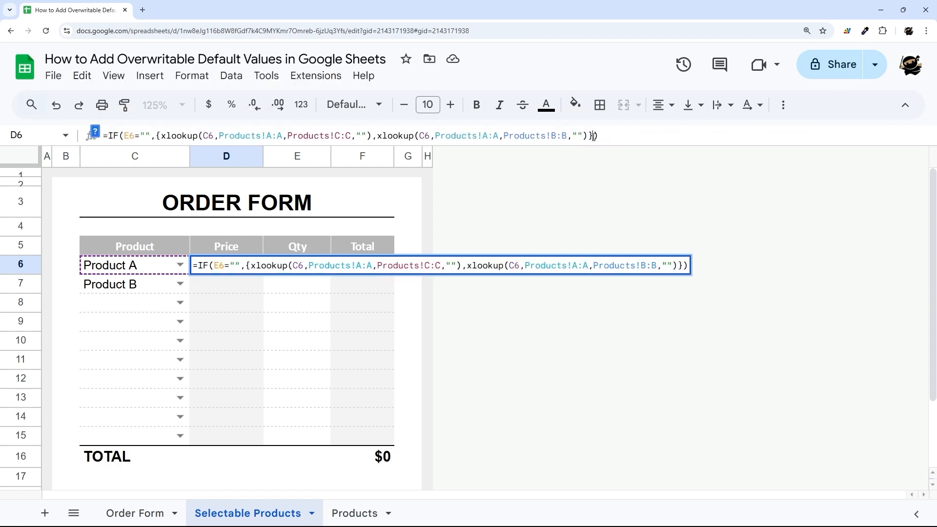
key("Enter")
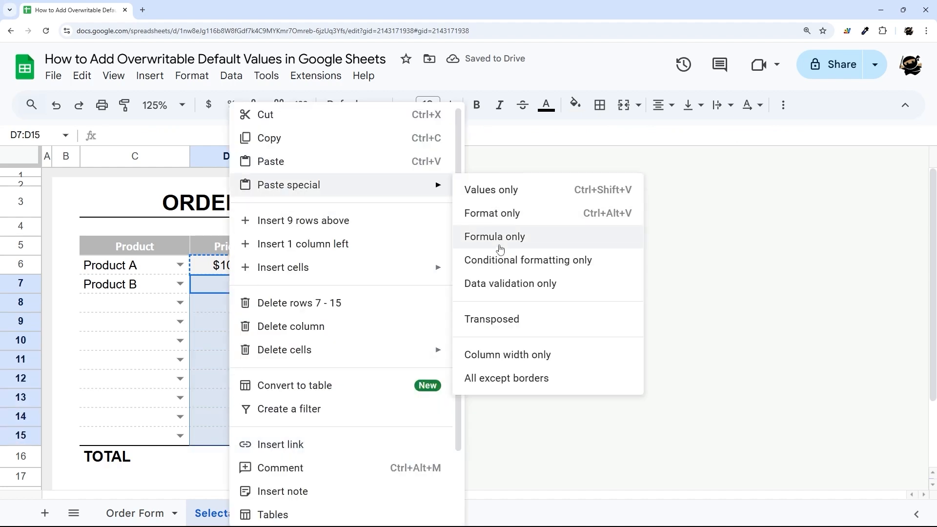
Step: Paste the formula into the remaining Price cells and make the first Total =IF(C6="",,D6*E6)
left_click(494, 236)
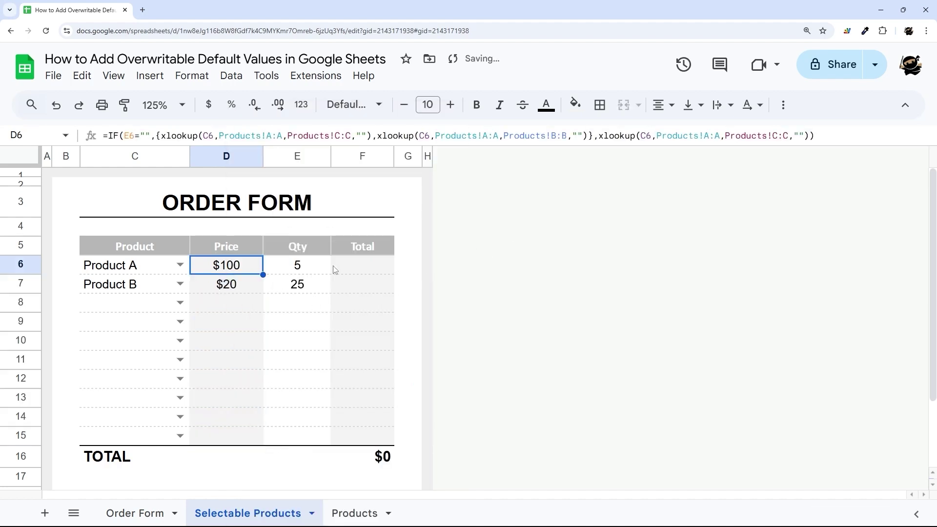
type("=D6*E6")
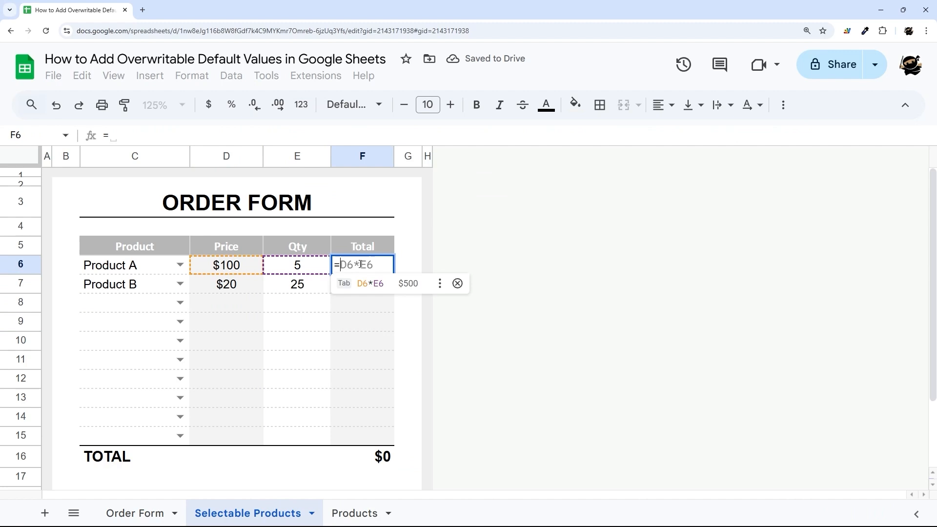
type("IF(C6=\"")
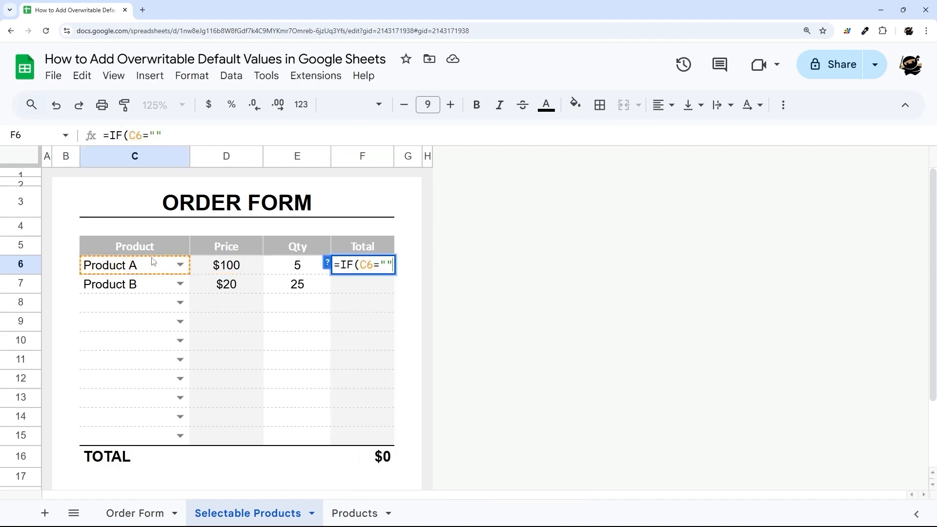
left_click(227, 266)
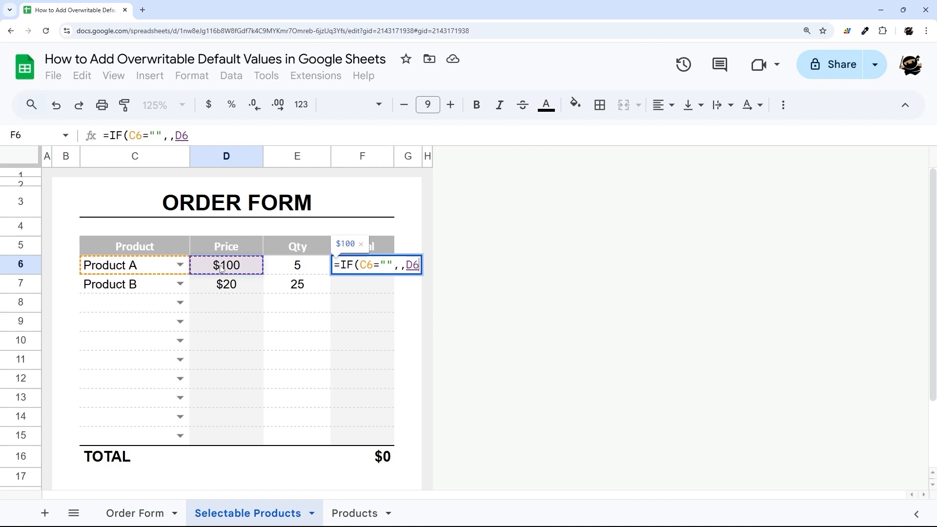
key("Enter")
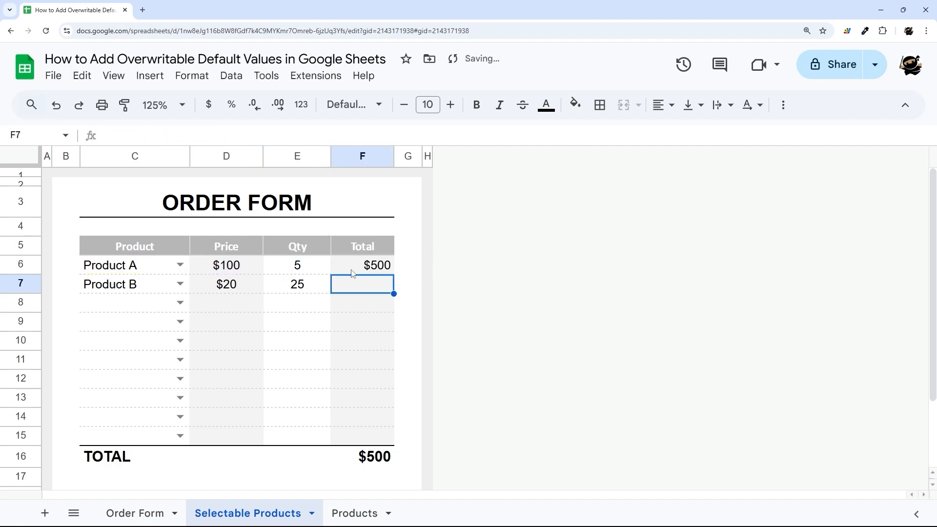
Step: Add Product F as the third order line and check its filled-in quantity
right_click(362, 284)
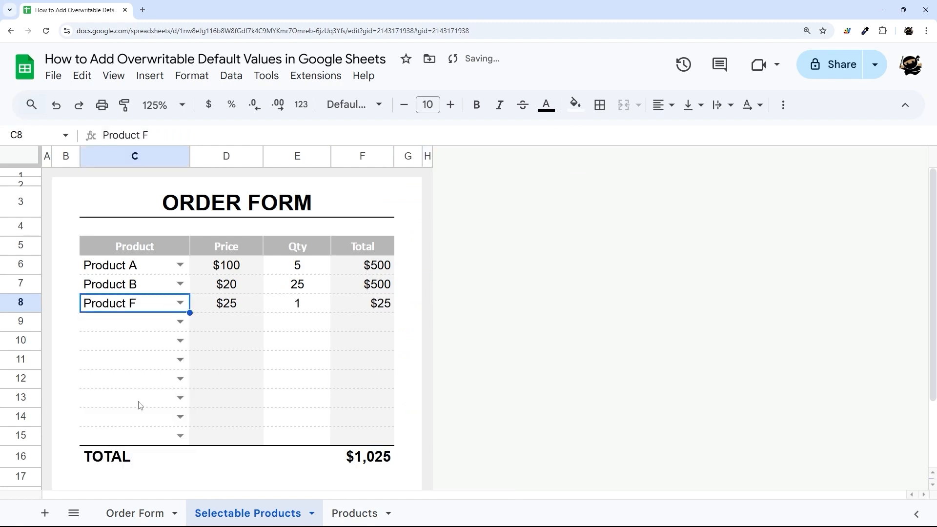
left_click(297, 302)
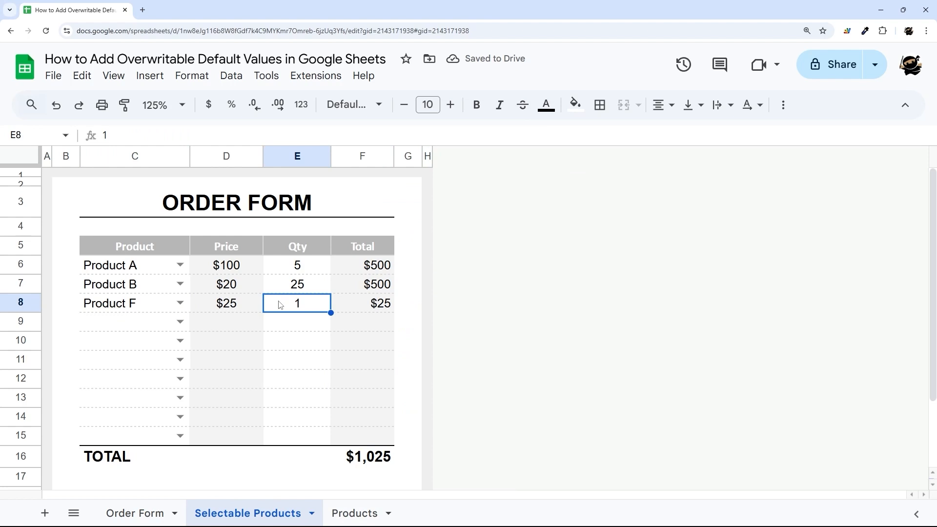
Step: Format the Products price column as whole-dollar currency with no decimals
left_click(356, 513)
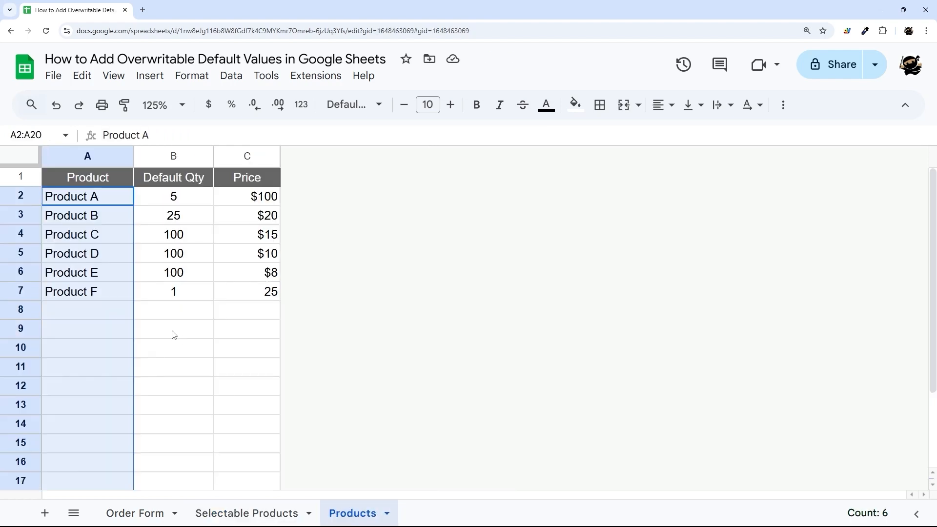
left_click(247, 291)
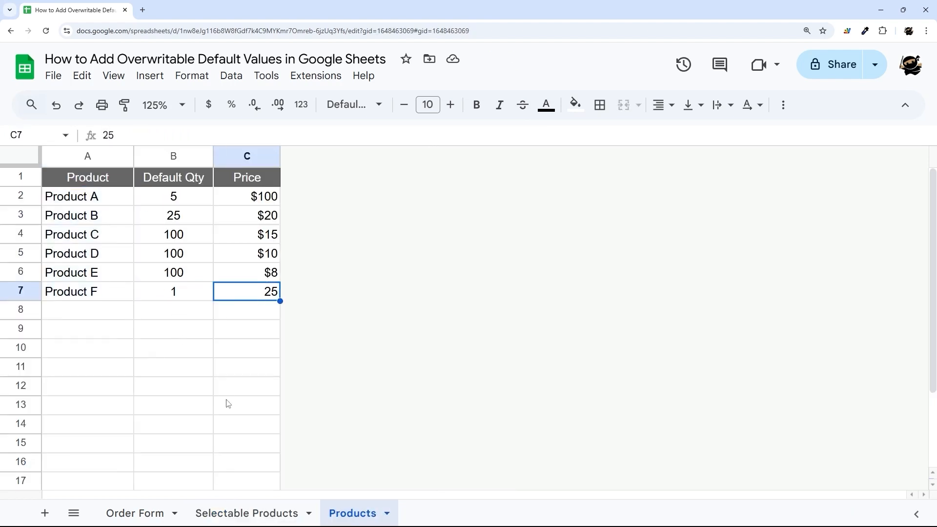
left_click(208, 105)
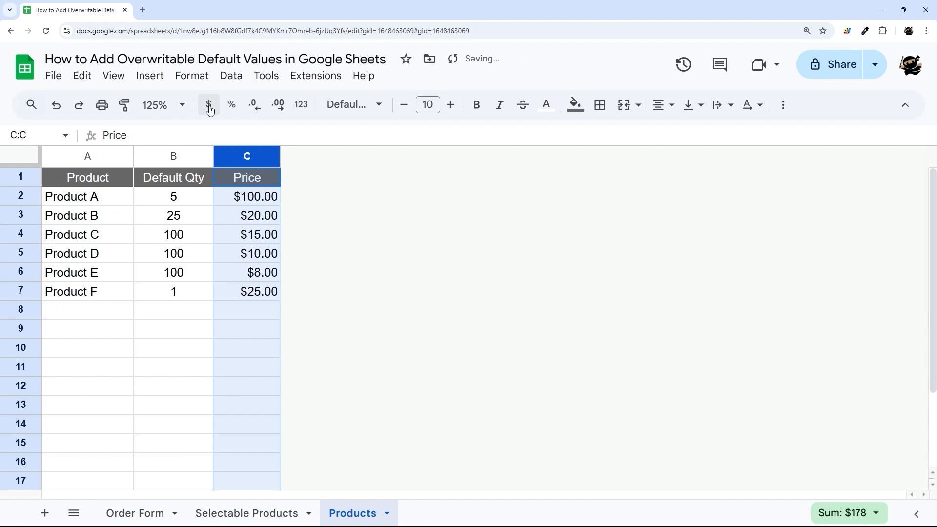
left_click(254, 104)
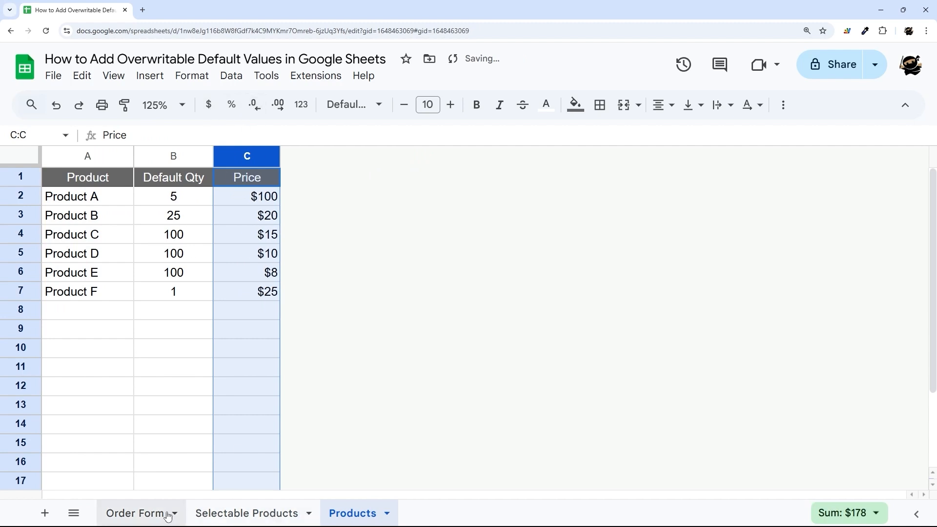
Step: Return to Selectable Products and select all the form's quantity cells E6:E15
left_click(248, 514)
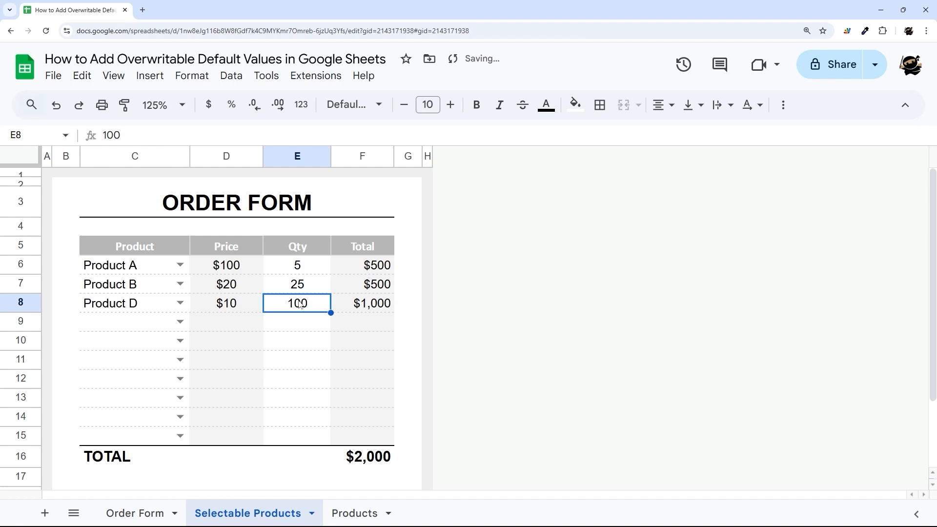
left_click_drag(297, 264, 297, 436)
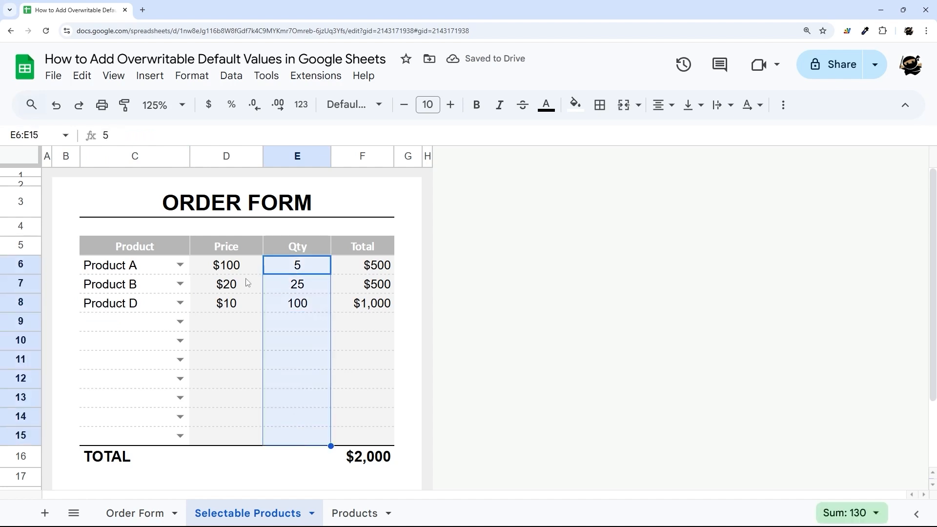
Step: Start a new conditional formatting rule on the quantities using a custom formula condition
left_click(192, 76)
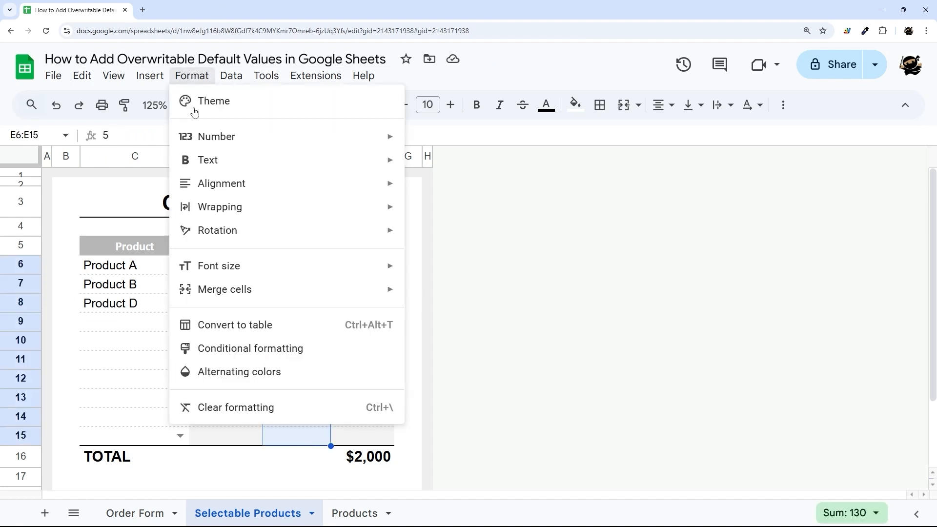
left_click(249, 349)
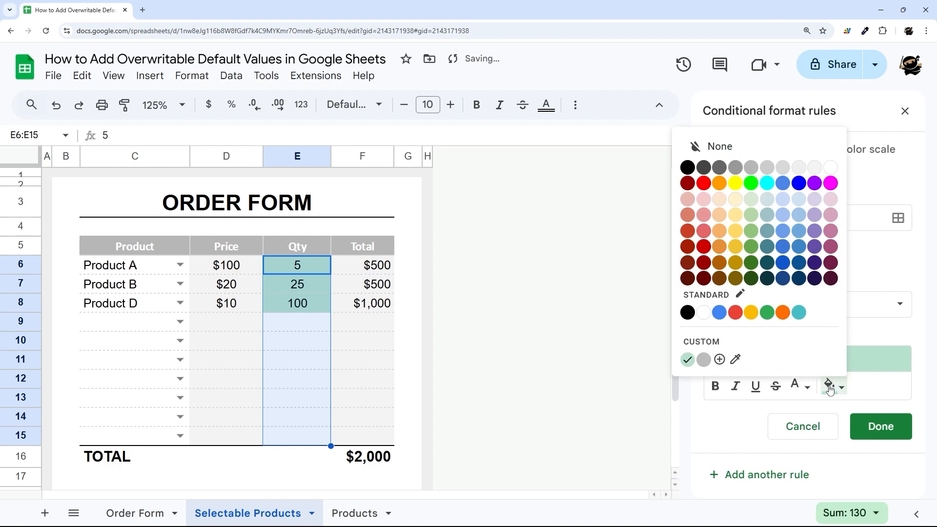
left_click(773, 303)
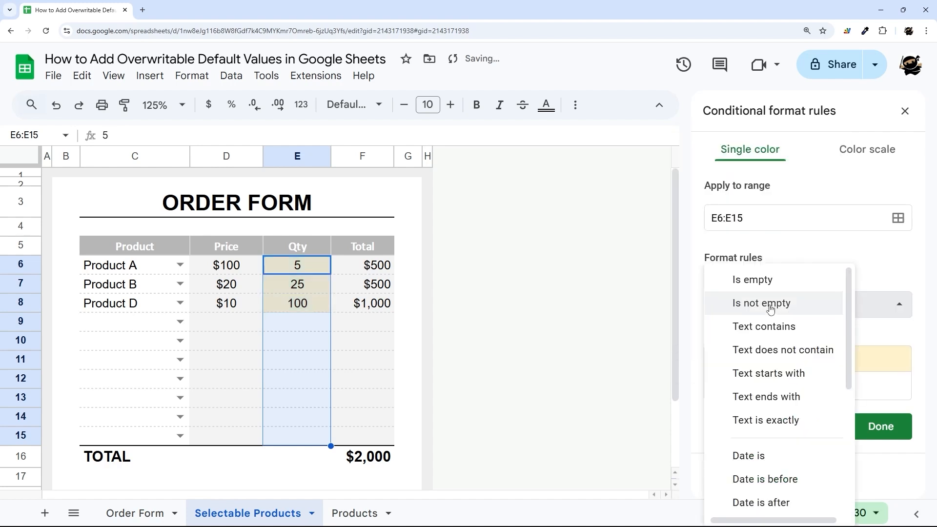
left_click(771, 303)
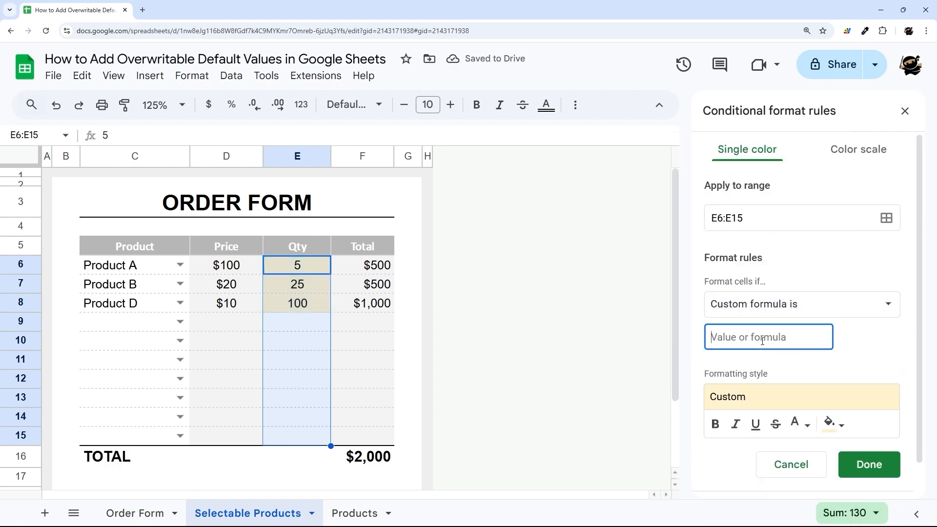
Step: Enter =AND($E6<>"",match($E6,xlookup($C6,…indirect("Products!B:B")),0)) as the rule formula and save it
type("=AND")
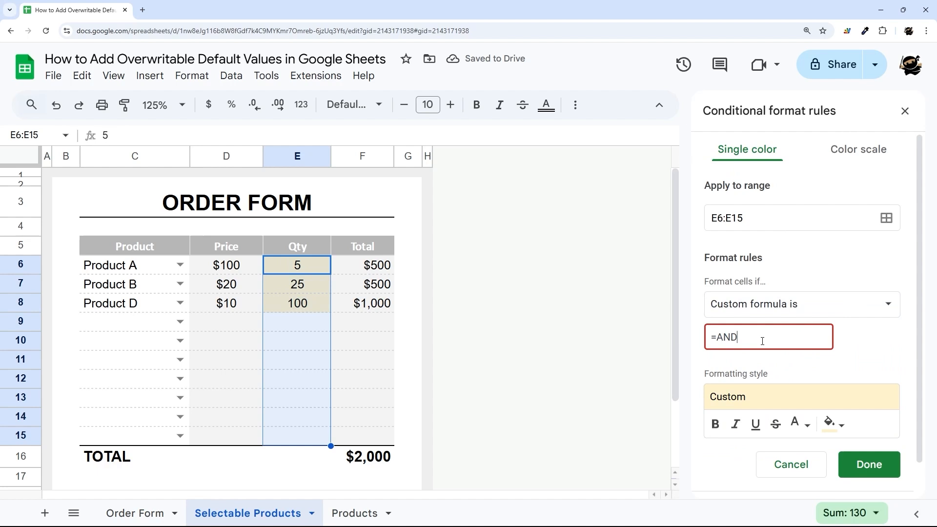
type("($")
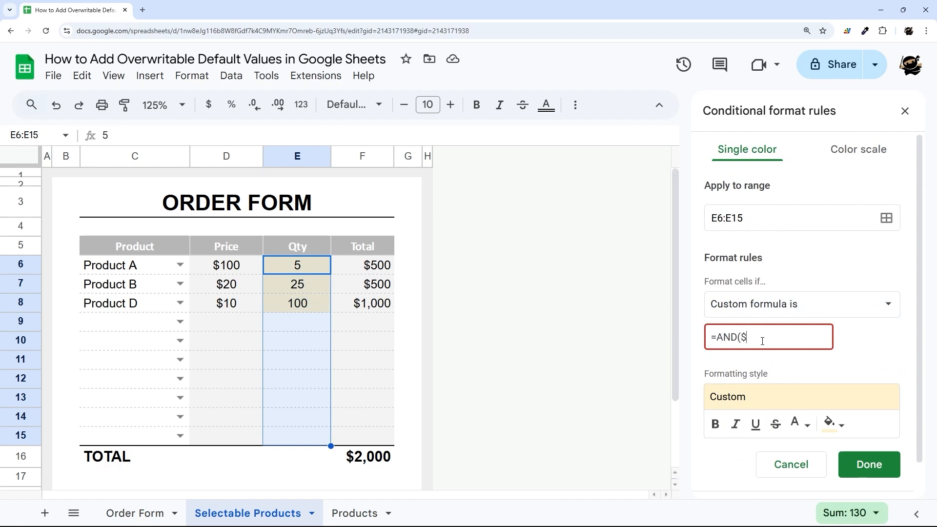
type("E6")
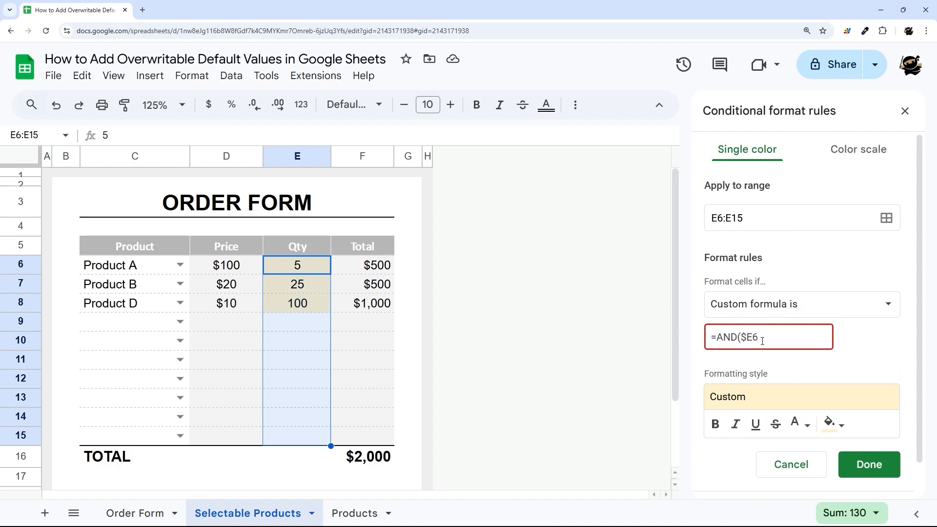
type("<>\"\",")
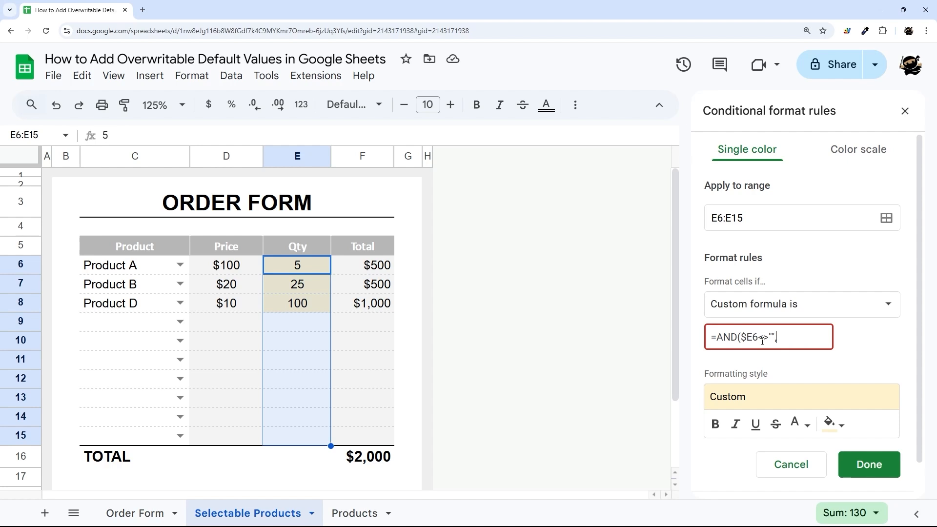
type(",")
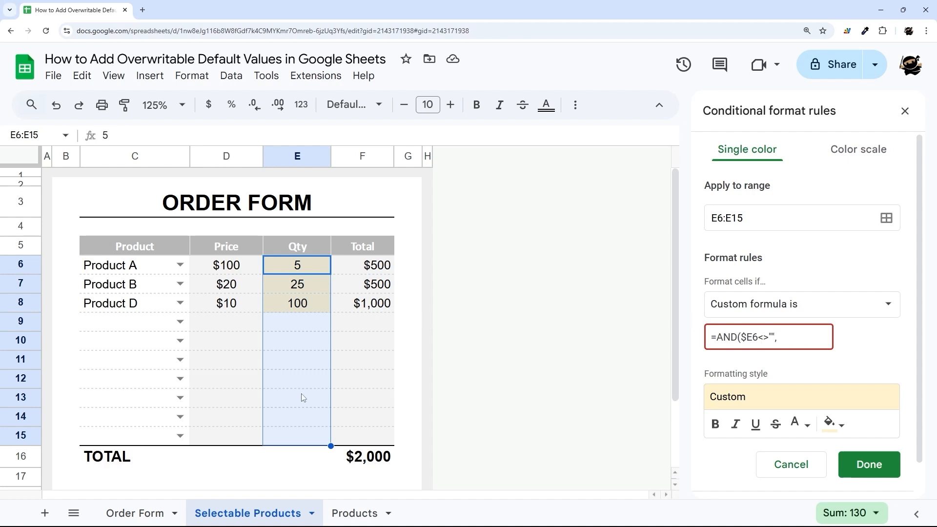
left_click(807, 345)
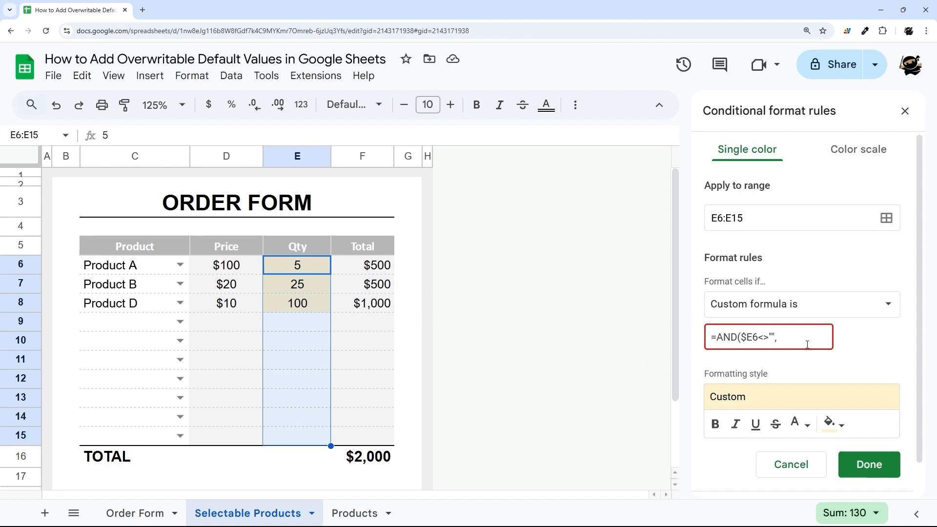
type("match(")
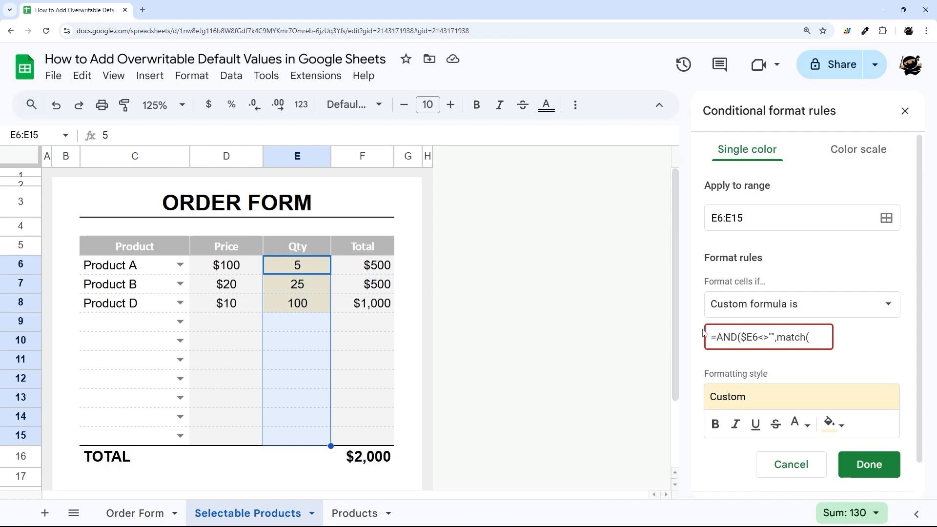
type("$E6,xlookup(")
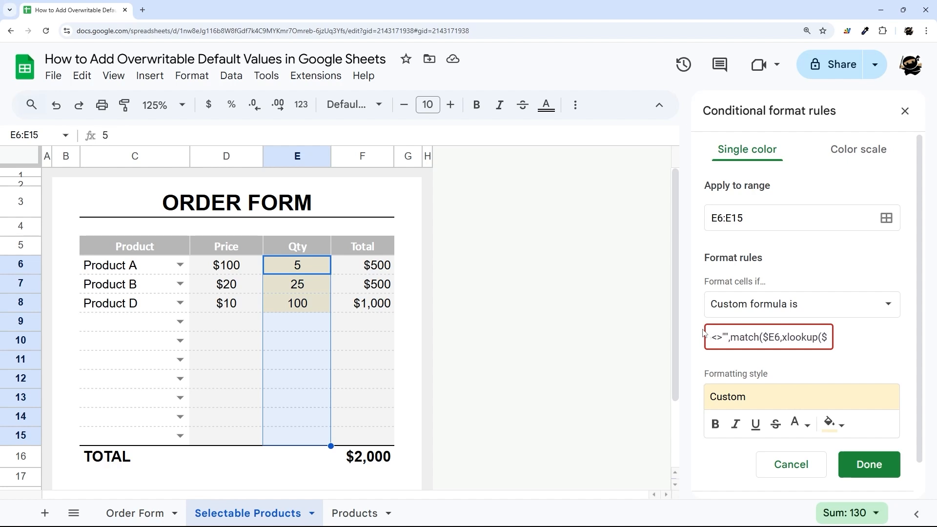
type("$C6,")
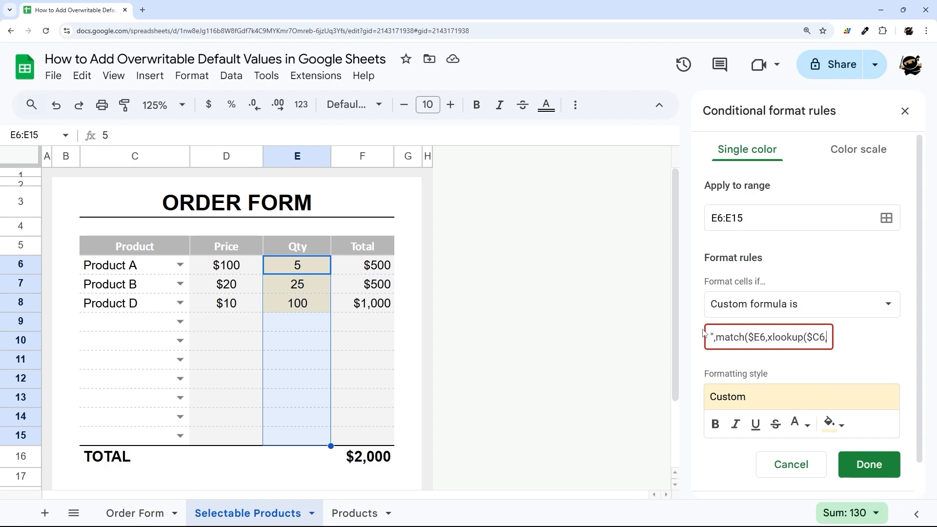
type("indirect(\"Products!B:B\")),0))")
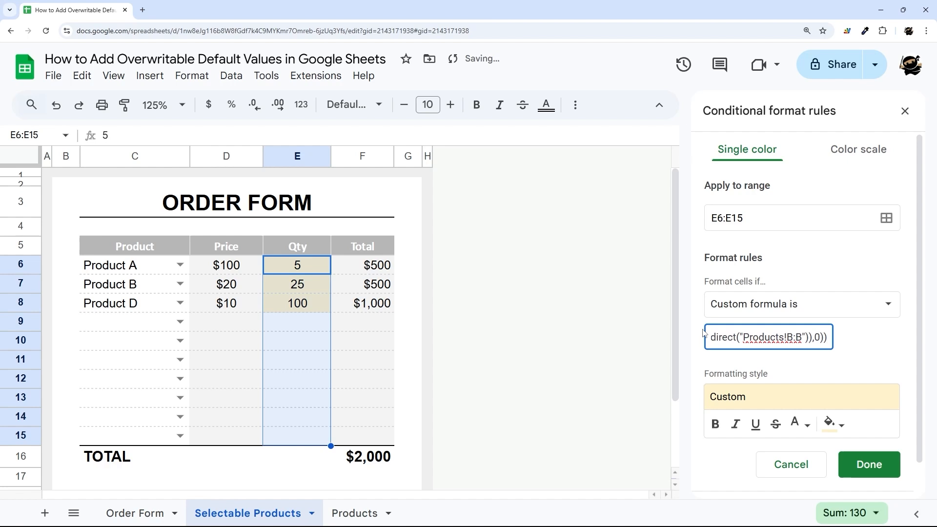
left_click(869, 465)
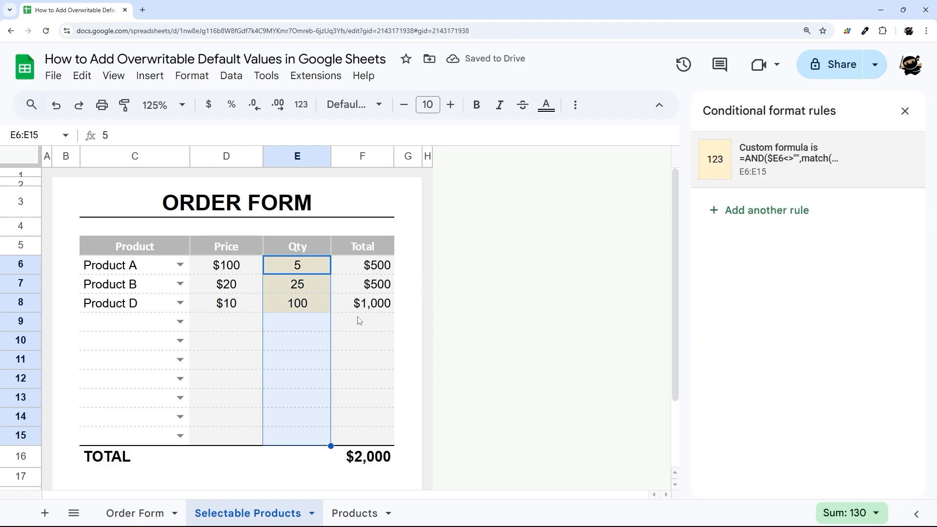
Step: Override Product A's quantity to 10, then set it back to the default 5
type("10")
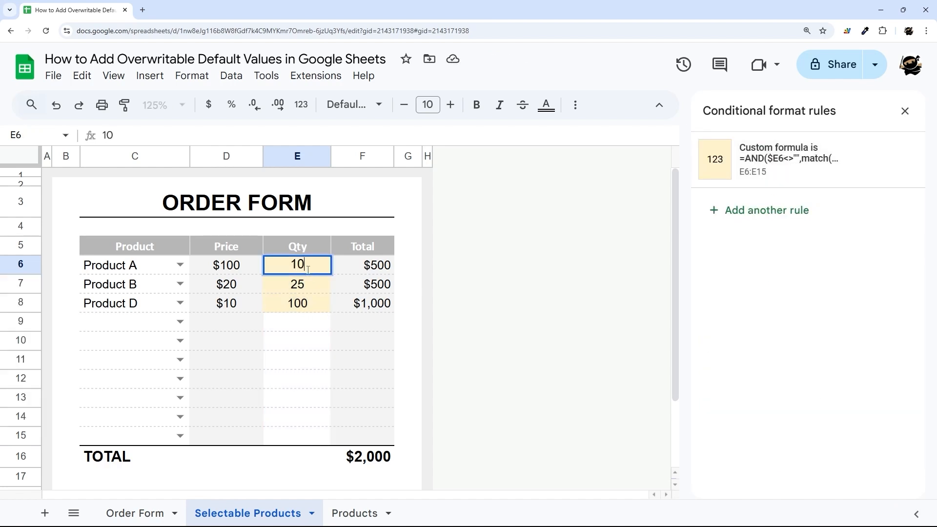
type("5")
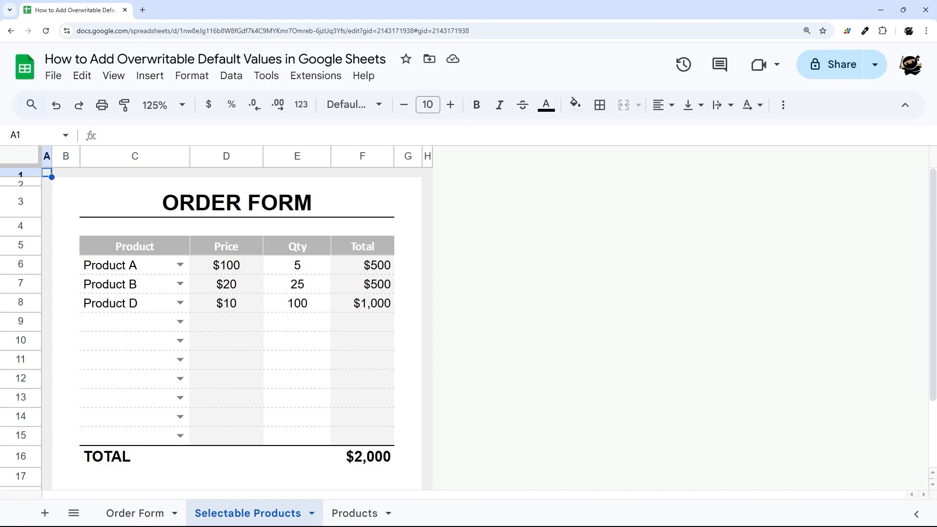
mouse_move(46, 239)
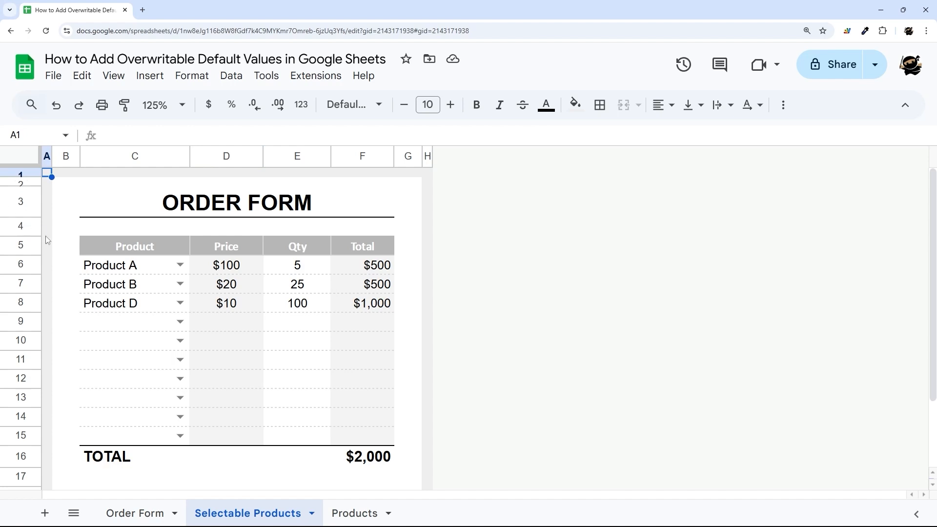